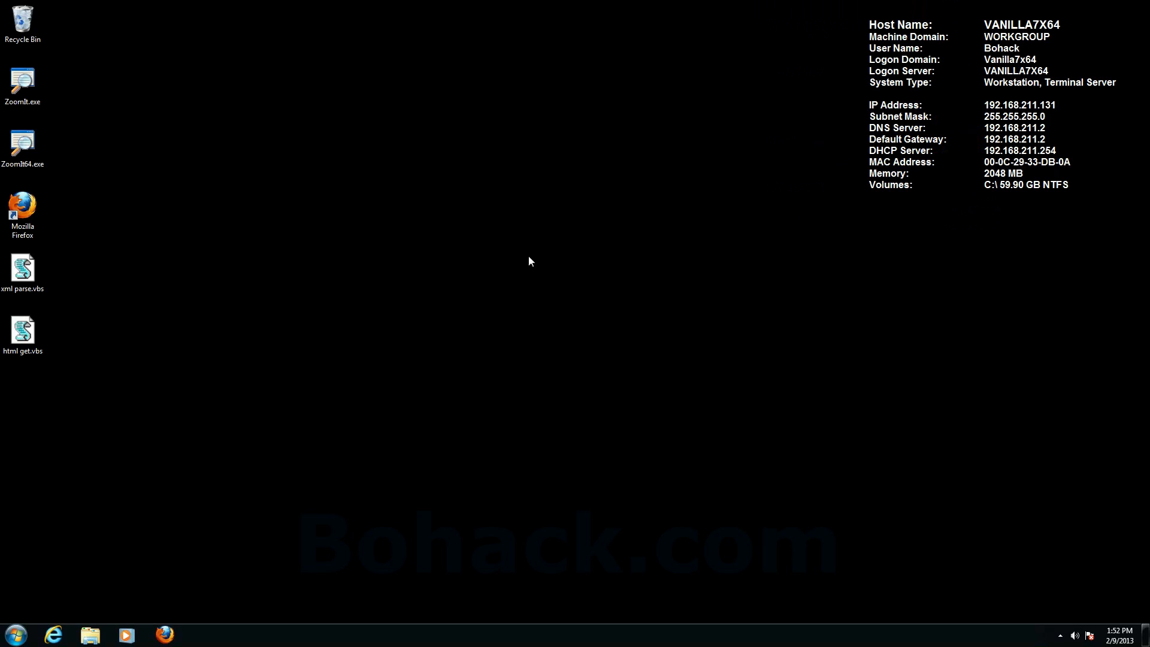
mouse_move(417, 226)
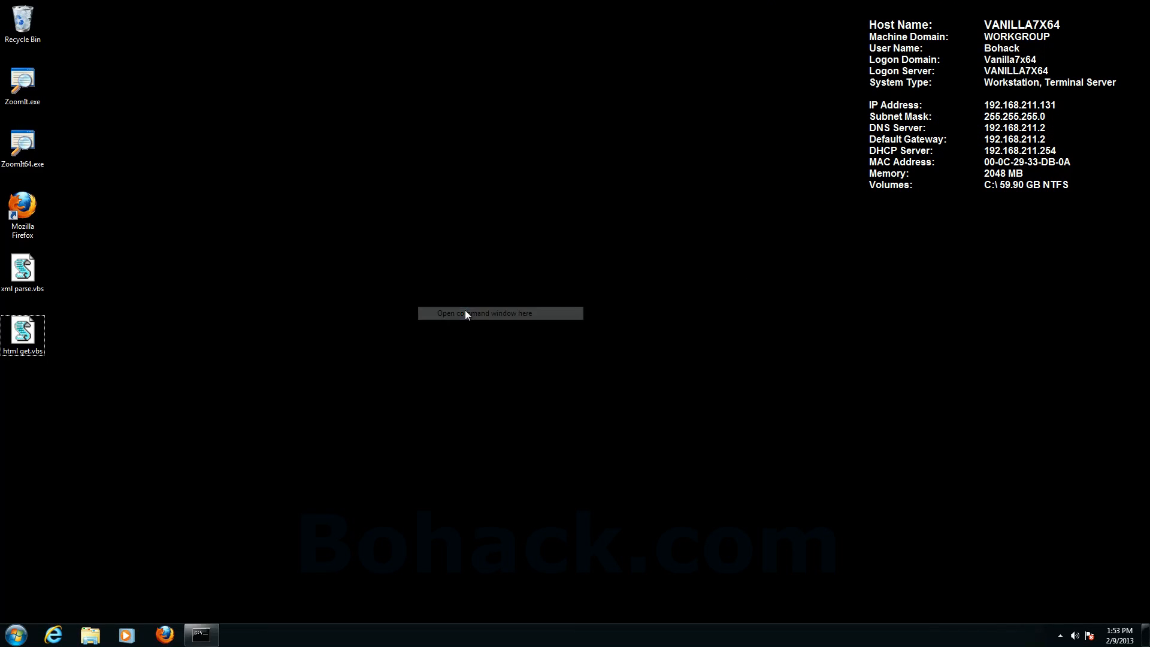
Open a command window in the Desktop folder and begin typing ipconfig
left_click(482, 313)
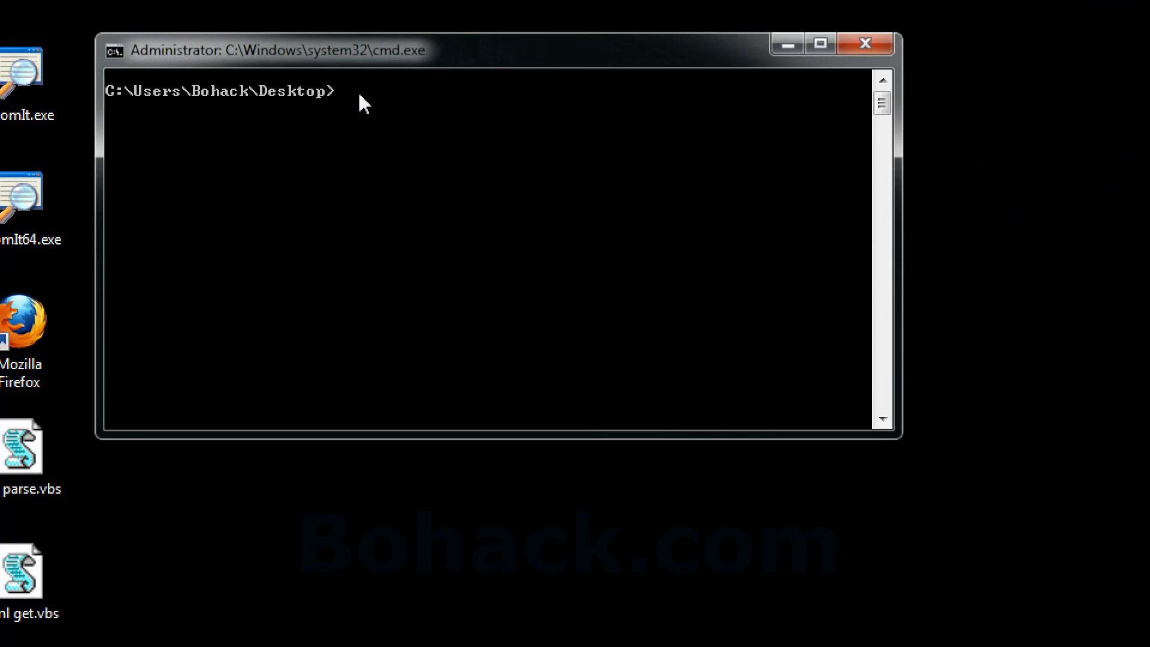
type("ip")
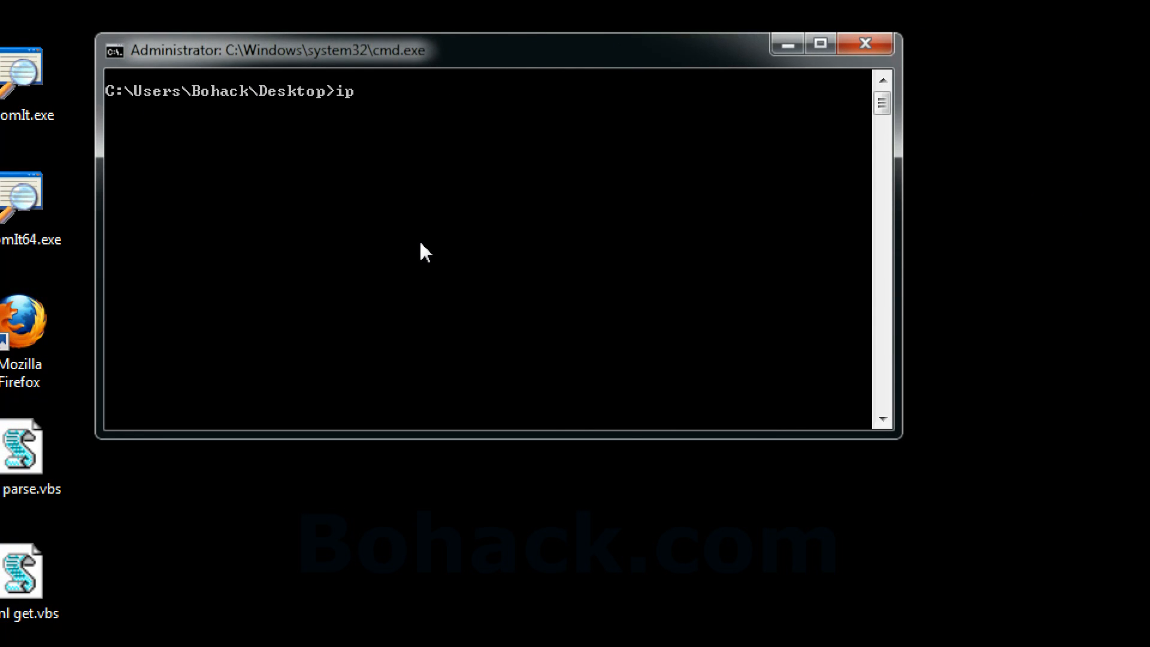
type("con")
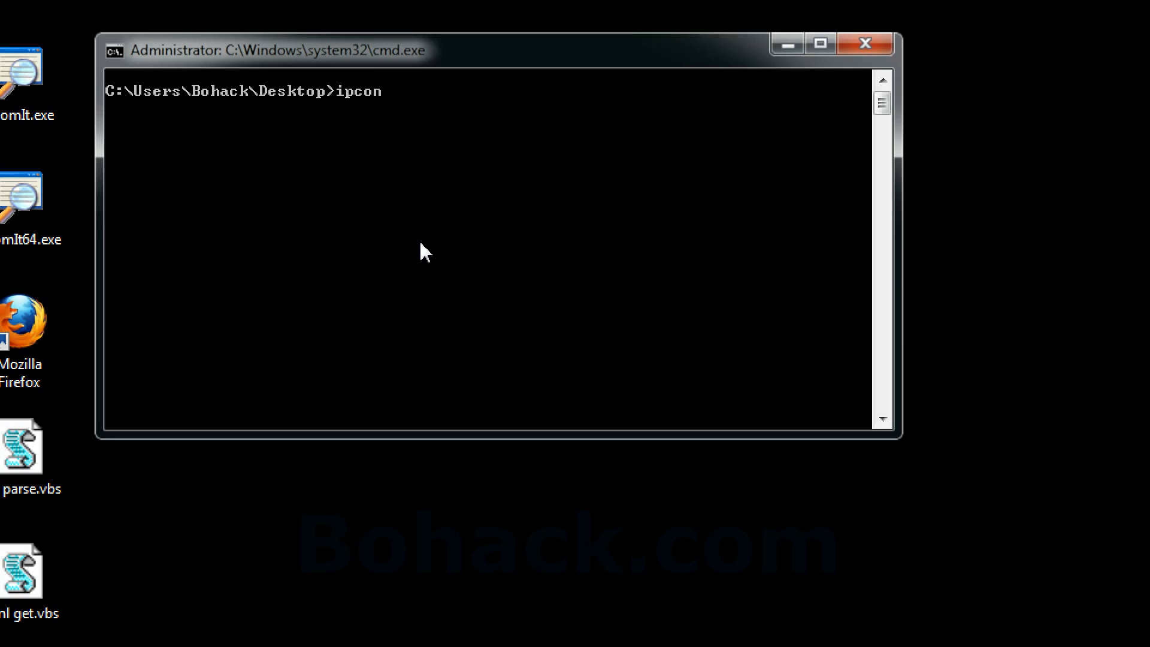
Run ipconfig /all and select the physical address 00-0C-29-33-DB-0A
type("fig /all")
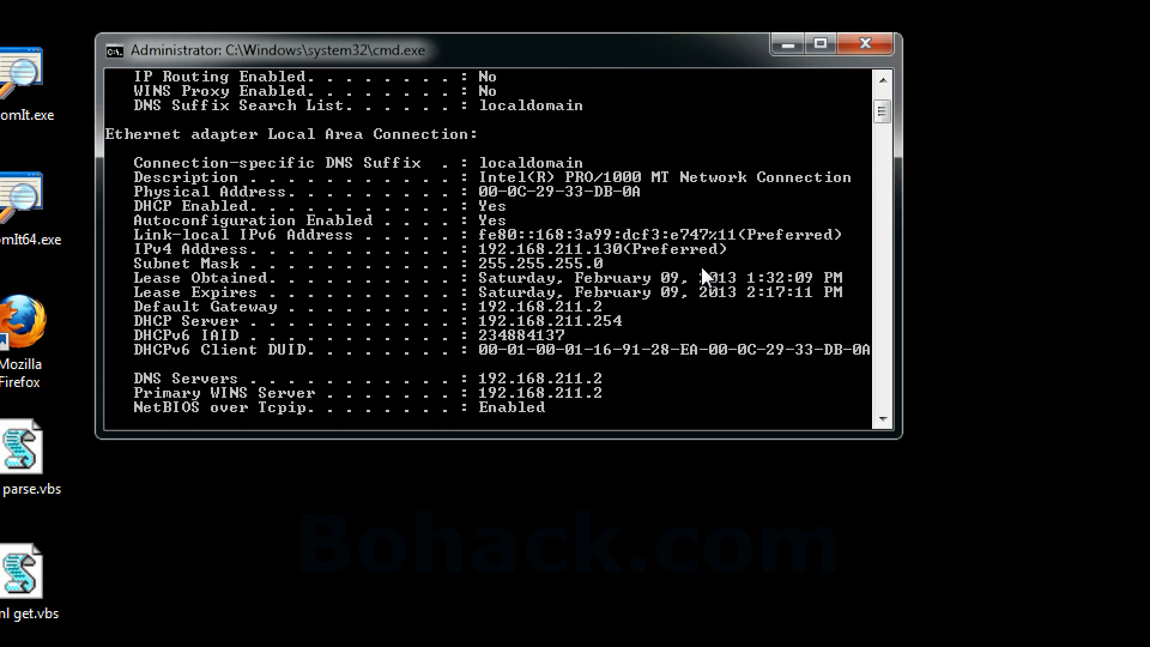
mouse_move(692, 273)
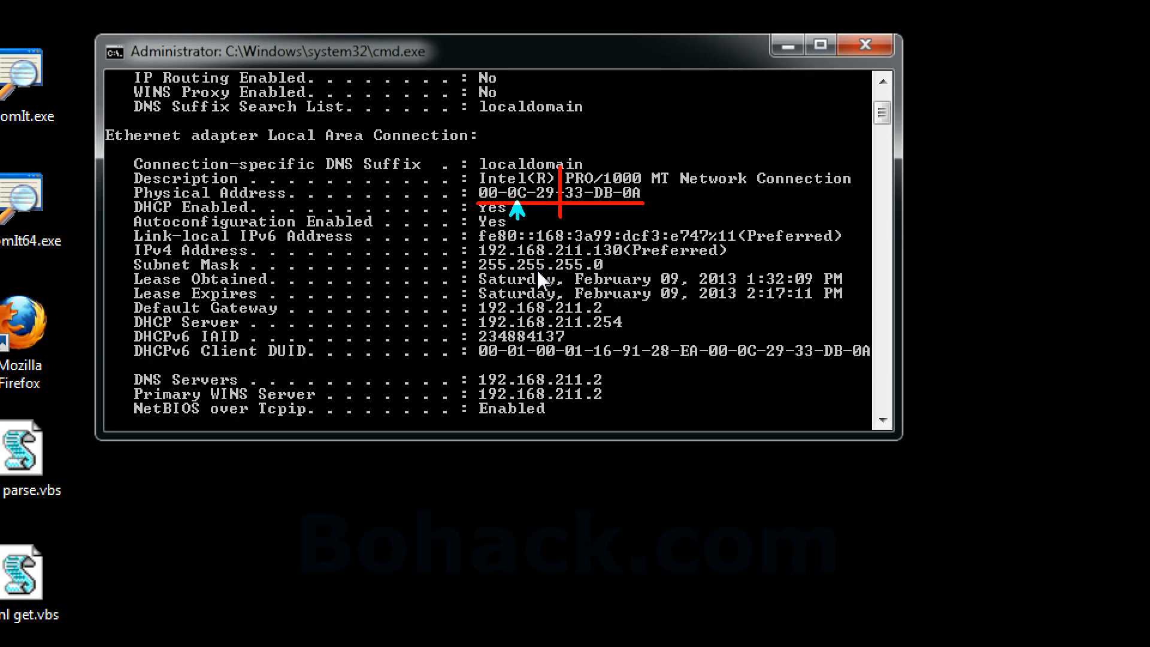
mouse_move(521, 219)
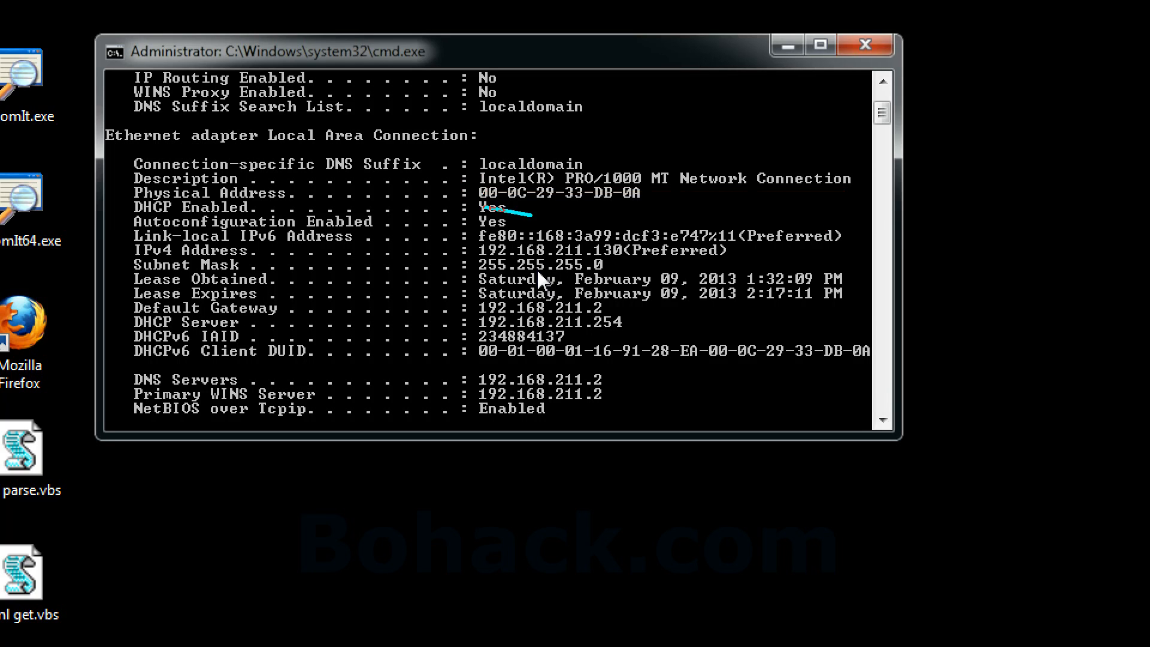
left_click_drag(481, 206, 641, 206)
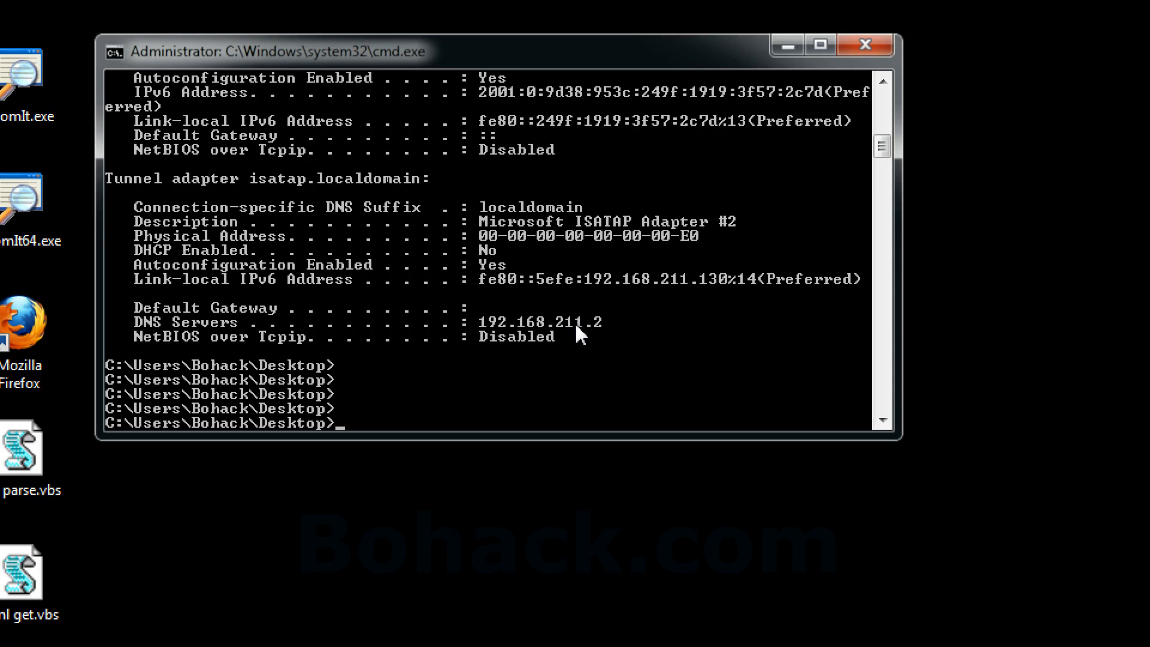
Run arp -g to list the ARP cache, then mark output text for copying
type("arp -g")
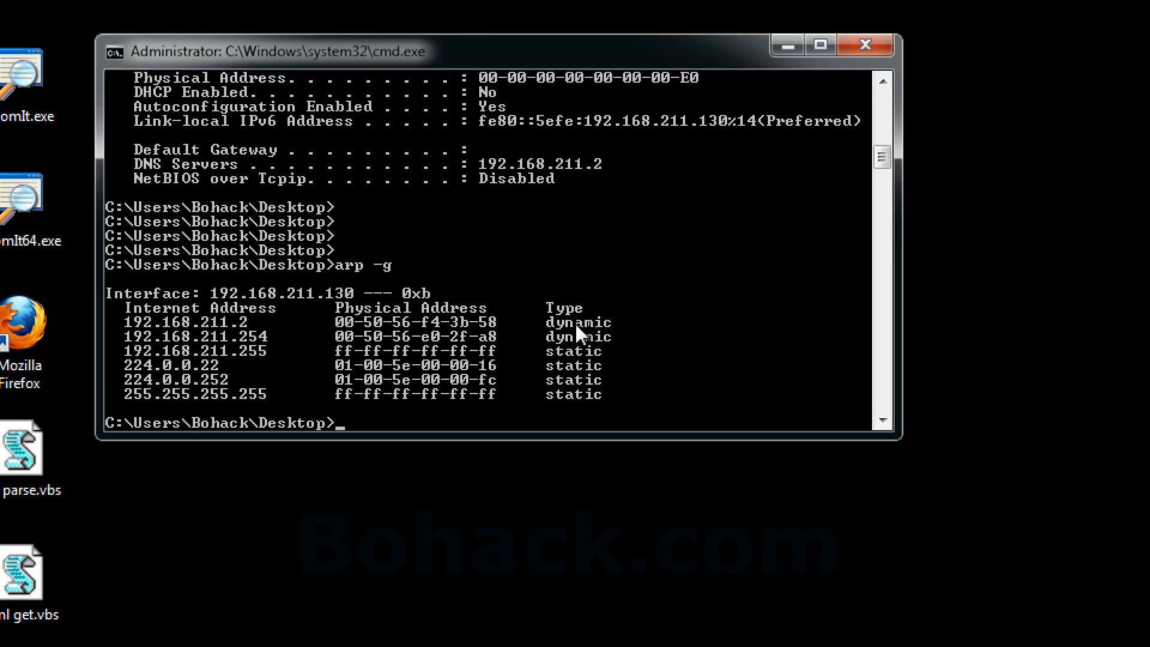
mouse_move(396, 400)
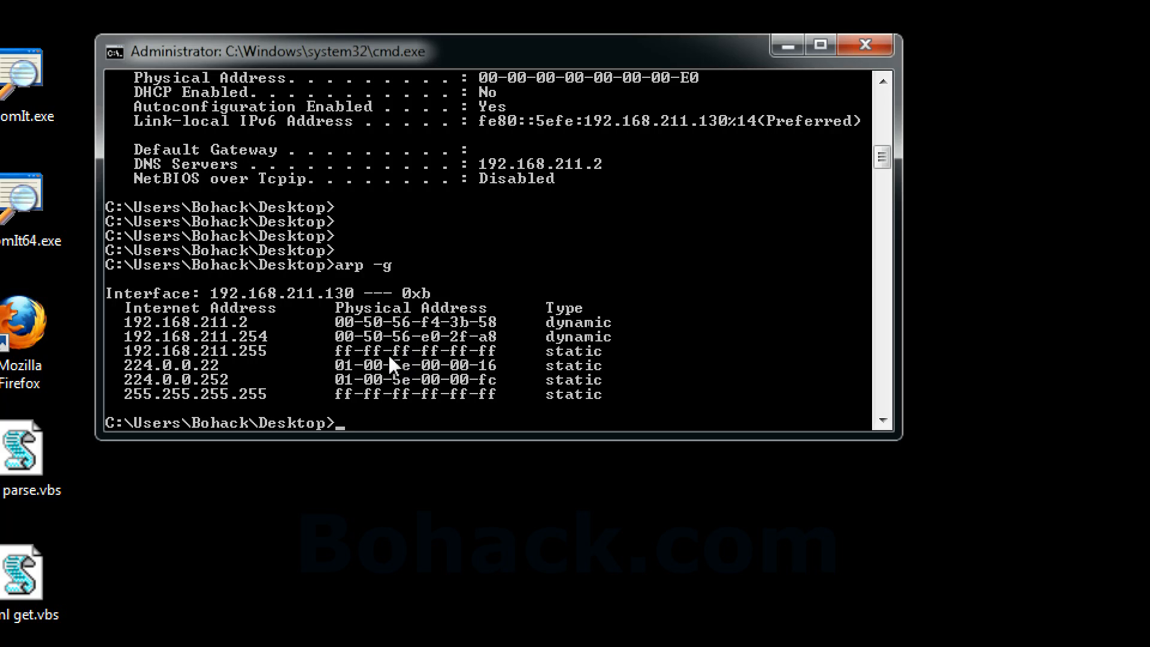
mouse_move(337, 345)
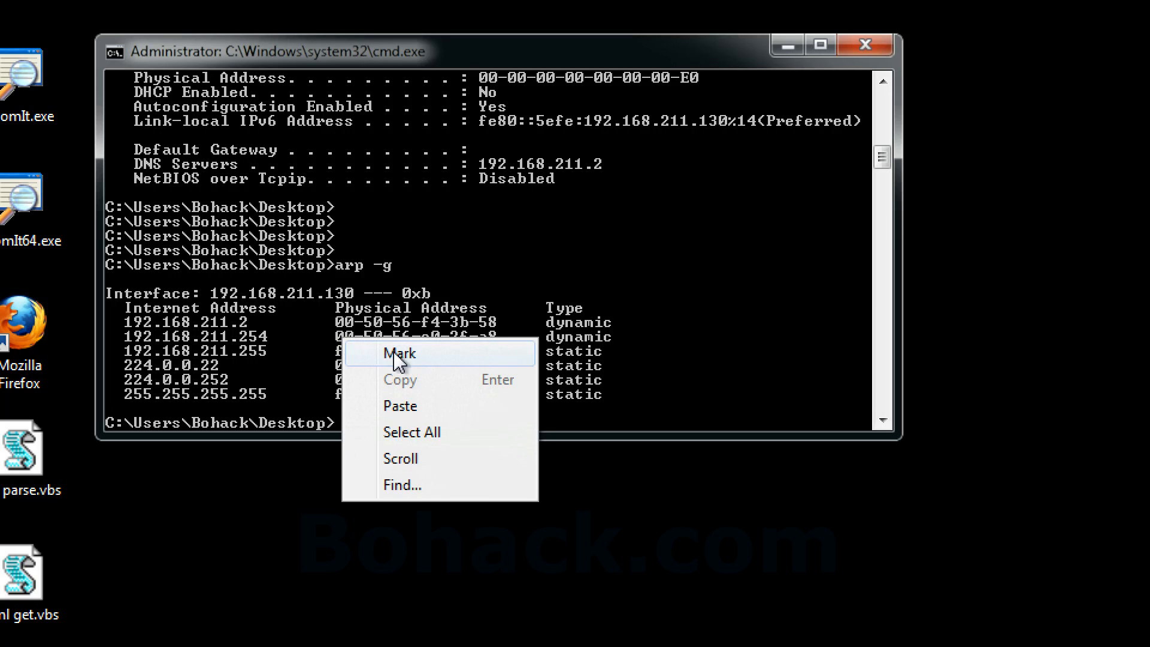
left_click(400, 353)
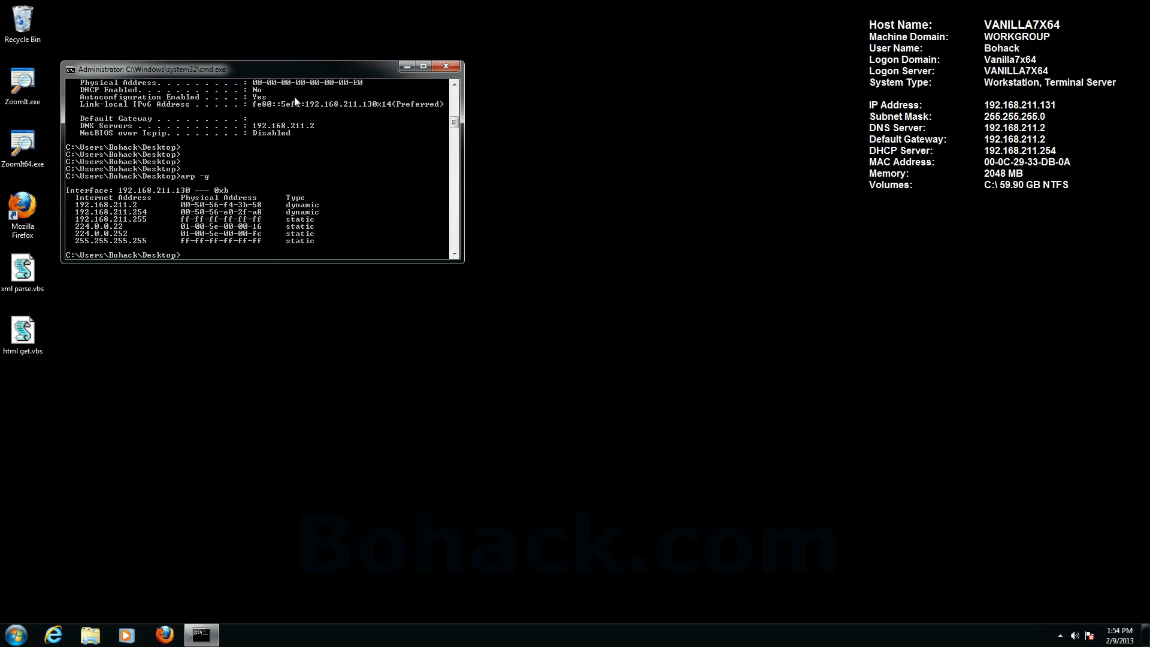
left_click(445, 66)
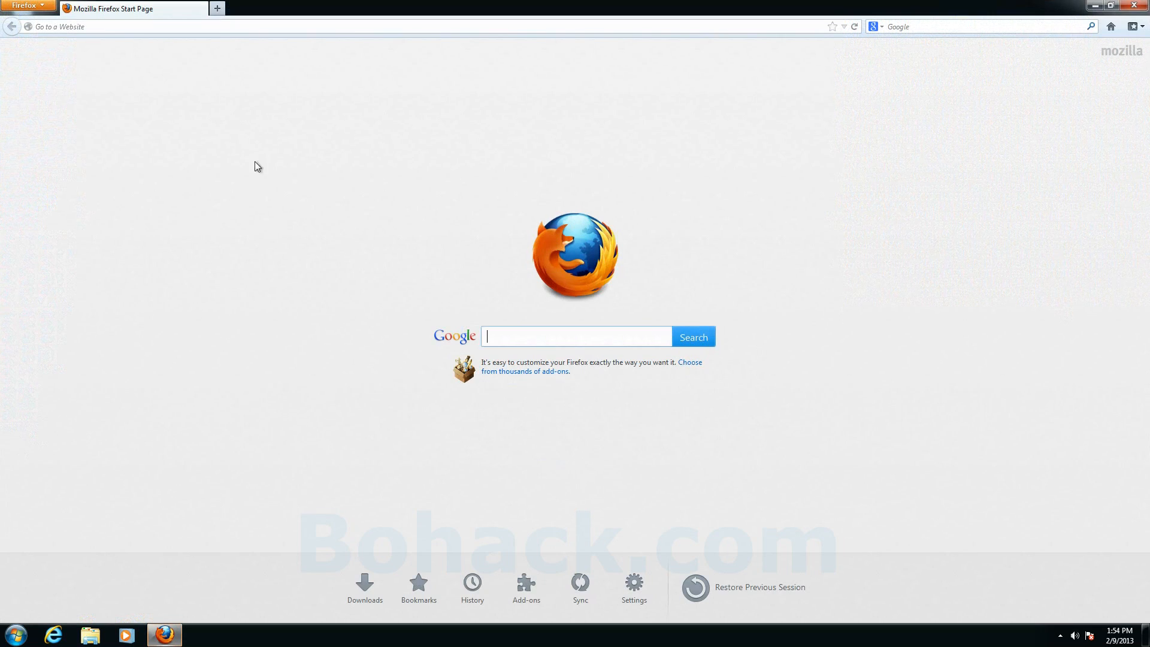
left_click(102, 27)
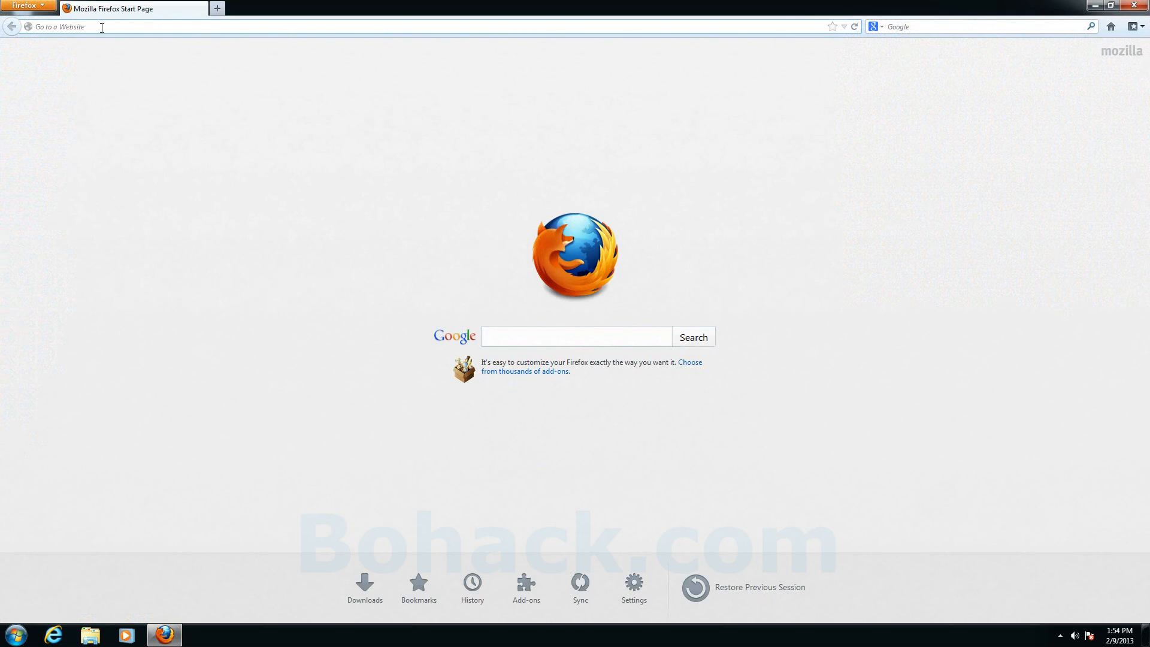
type("www.macvendorlookup.com/")
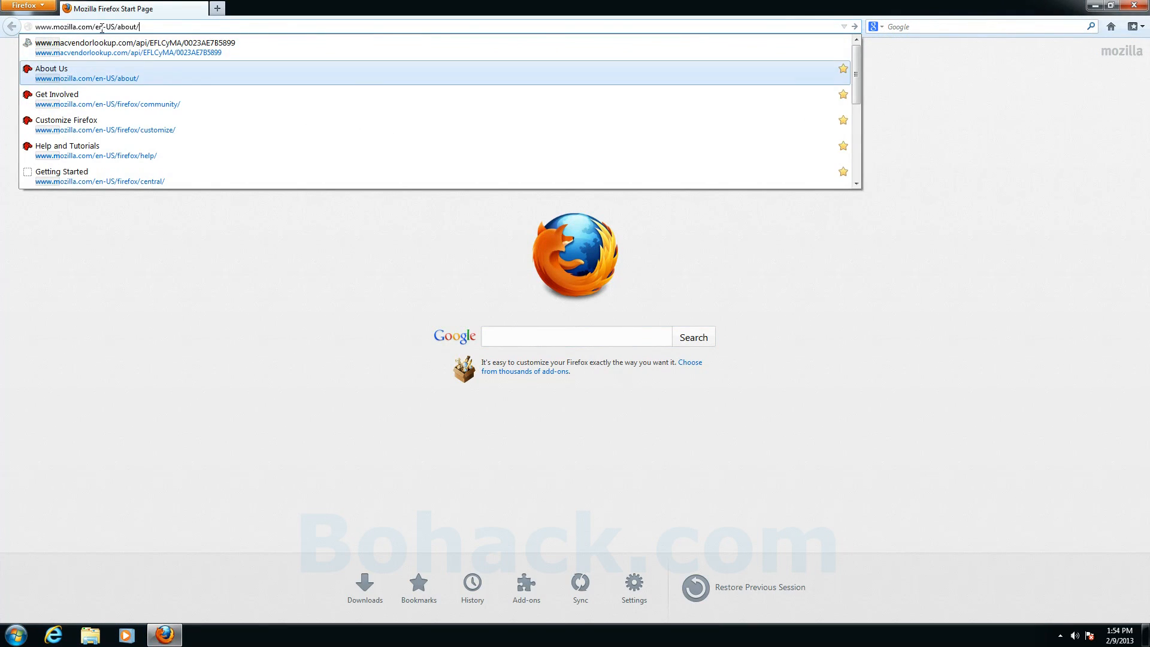
type("www.macvendorlookup.com")
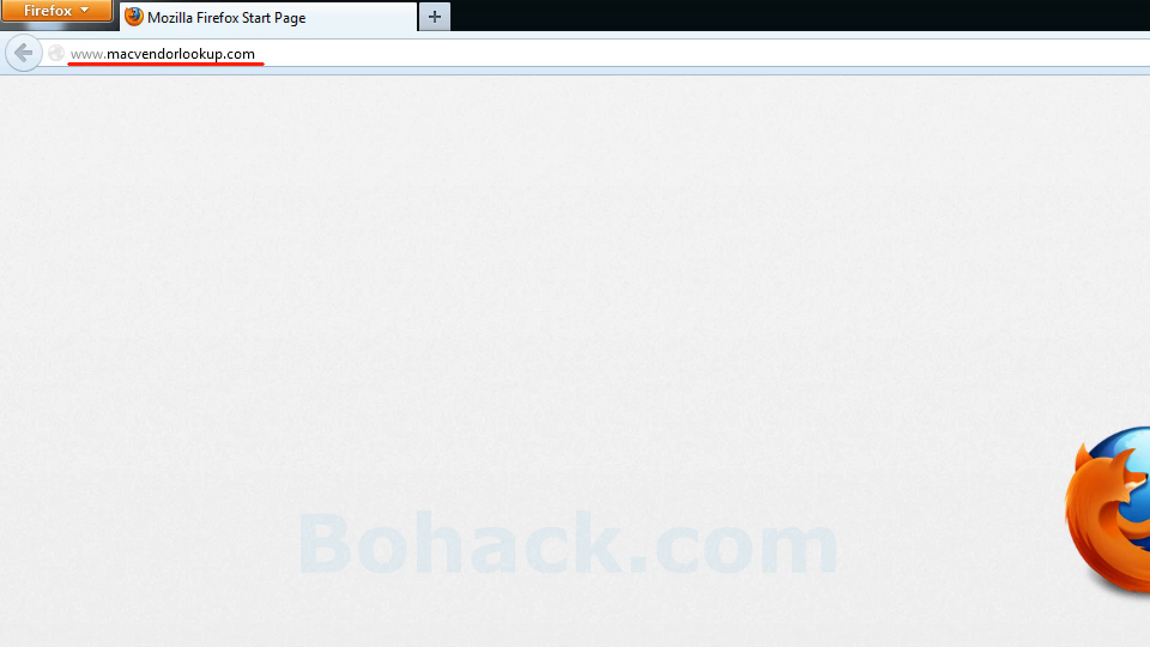
left_click(257, 53)
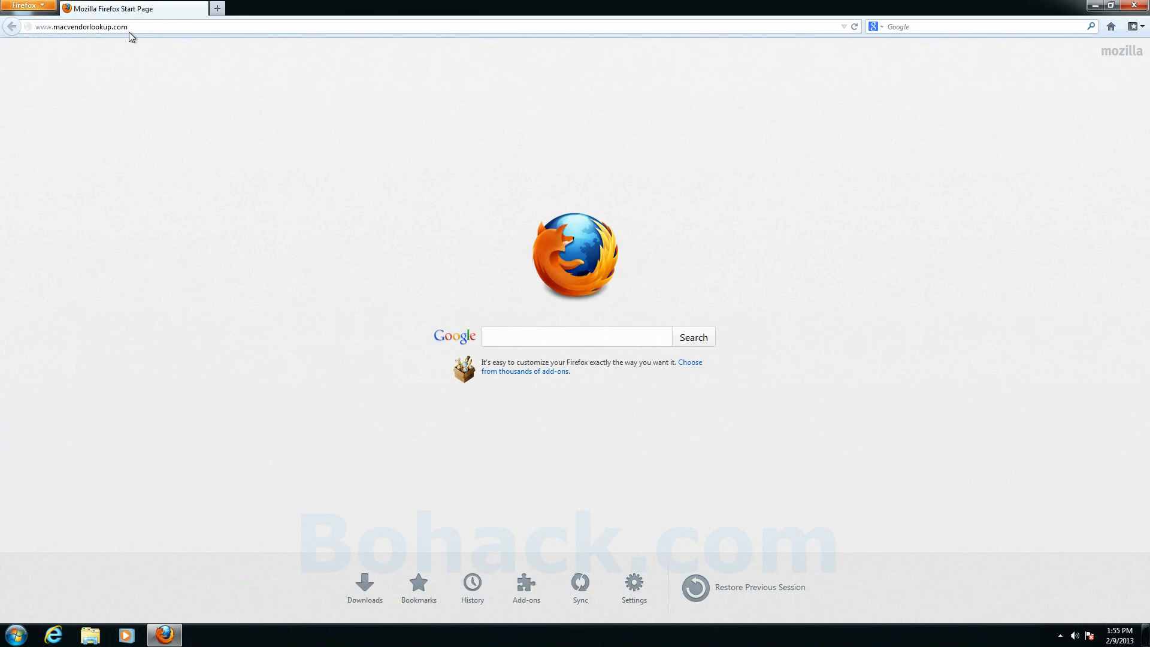
left_click(26, 6)
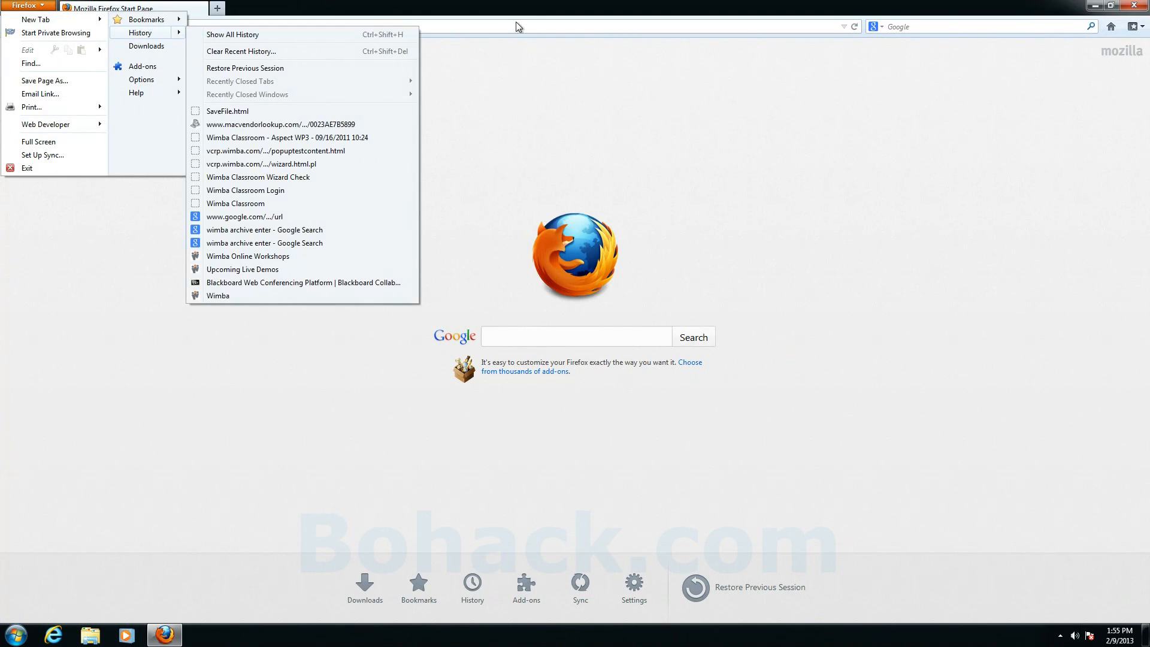
Look up 00-50-56-e0-2f-a8 in MAC List Lookup and select the VMware, Inc. result
left_click(281, 124)
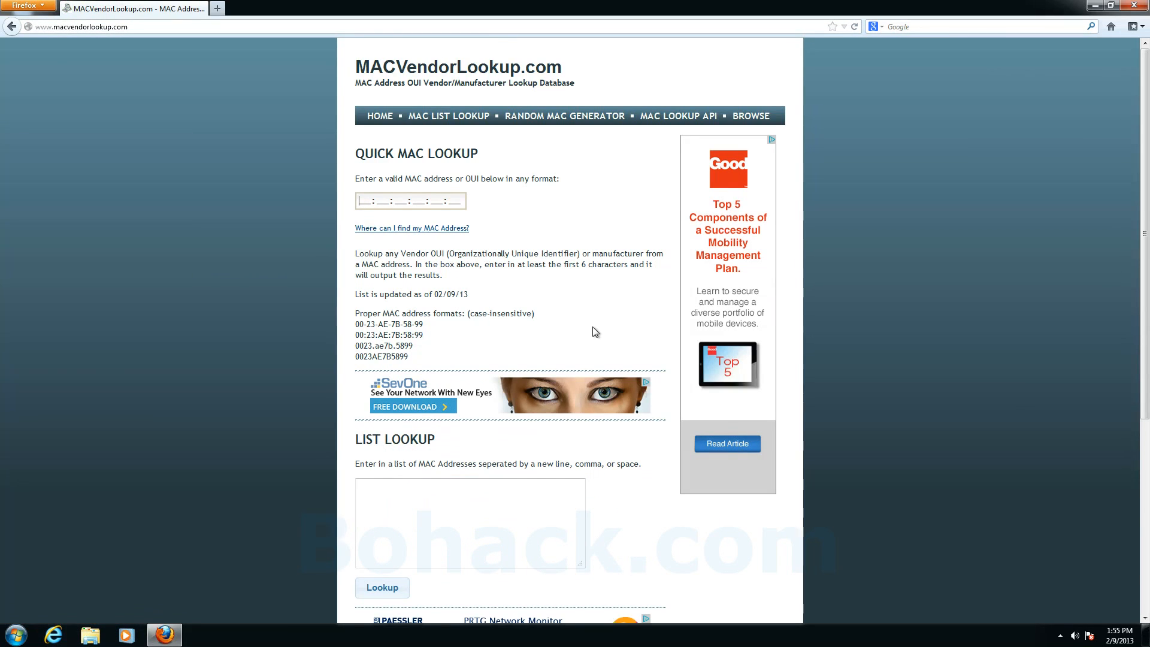
type("00:50:56:e0:2")
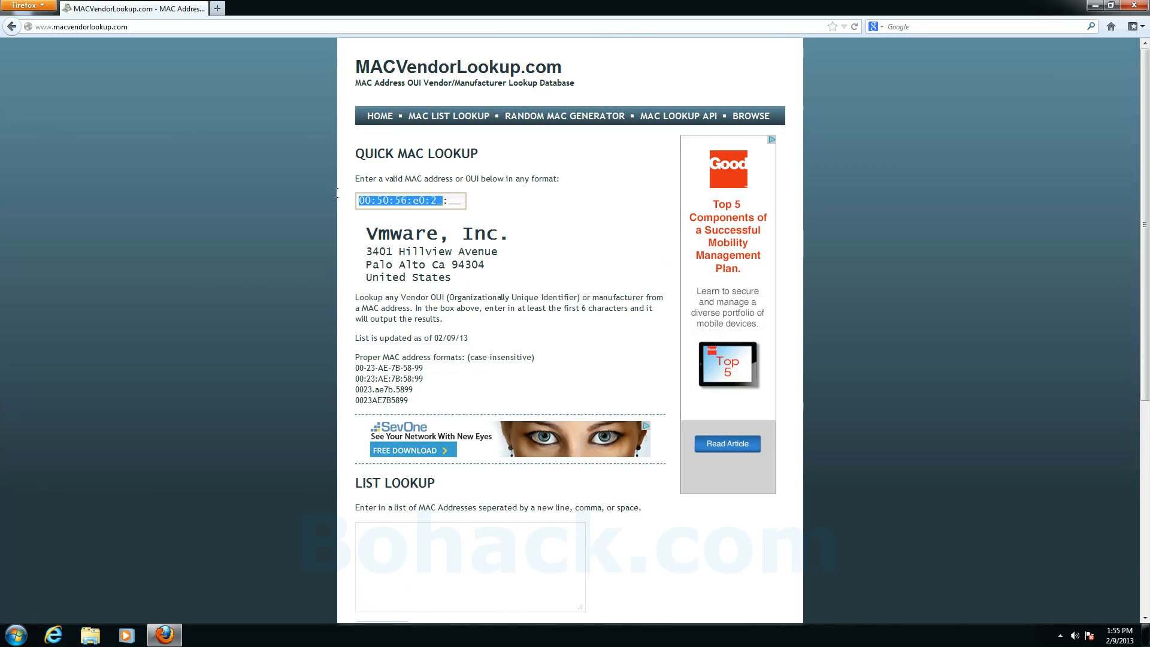
left_click(448, 116)
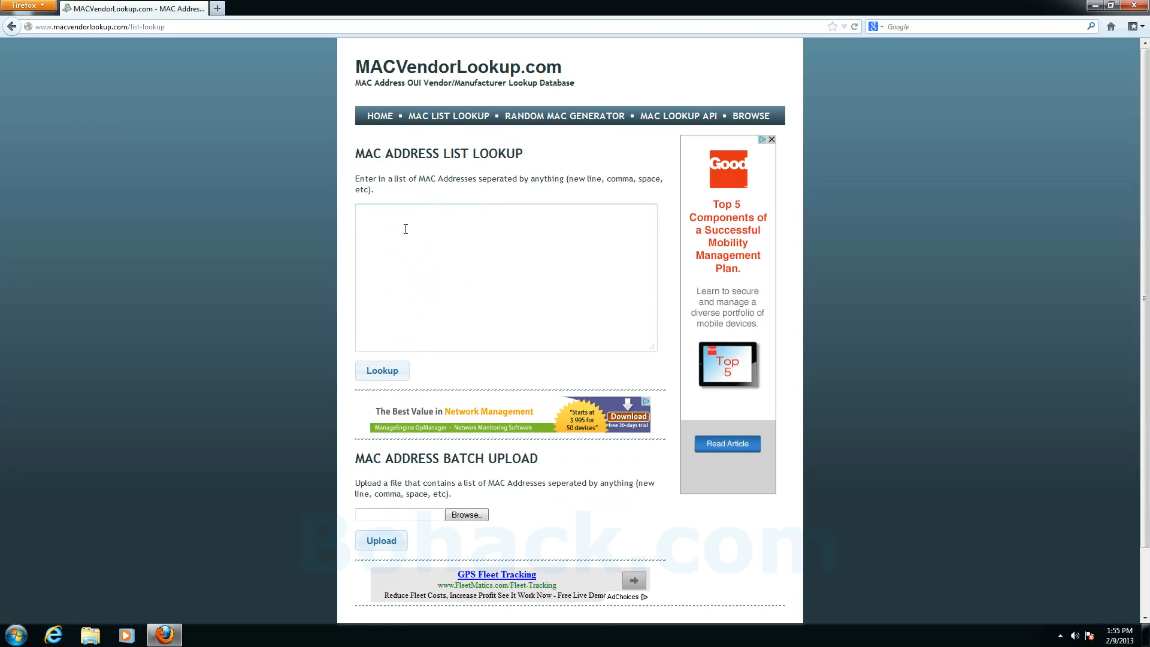
type("00-50-56-e0-2f-a8")
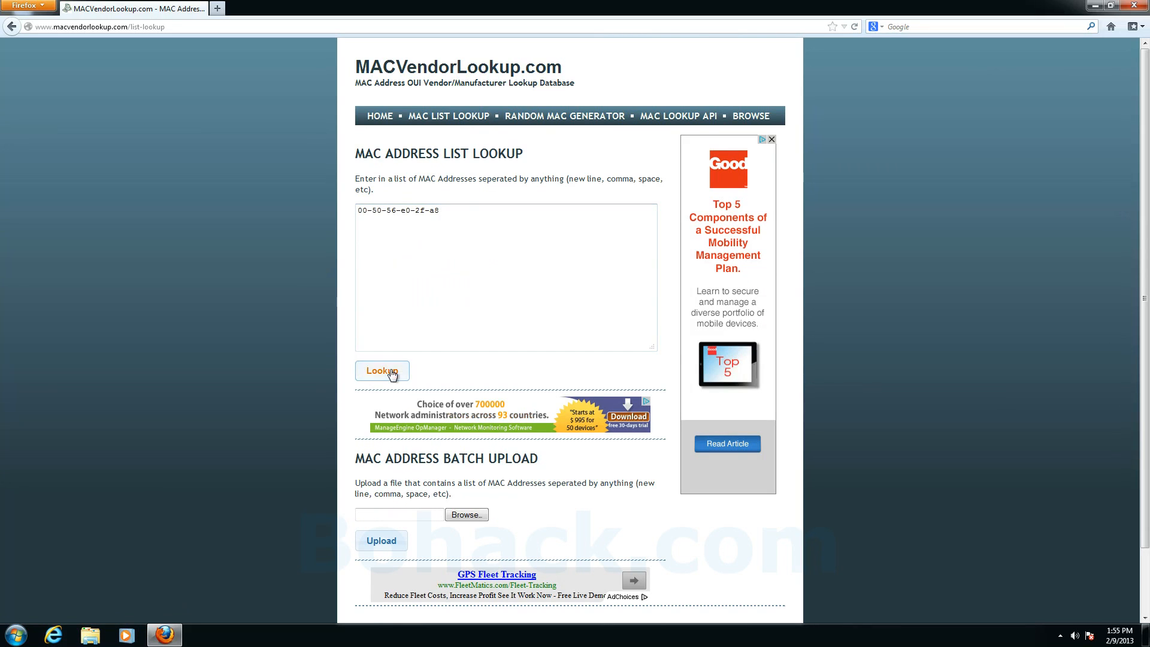
left_click(382, 369)
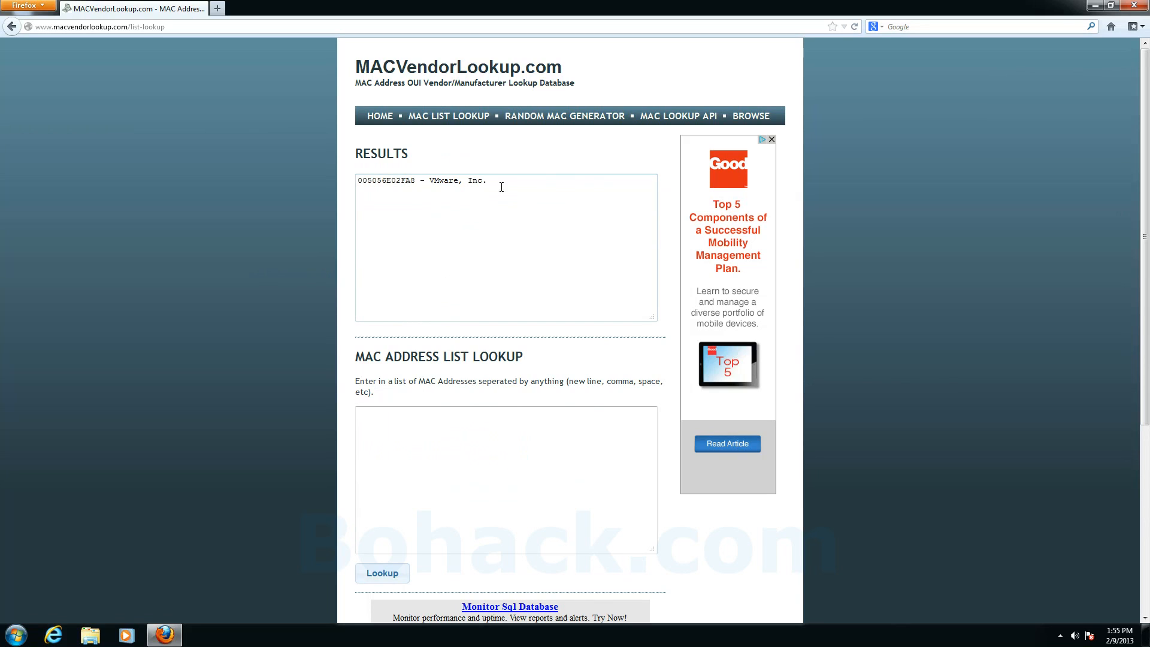
mouse_move(490, 181)
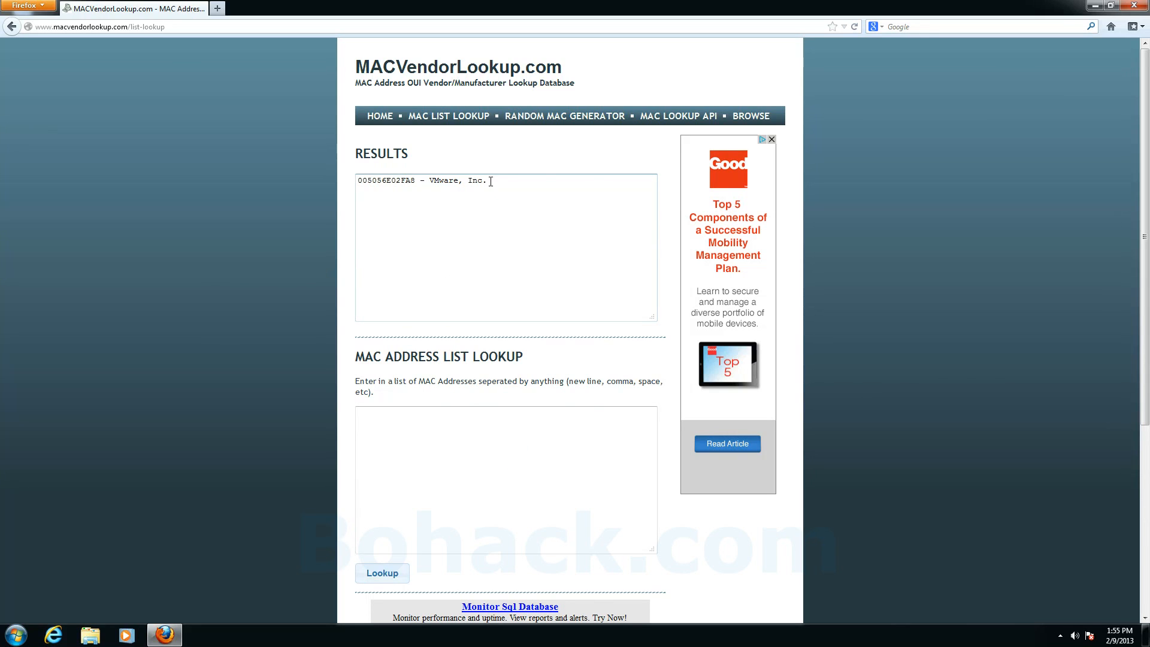
triple_click(422, 180)
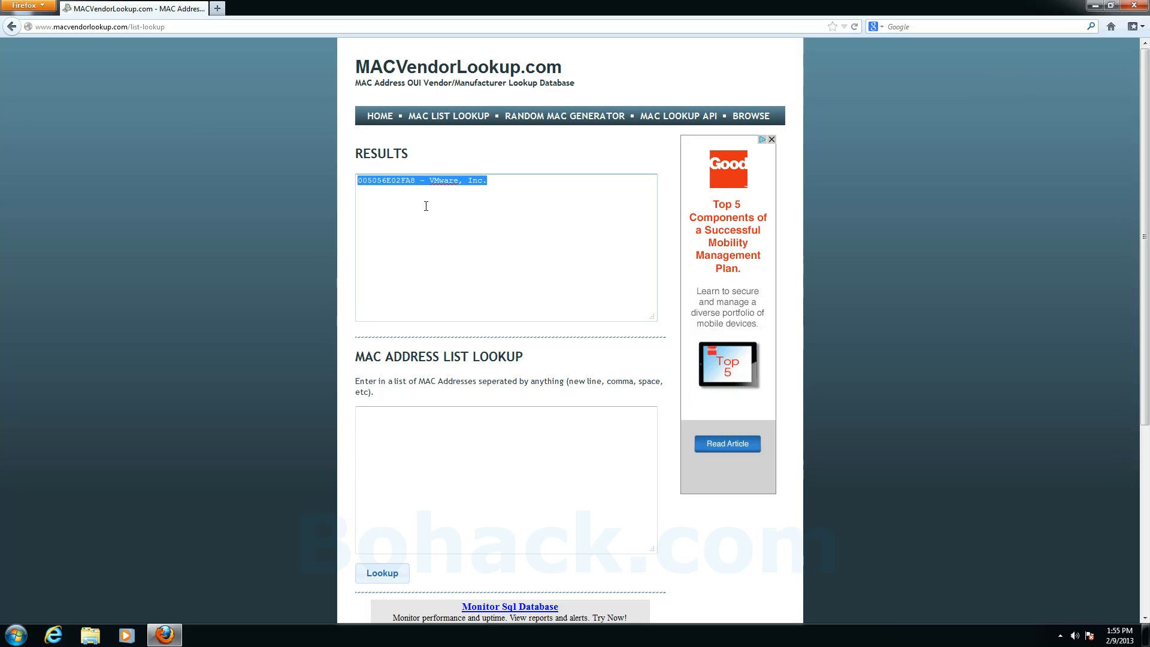
mouse_move(462, 196)
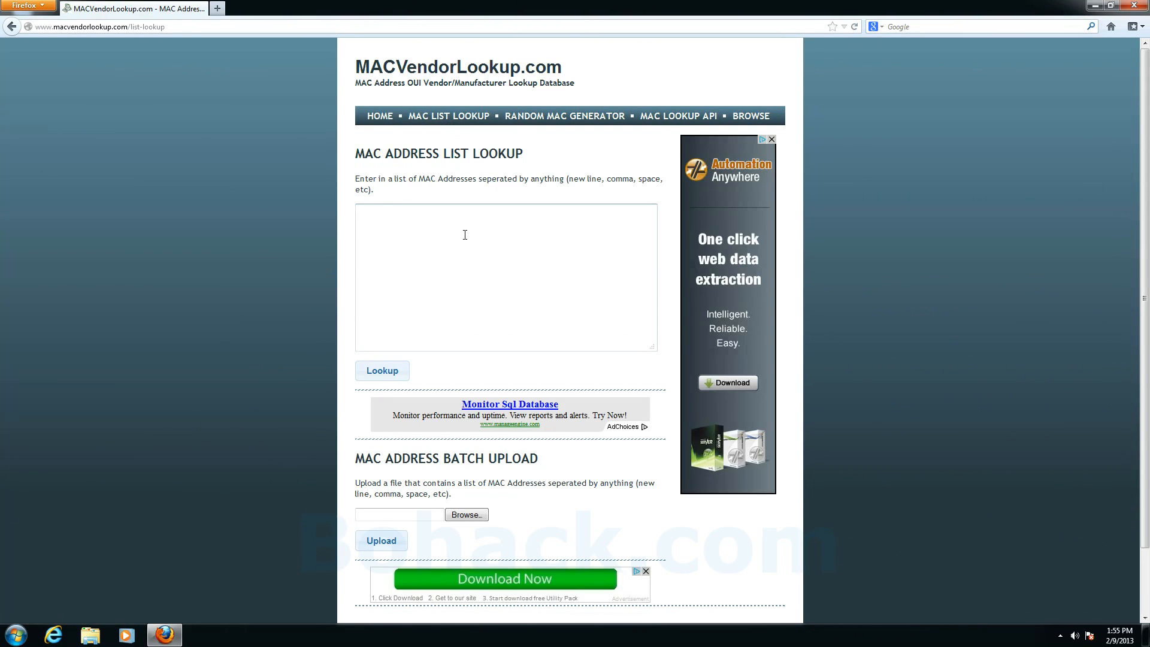
mouse_move(412, 268)
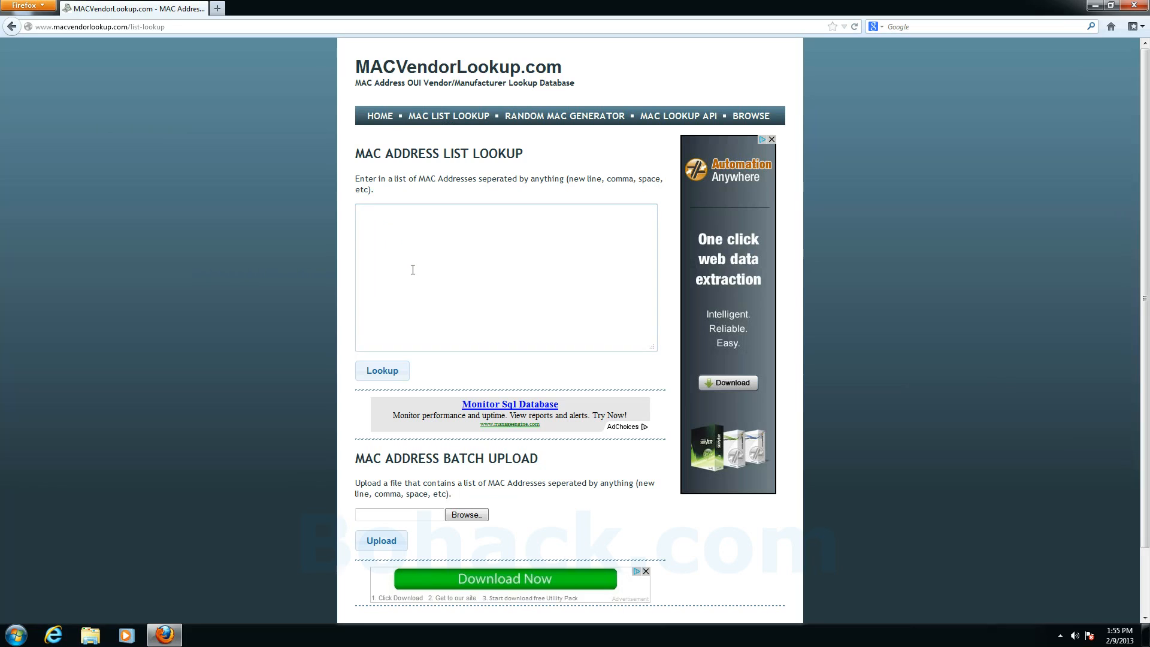
Enter addresses 00-50-56-e0-2f-a8 through -ac in List Lookup and run the lookup
type("00-50-56-e0-2f-a8")
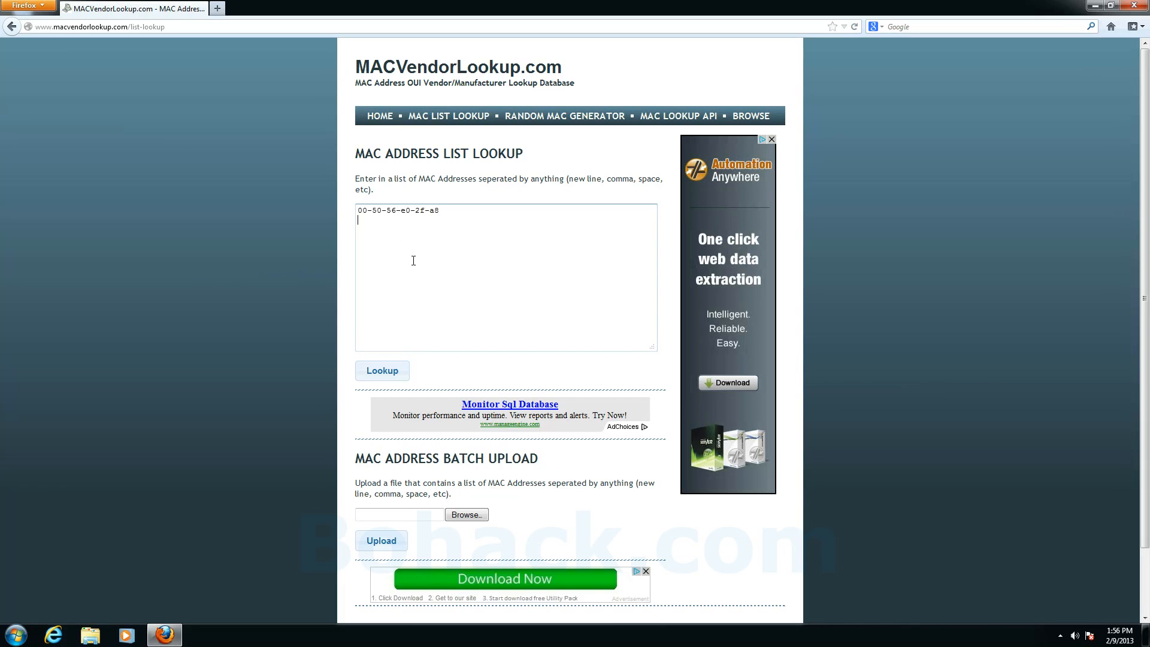
type("00-50-56-e0-2f-a8")
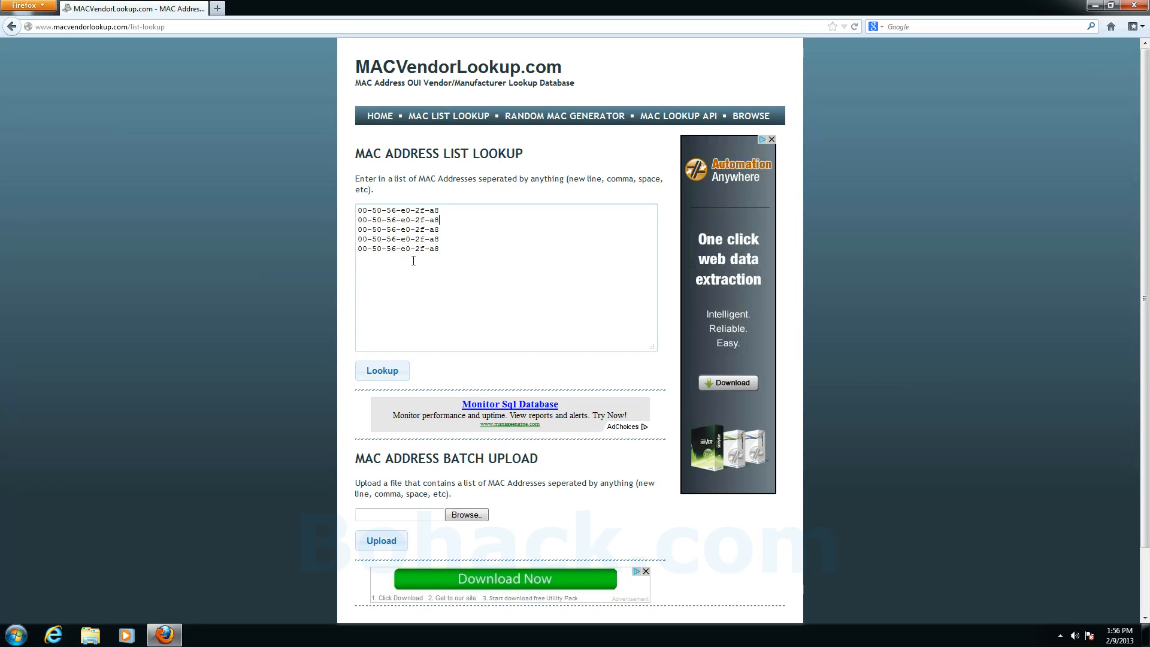
type("9")
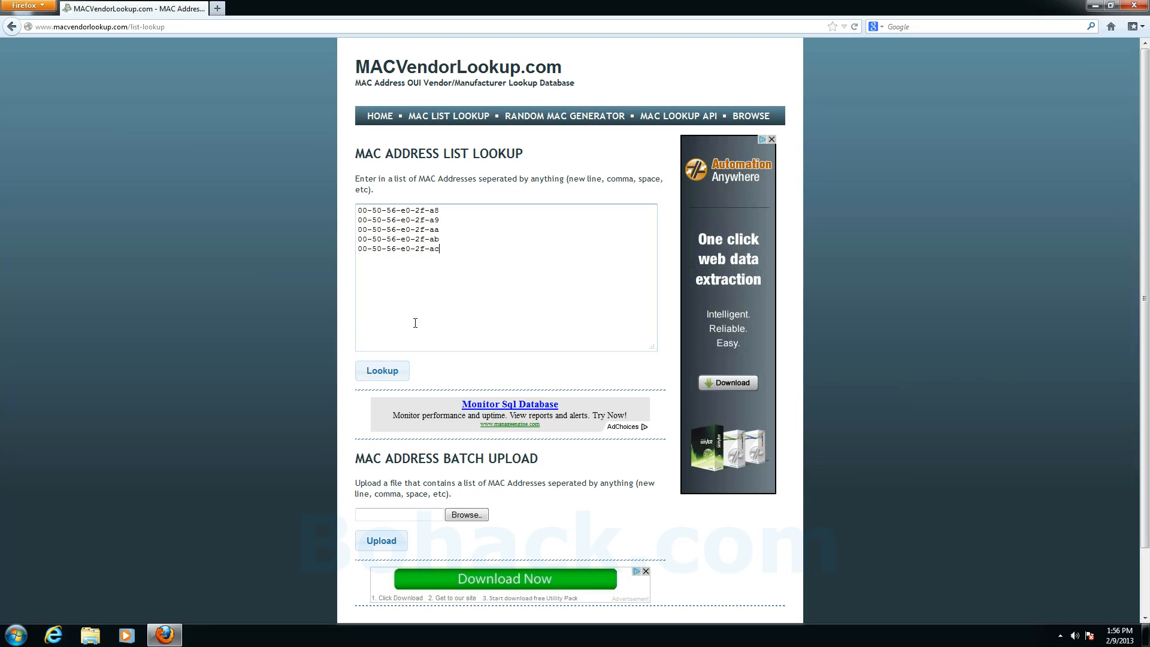
left_click(381, 369)
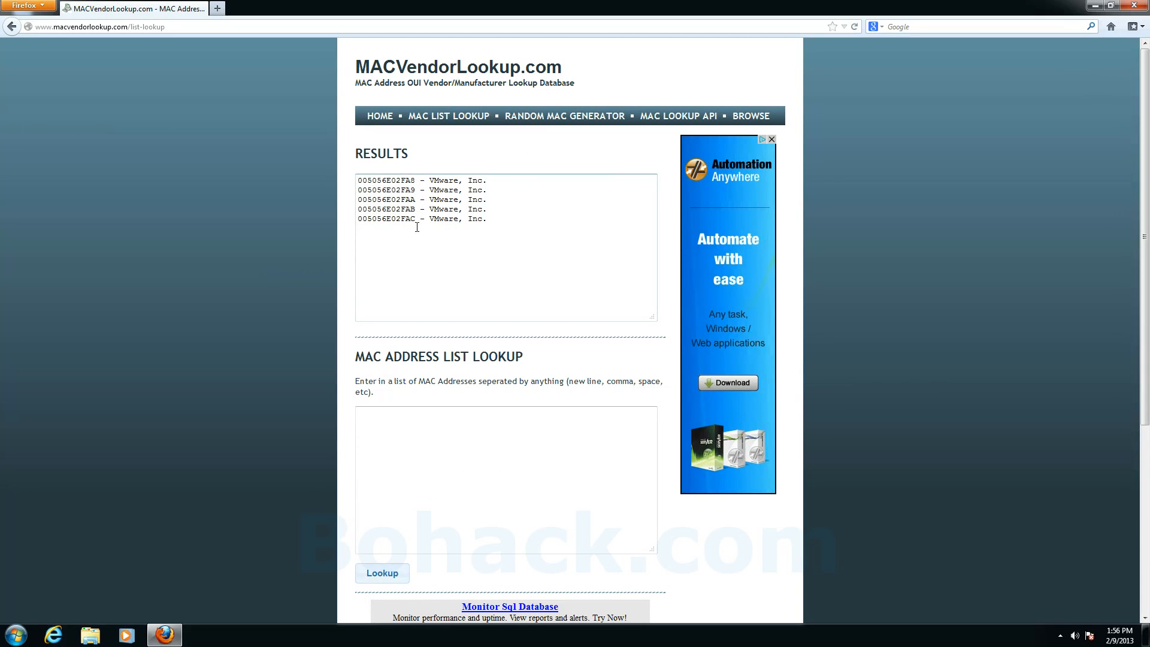
mouse_move(519, 133)
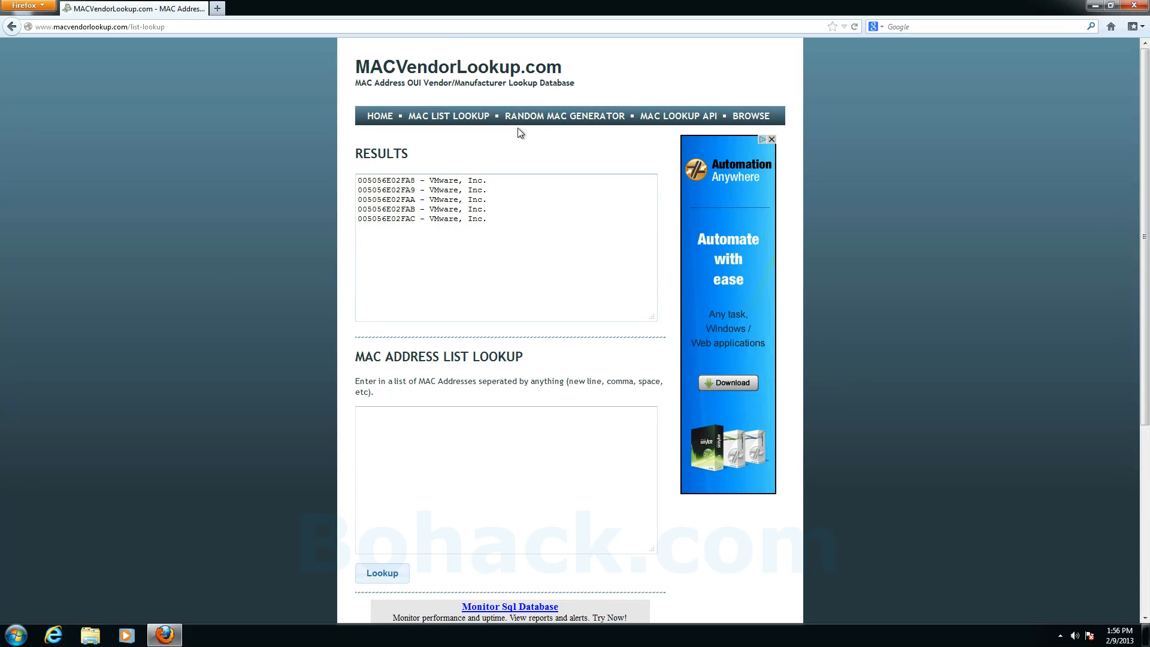
In the Random MAC Generator, set Specific OUI 05:05:05 and generate 50 addresses
left_click(564, 115)
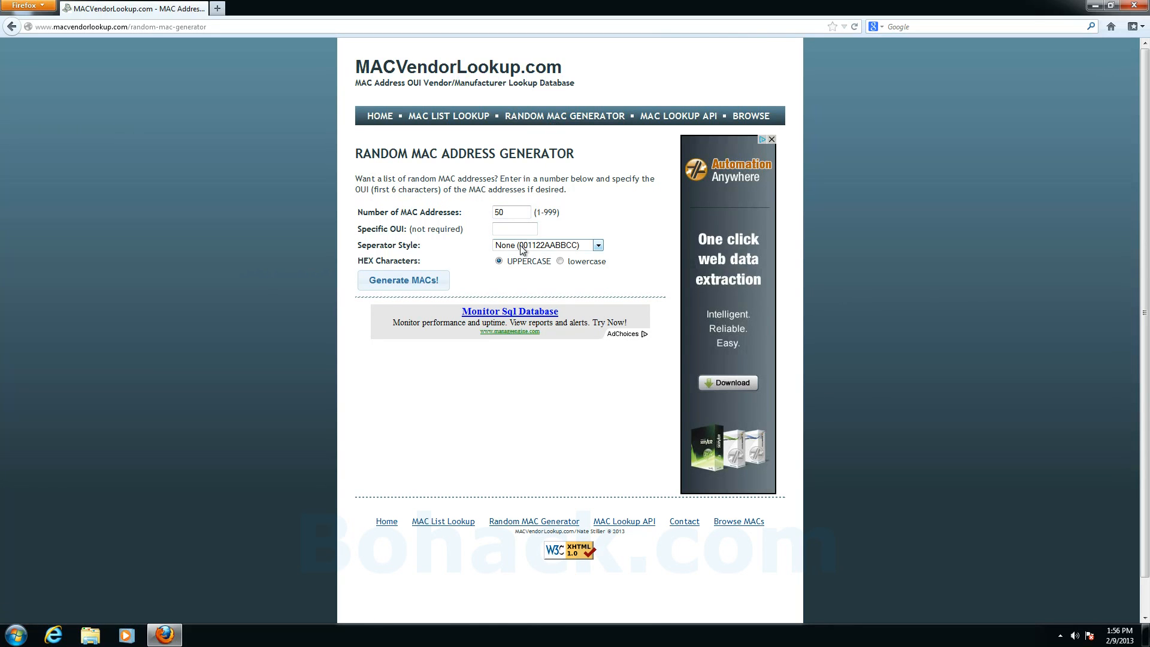
left_click(597, 245)
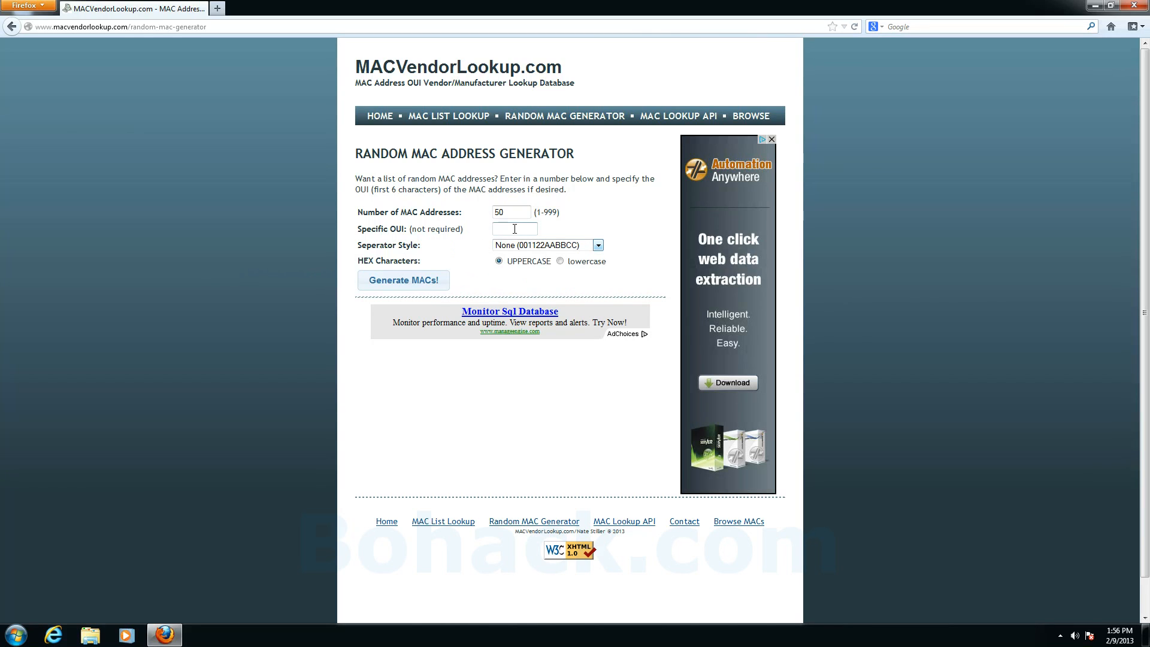
left_click(513, 228)
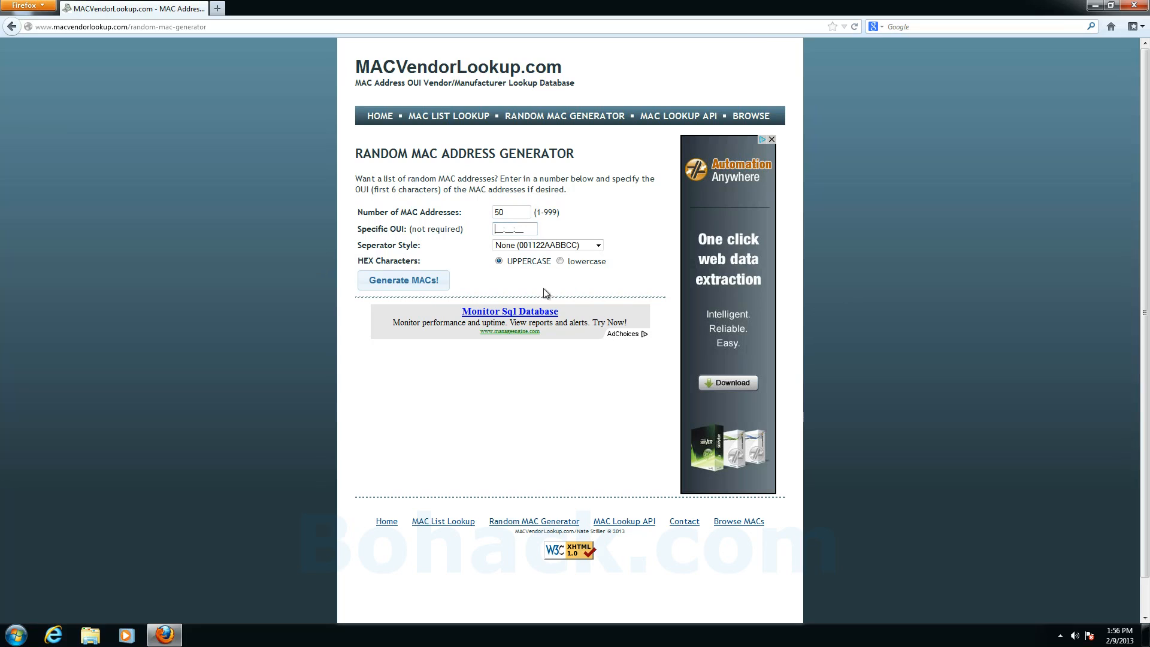
mouse_move(565, 376)
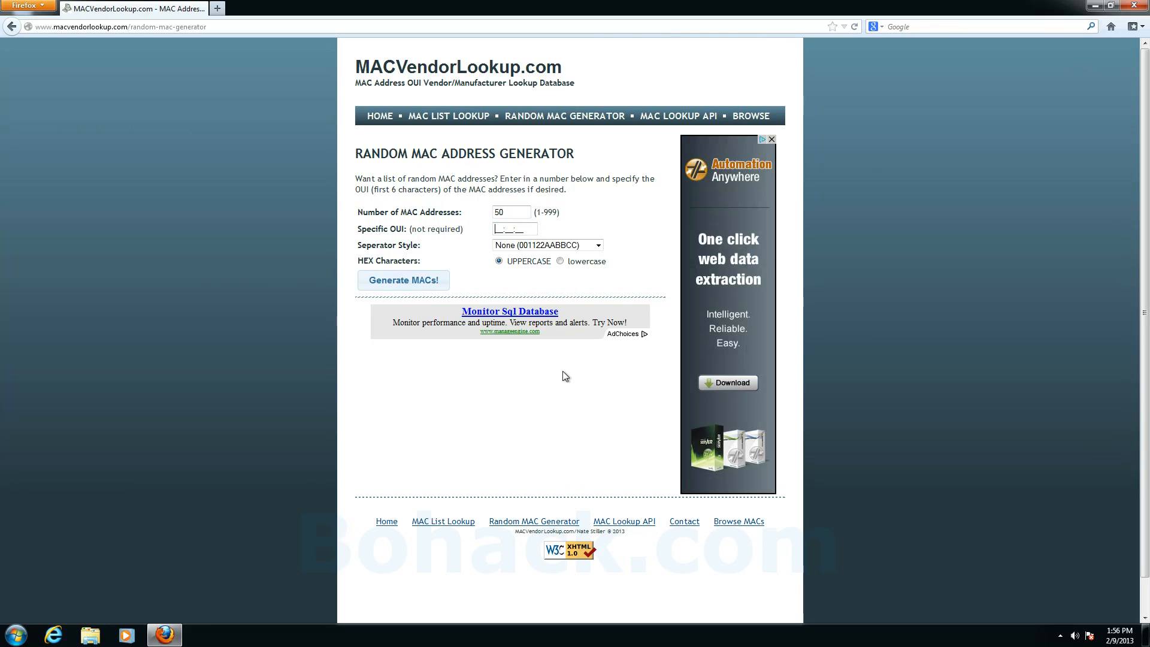
type("05:05")
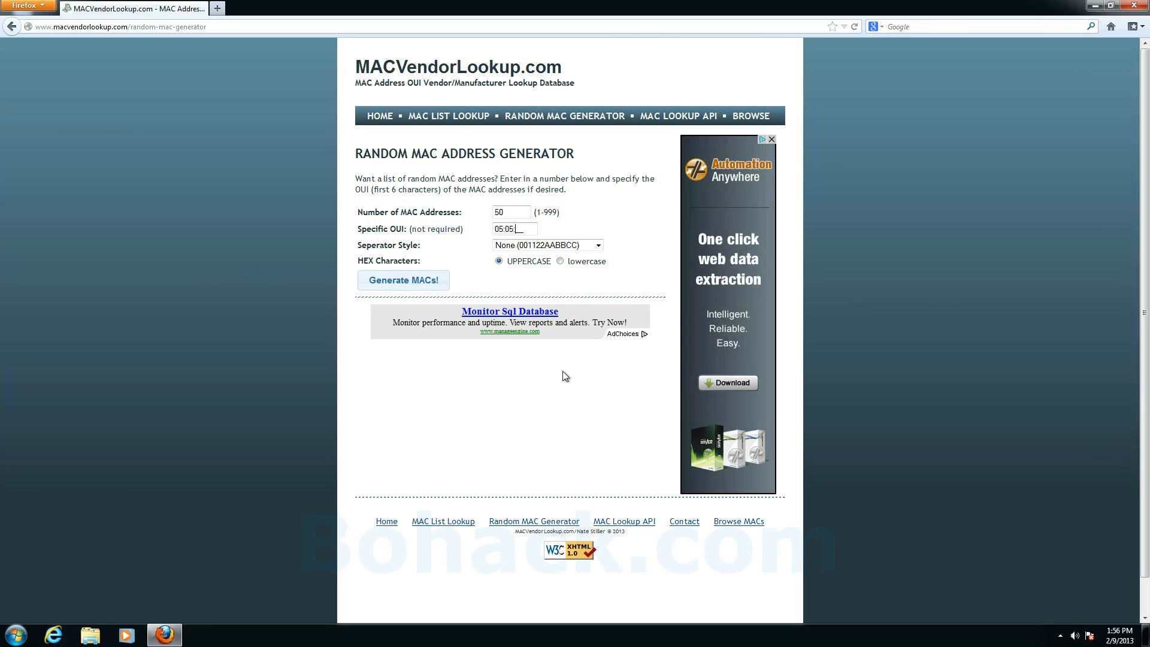
type(":05")
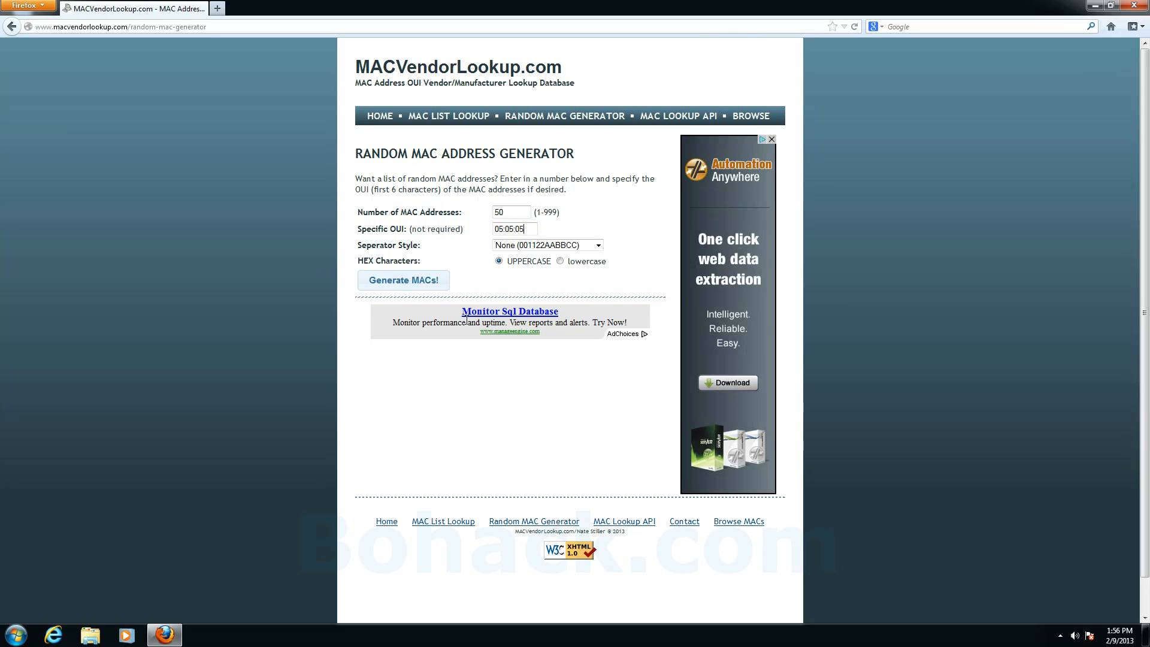
left_click(402, 280)
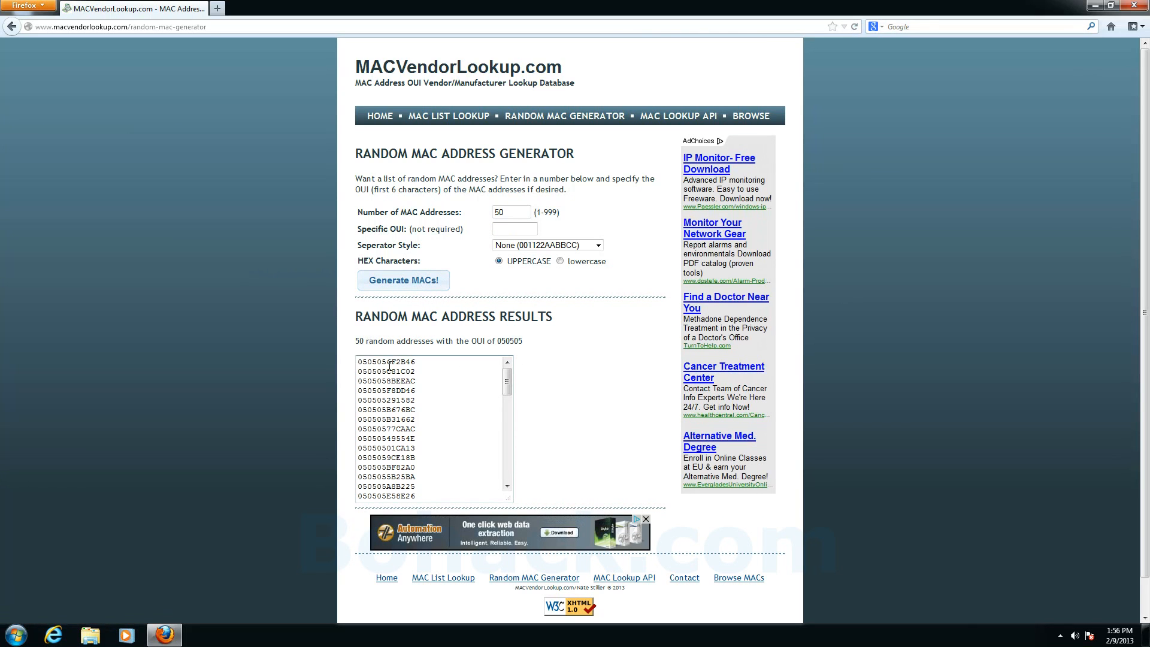
left_click_drag(506, 373, 506, 407)
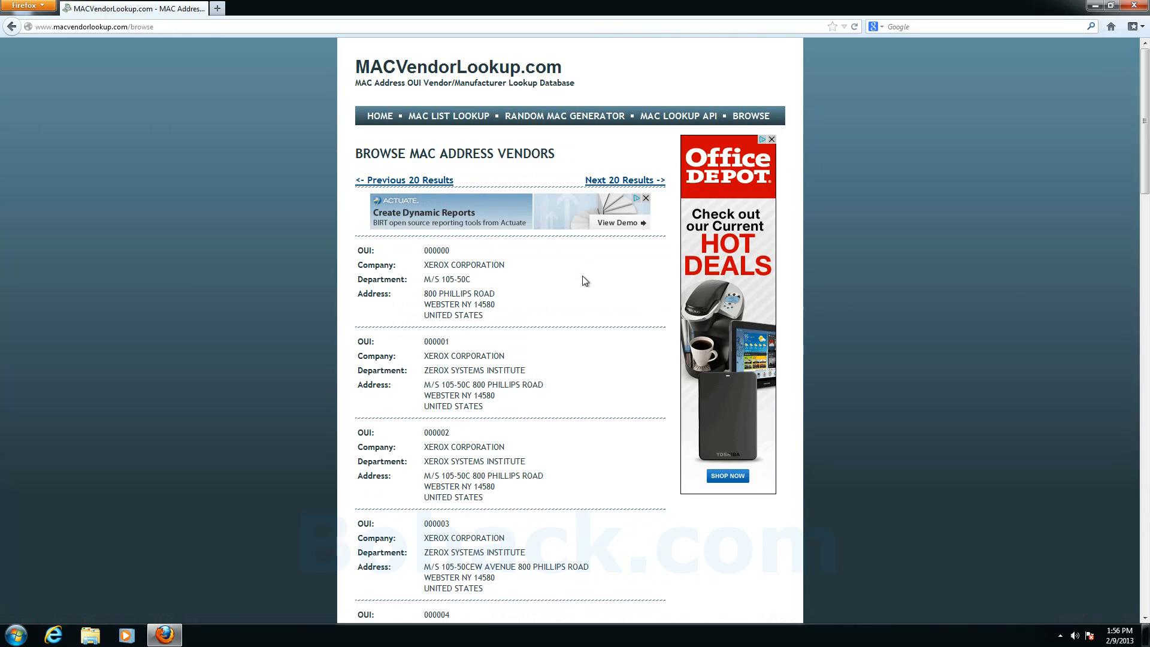
Scroll through the Xerox Corporation vendor listings on the Browse page
scroll("down", 3)
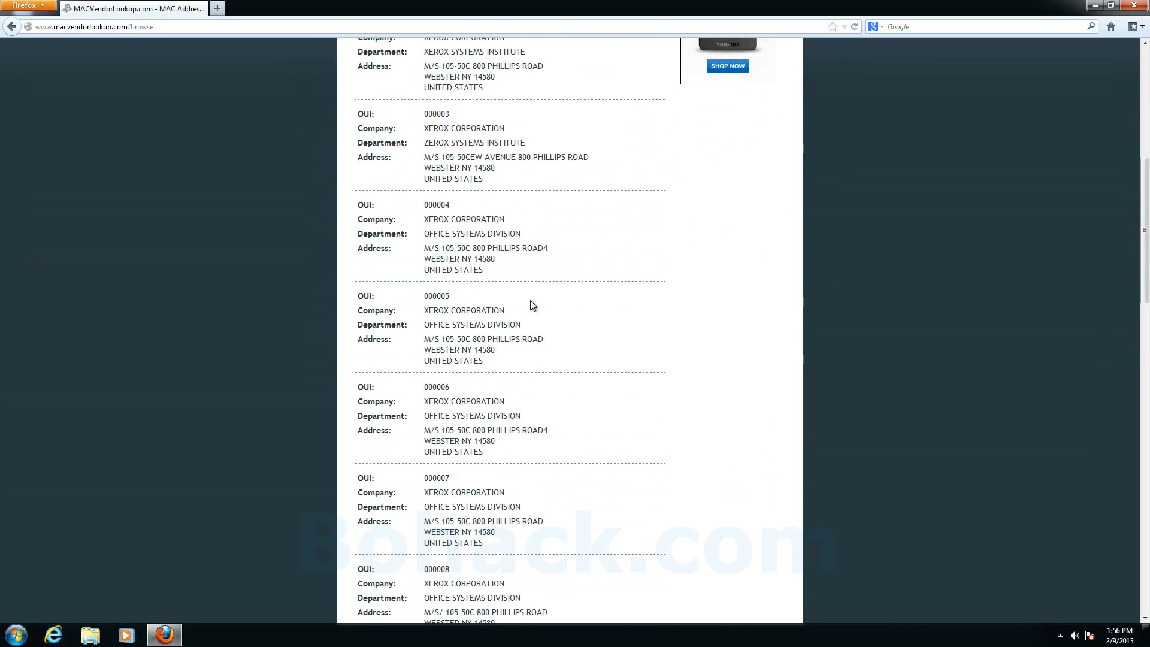
scroll("up", 3)
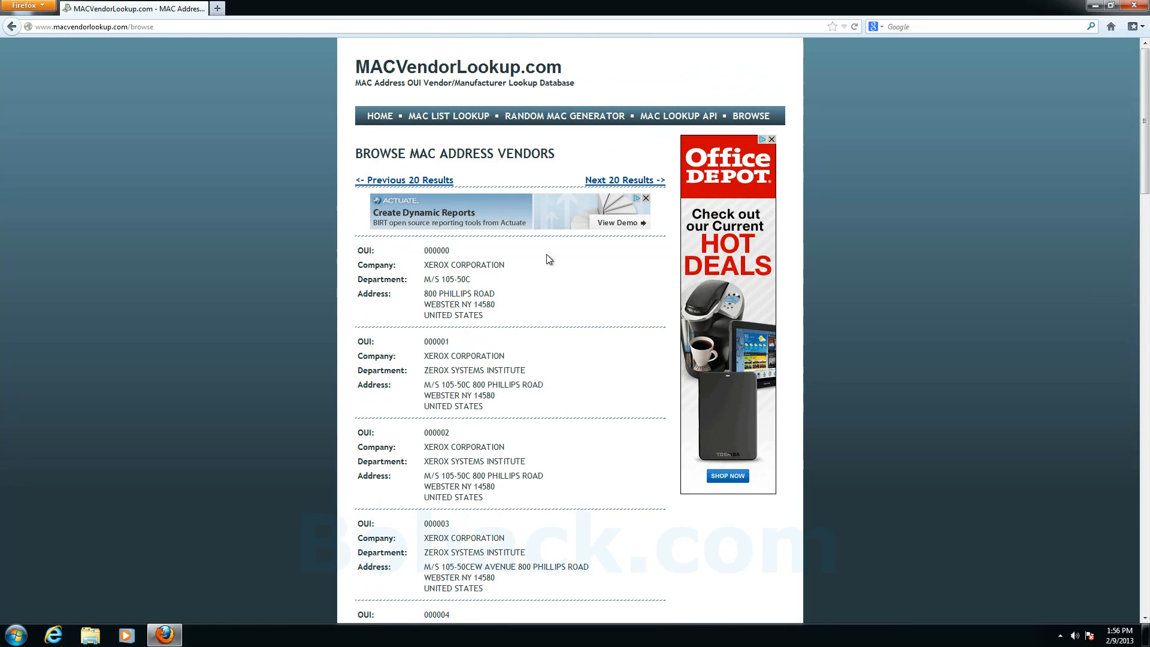
left_click(448, 115)
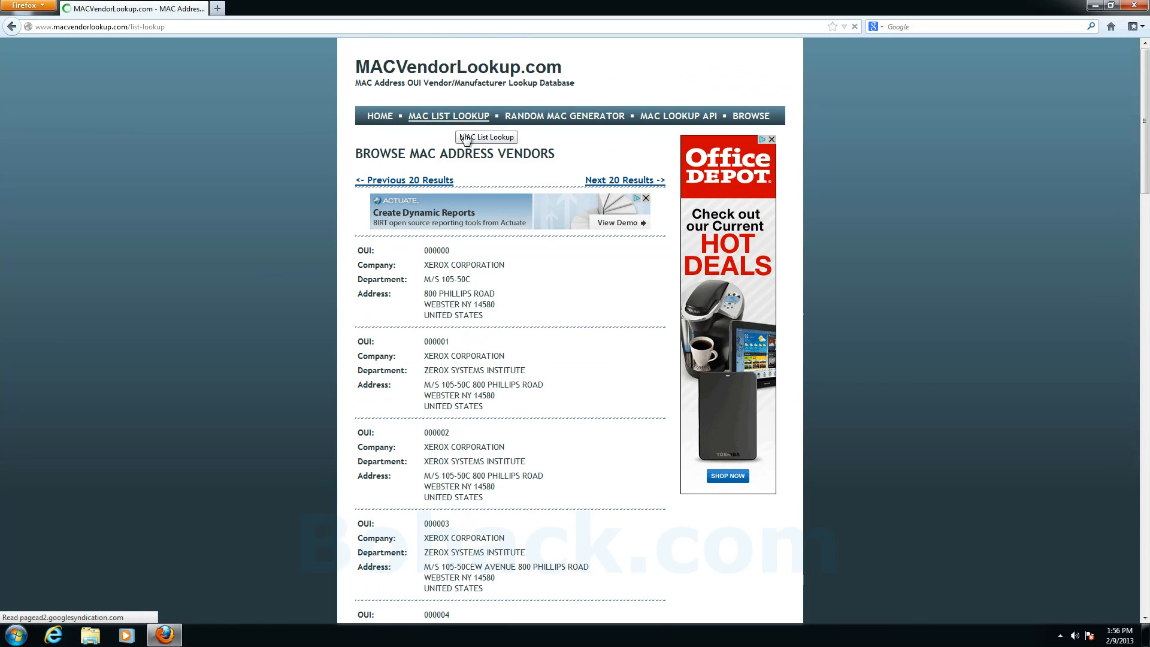
Go to the home page and try octets 05, 10, 23 in Quick MAC Lookup, leaving it blank
left_click(448, 115)
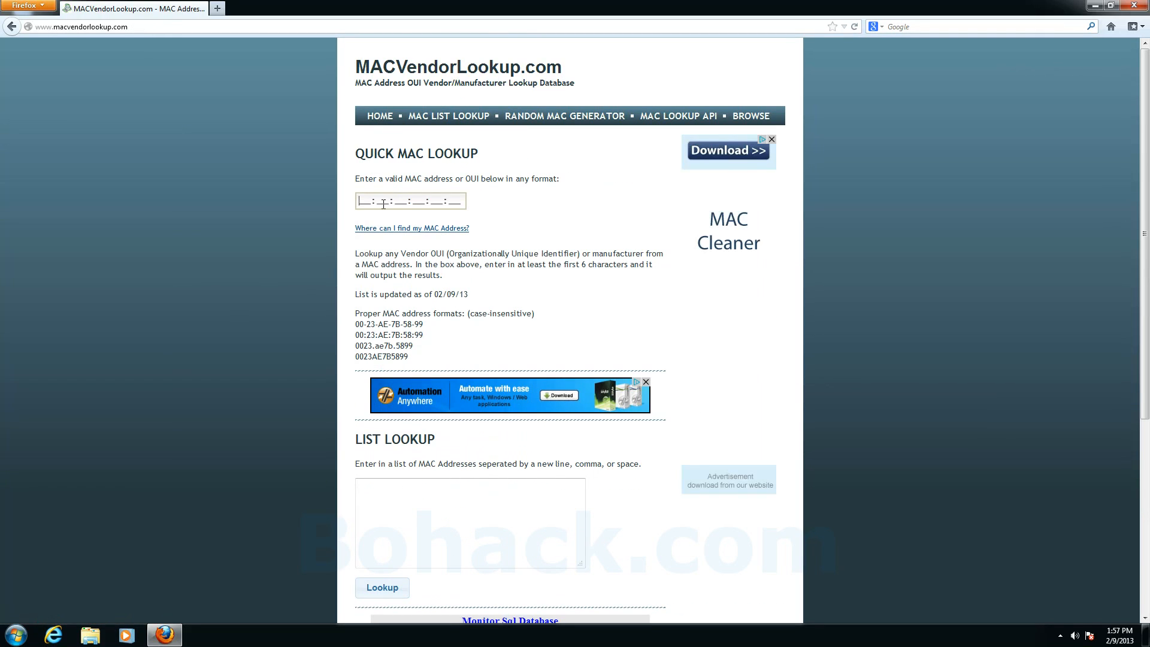
type("05")
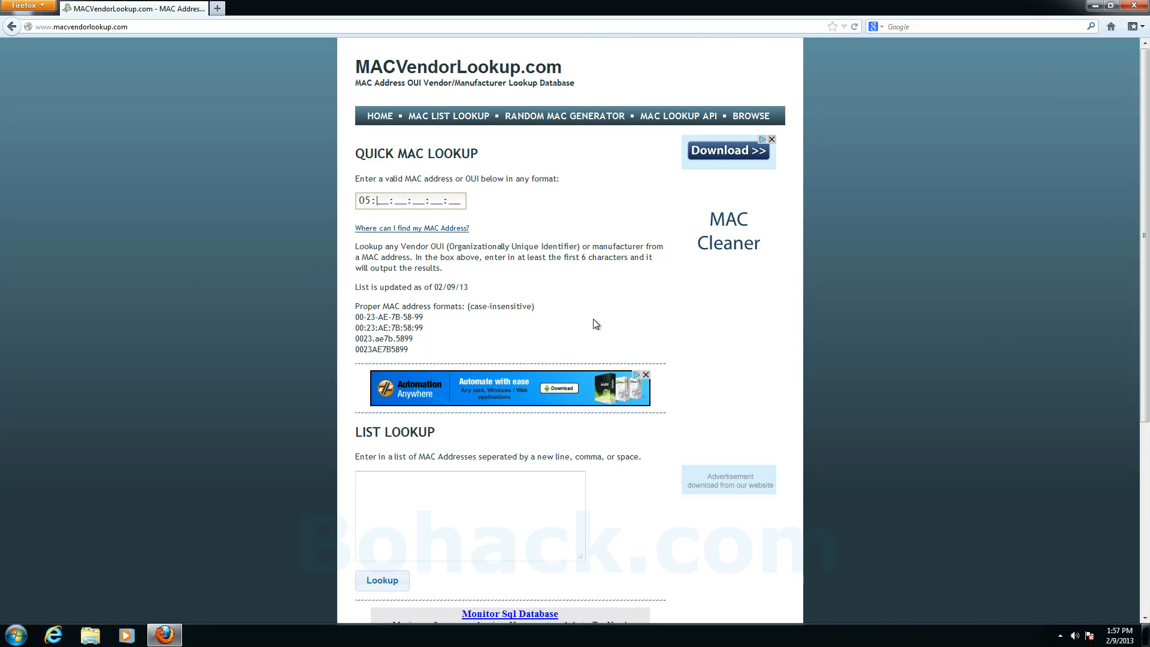
type("10")
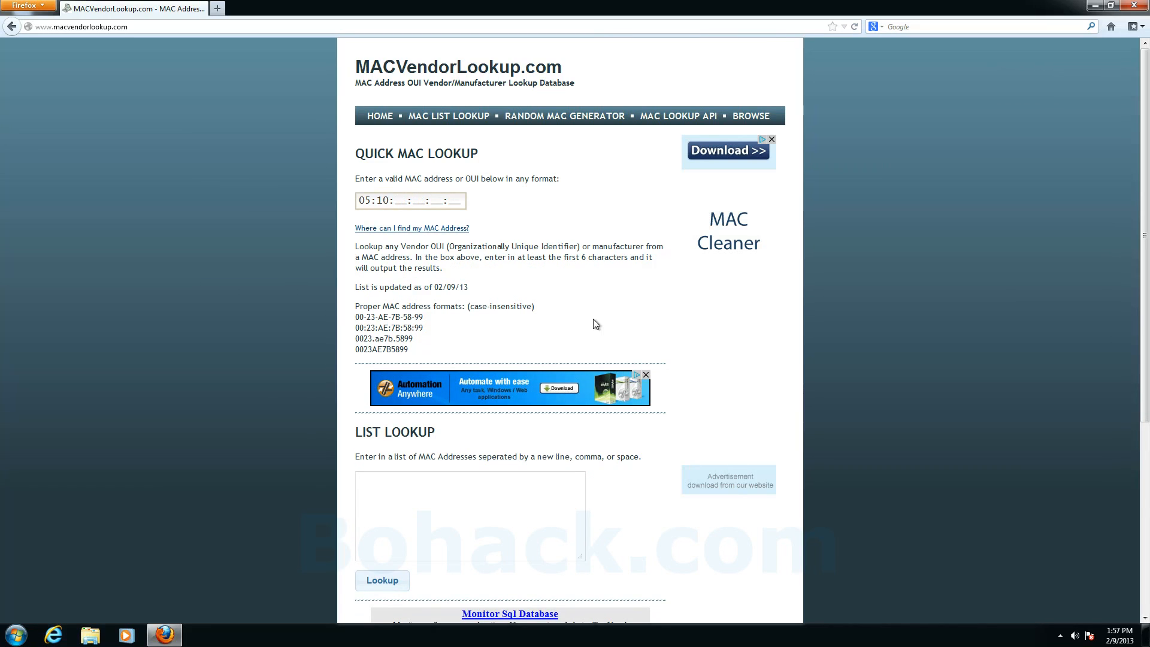
type("23")
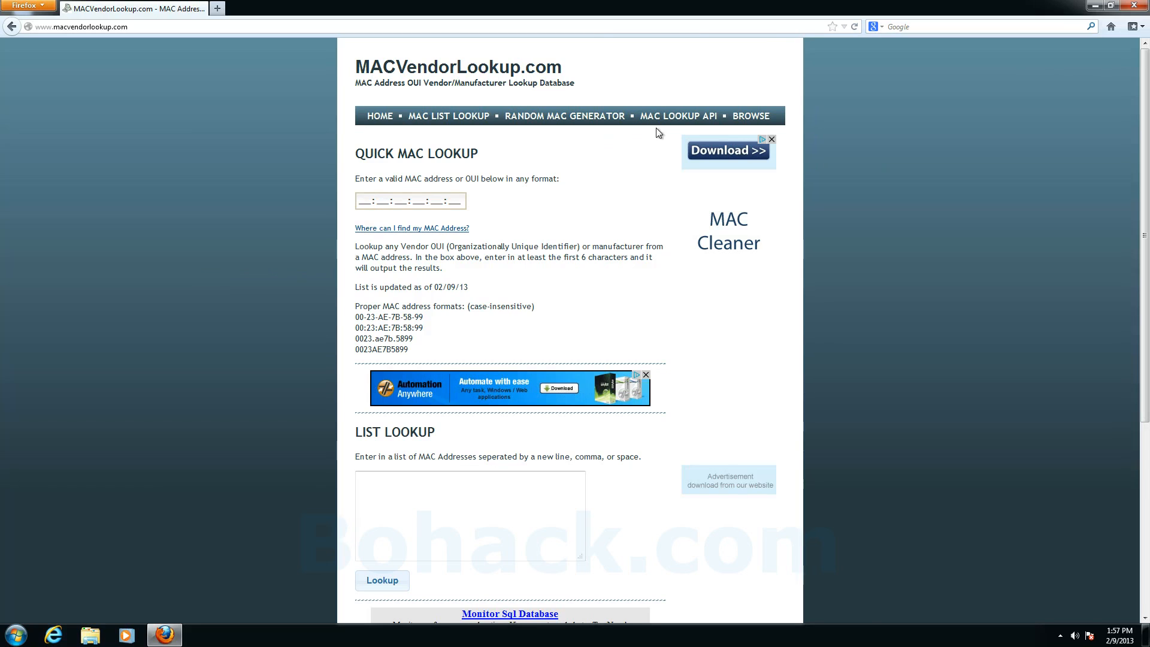
On the MAC Lookup API page, enter a test e-mail, choose XML output, and request a key
left_click(677, 116)
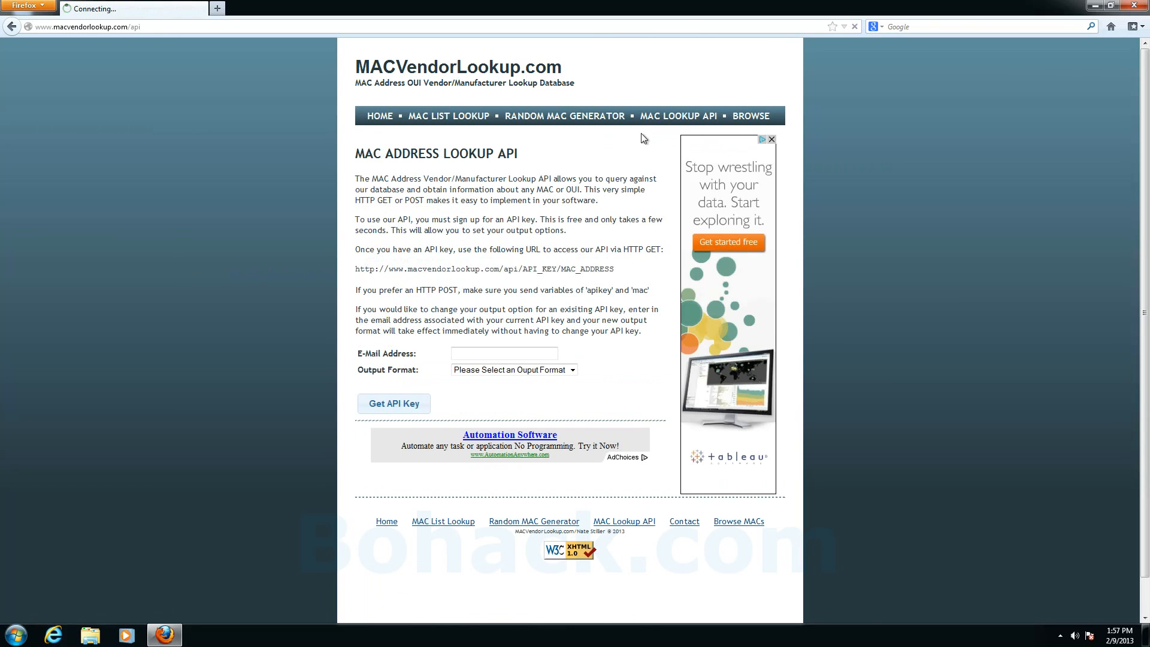
left_click(504, 353)
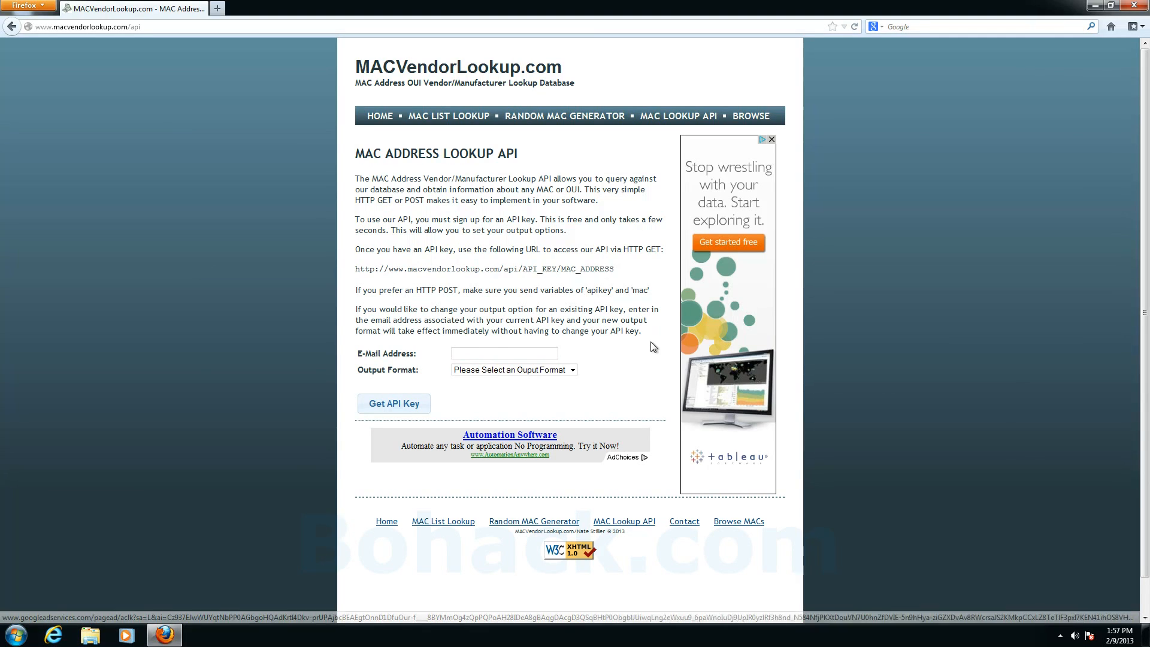
type("test@")
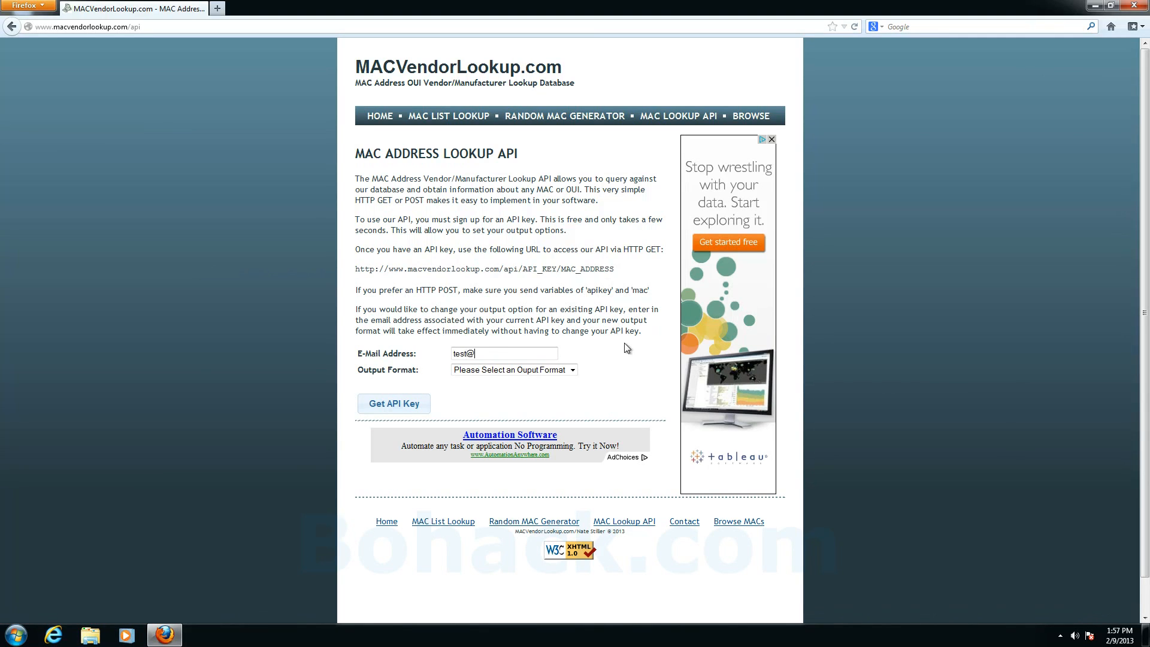
type("test.com")
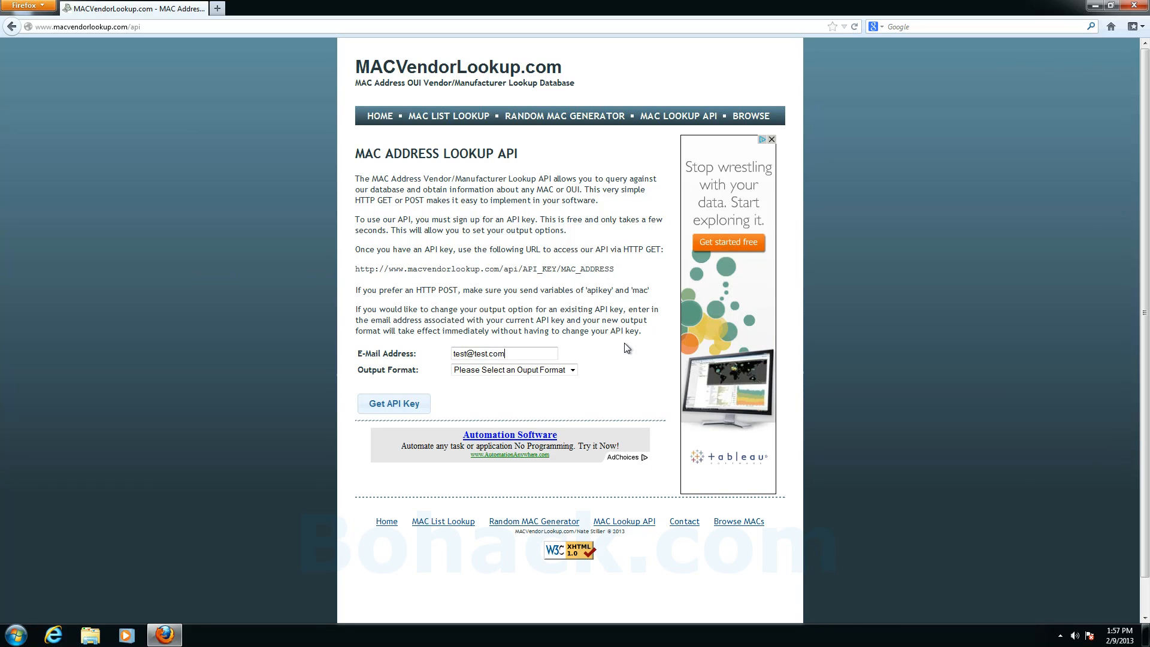
left_click(393, 402)
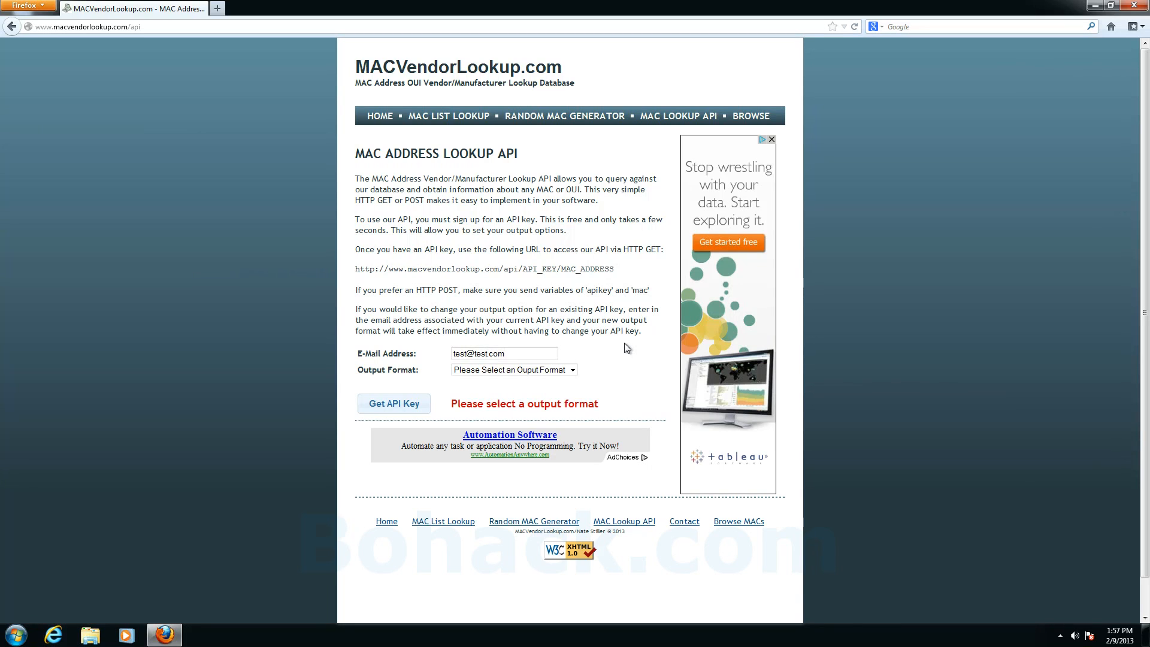
left_click(514, 369)
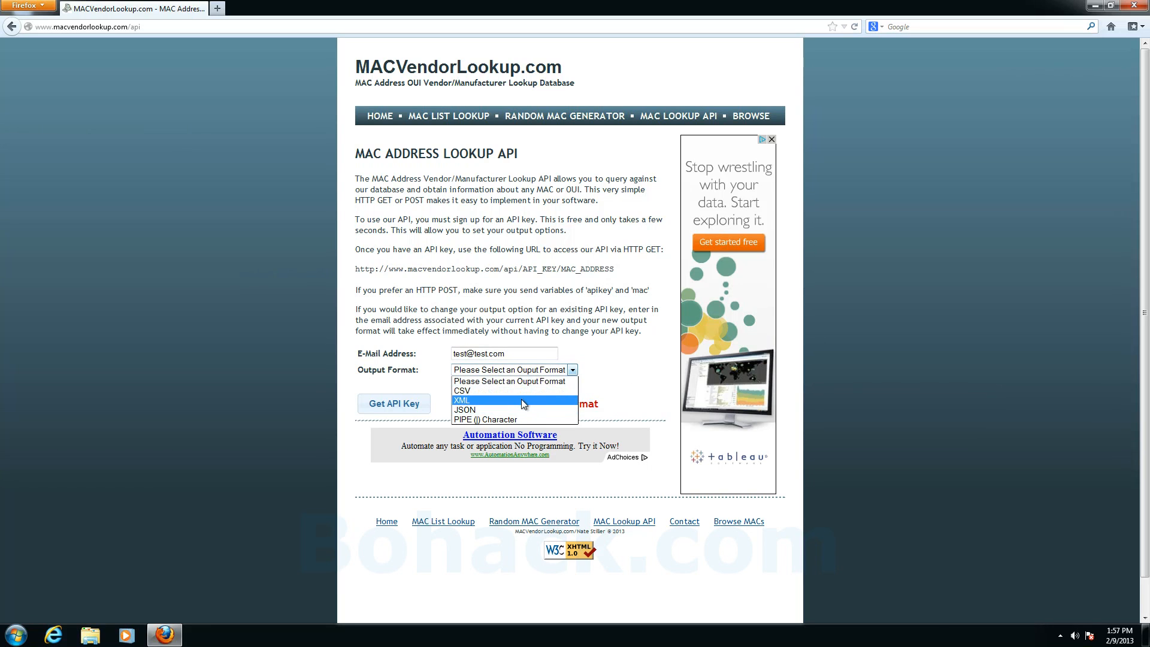
left_click(461, 401)
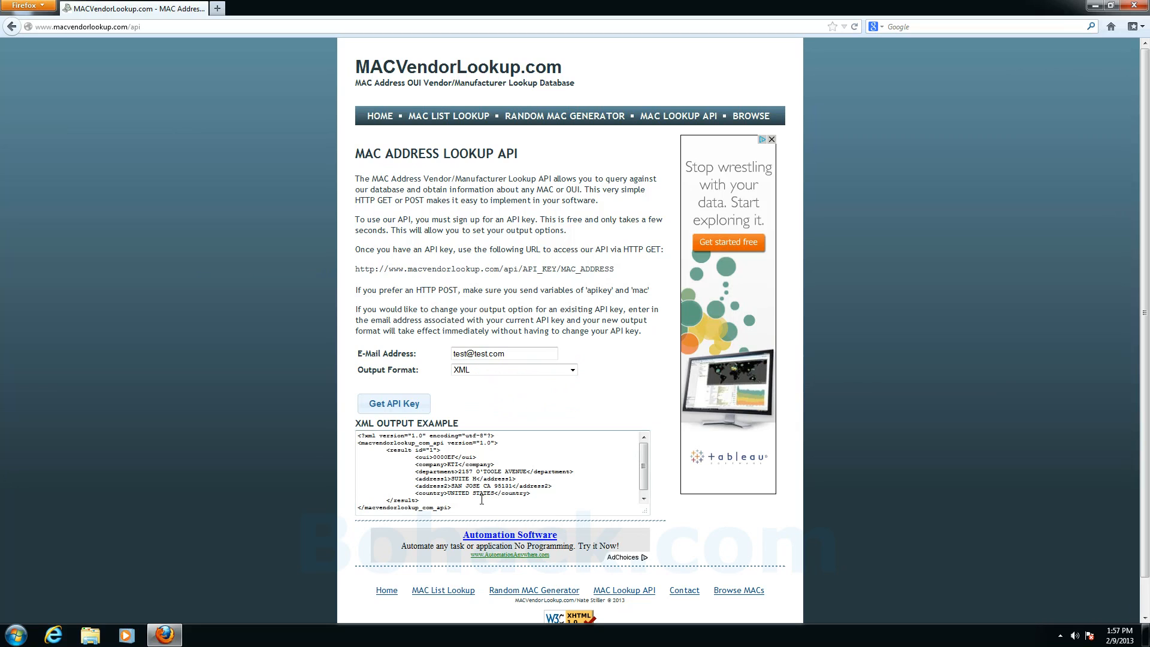
left_click_drag(367, 435, 506, 507)
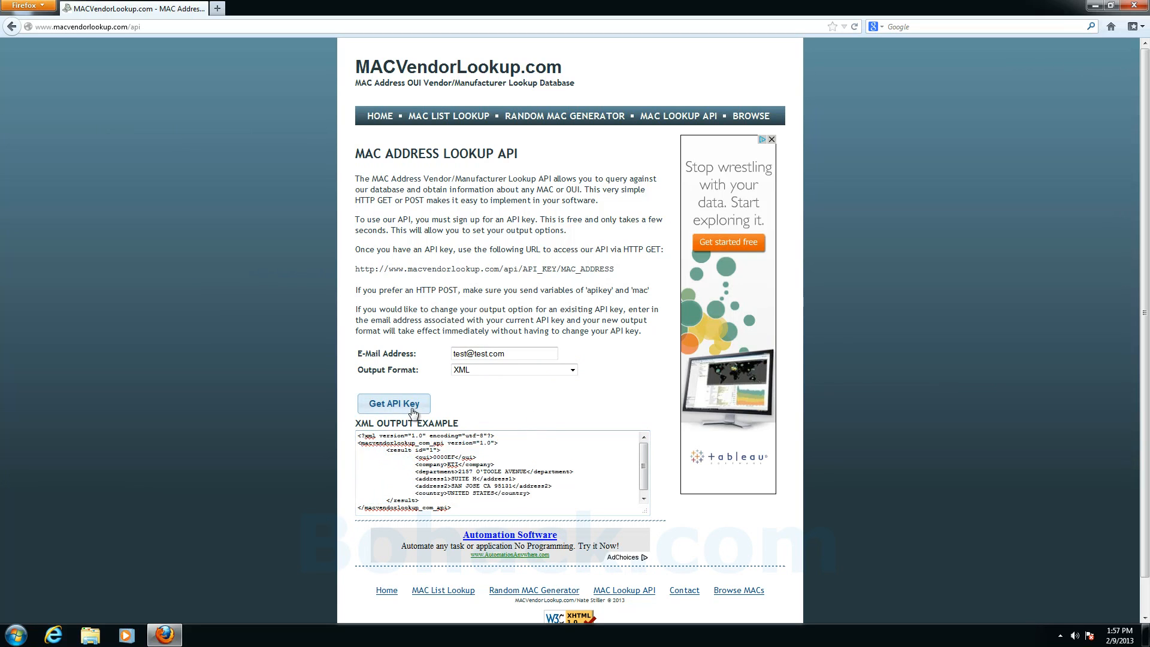
left_click(394, 403)
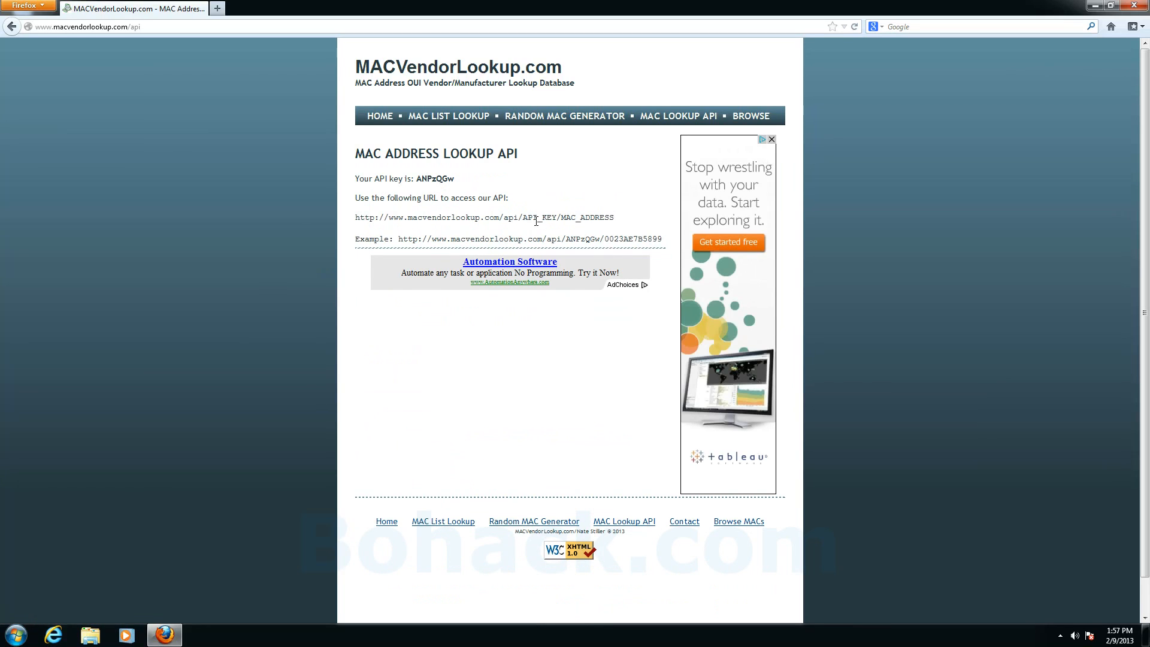
Copy the example API request URL containing the new key from the API key page
double_click(579, 238)
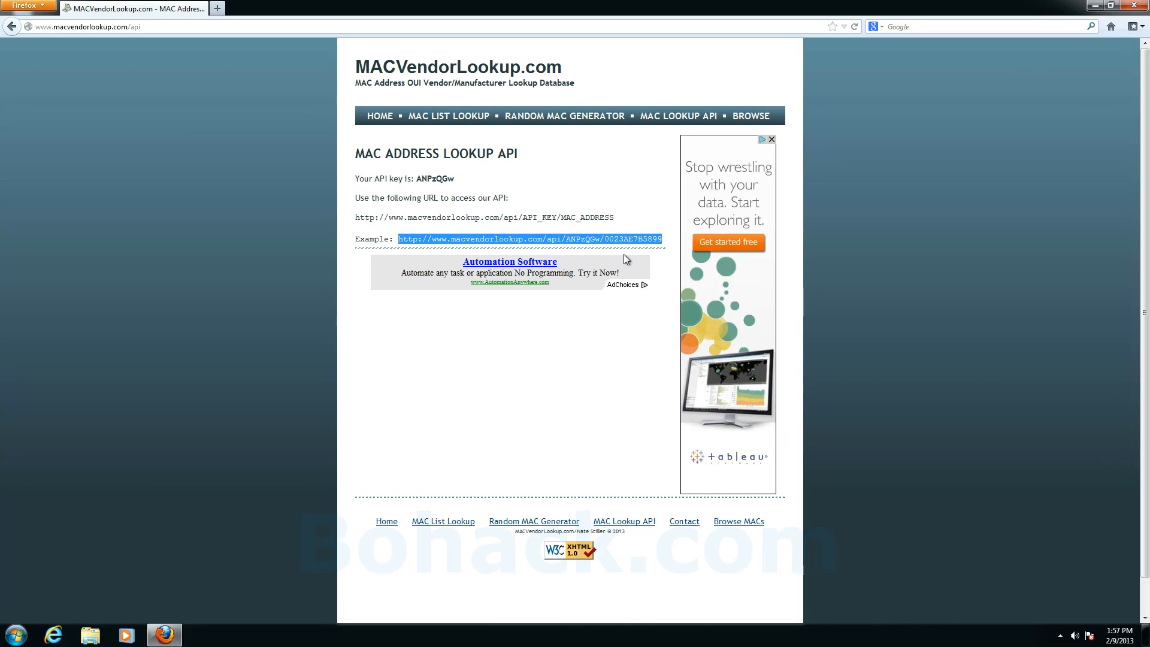
left_click(216, 8)
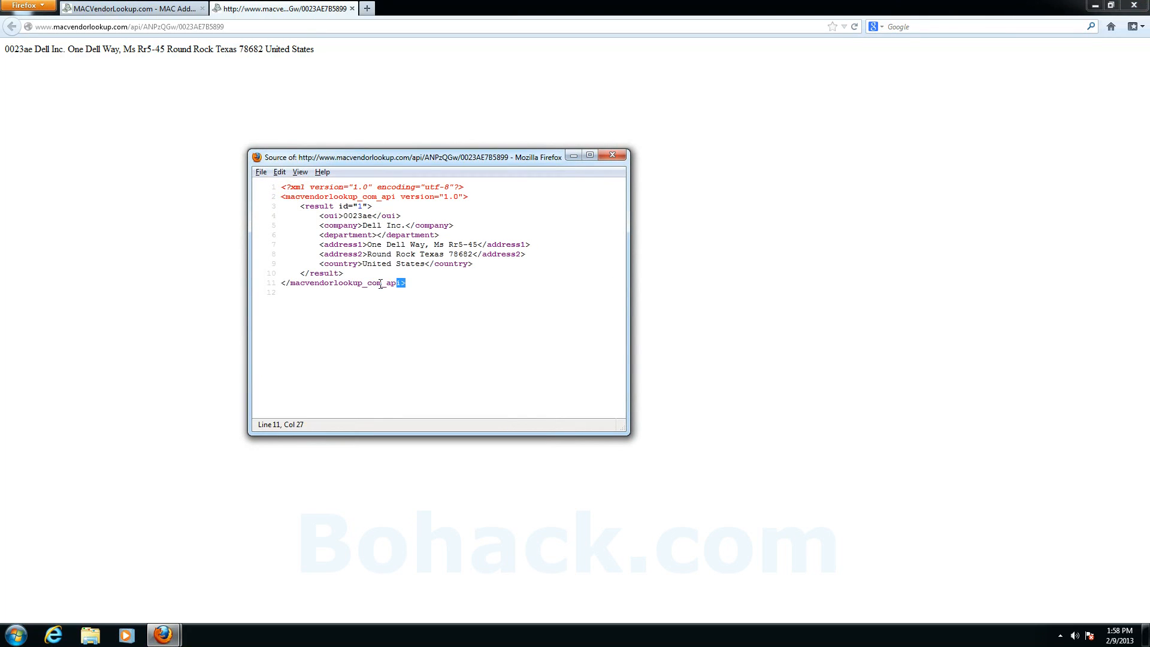
Close the page source window and Firefox, then open xml parse.vbs for editing
key("ctrl+a")
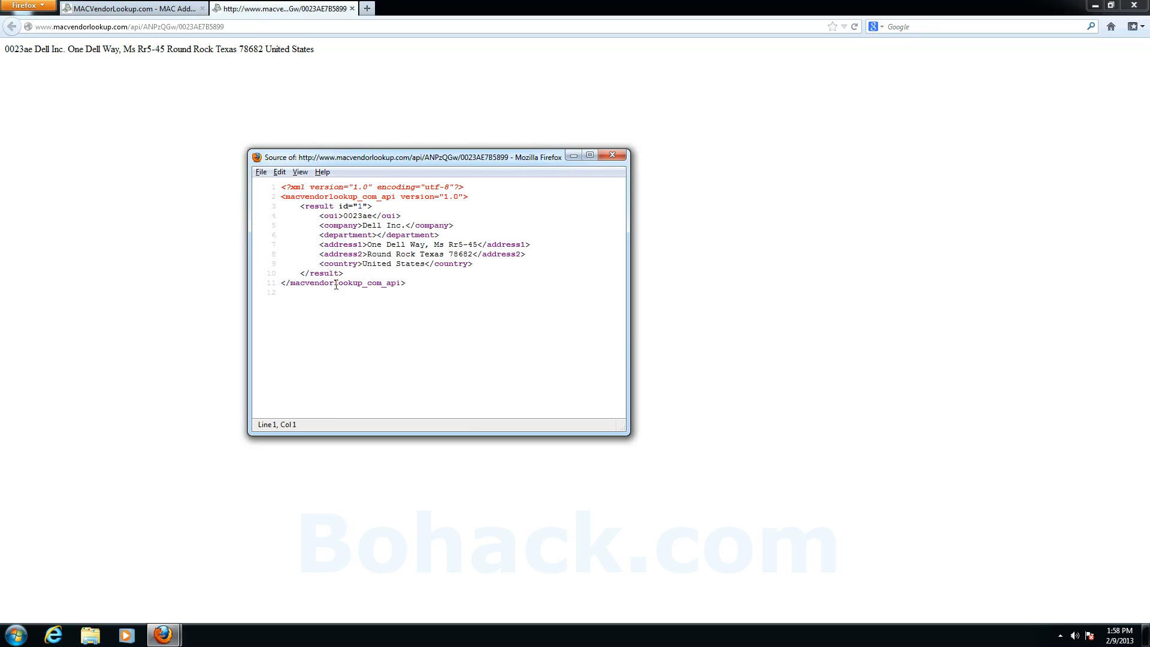
left_click(612, 154)
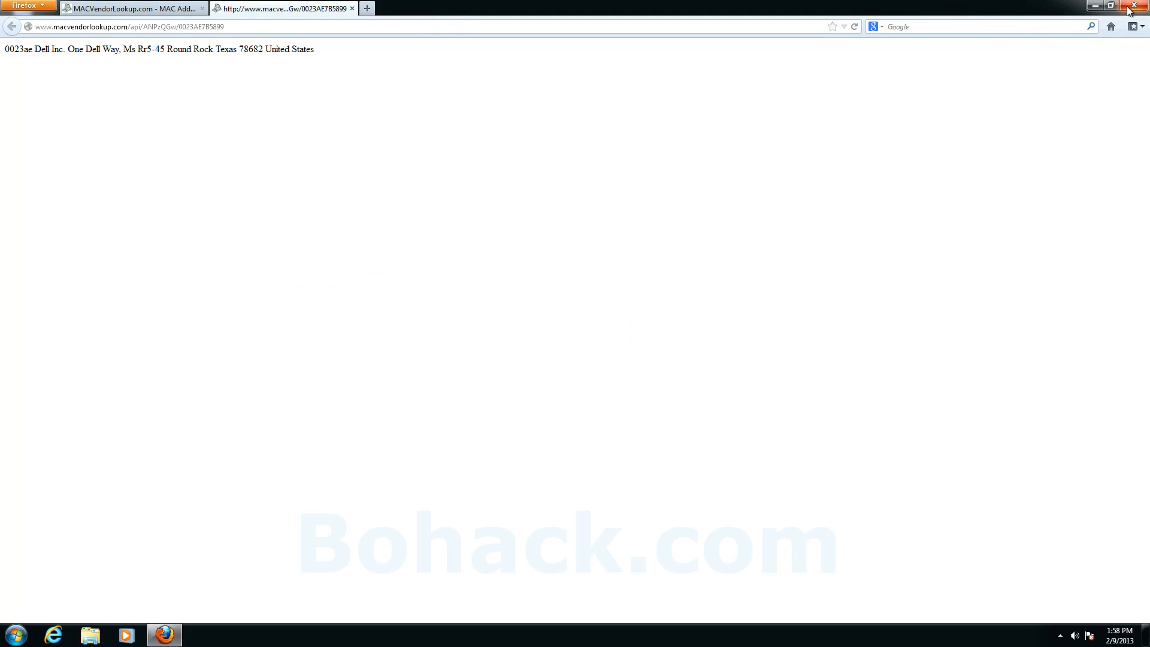
left_click(1133, 6)
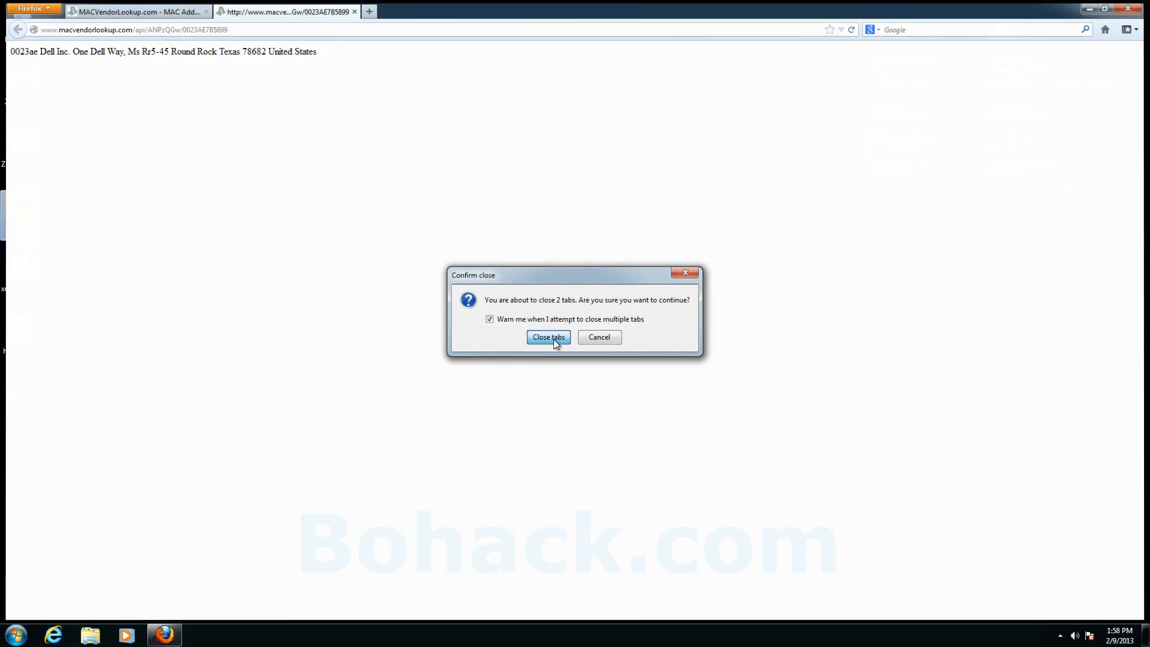
left_click(547, 337)
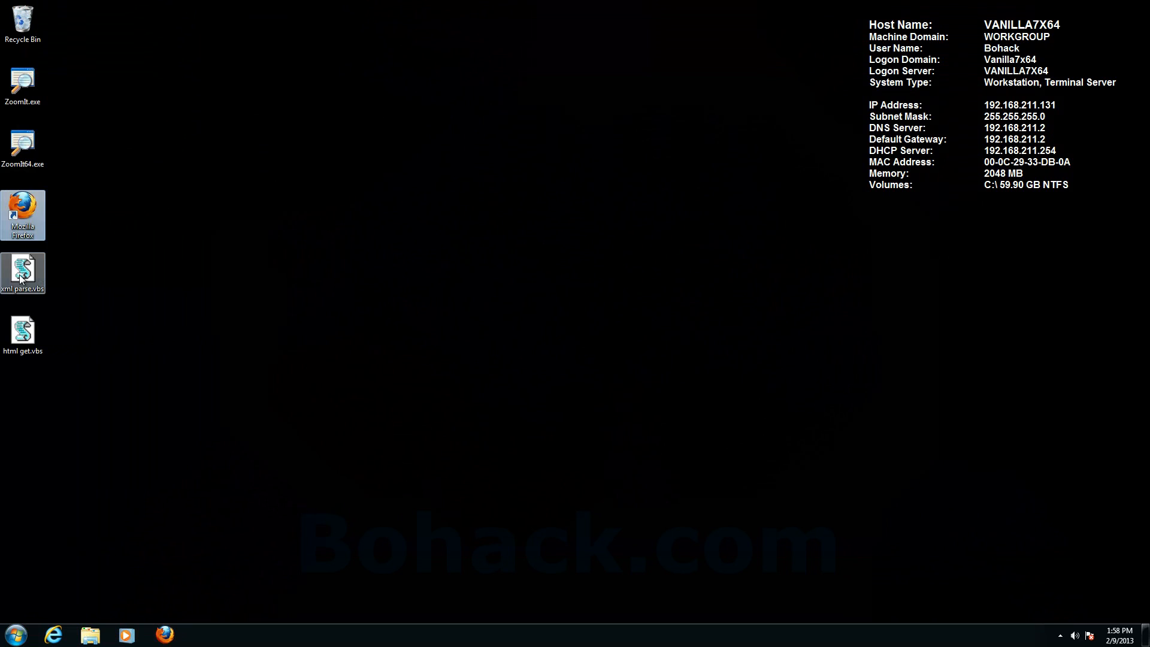
right_click(22, 273)
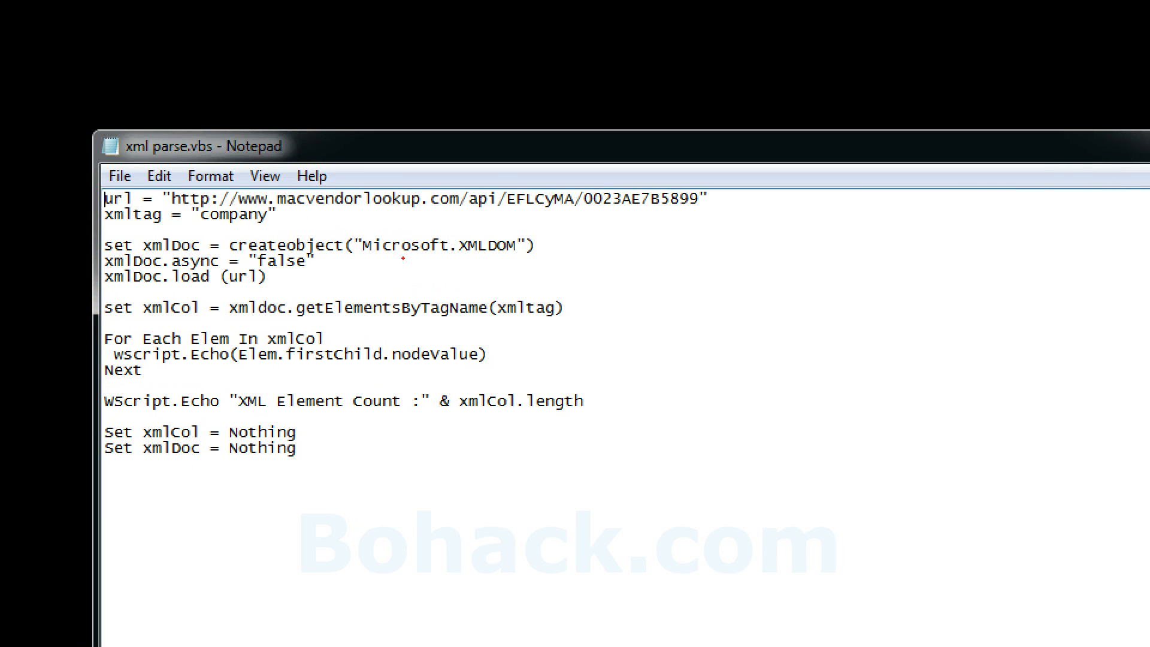
mouse_move(134, 157)
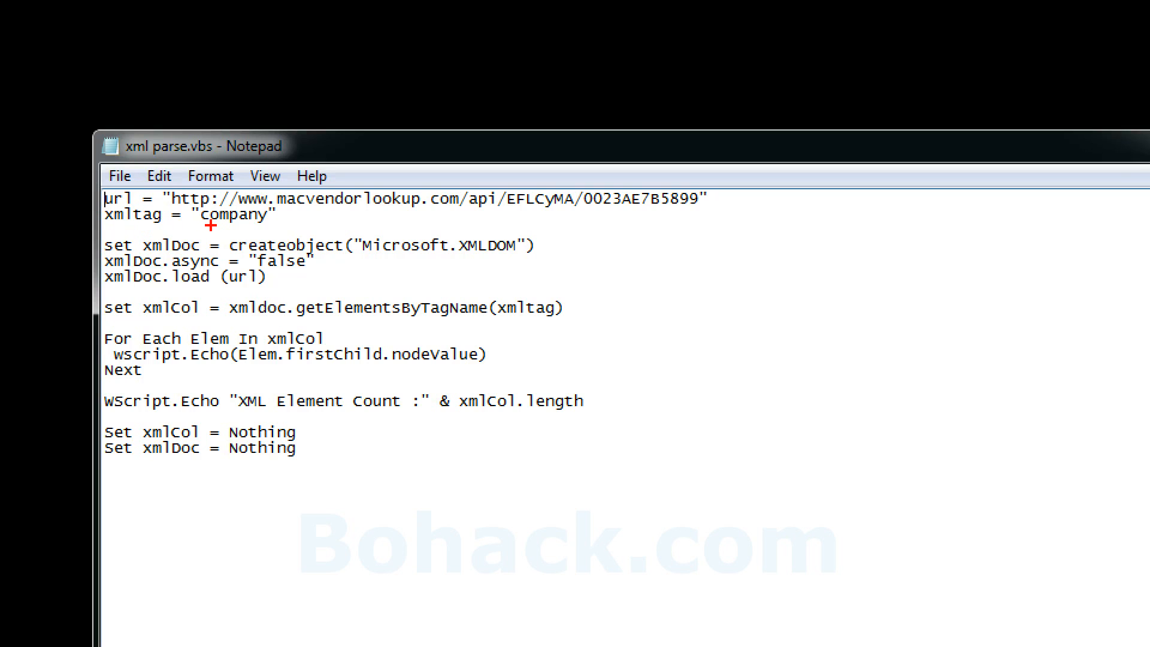
left_click_drag(205, 225, 278, 223)
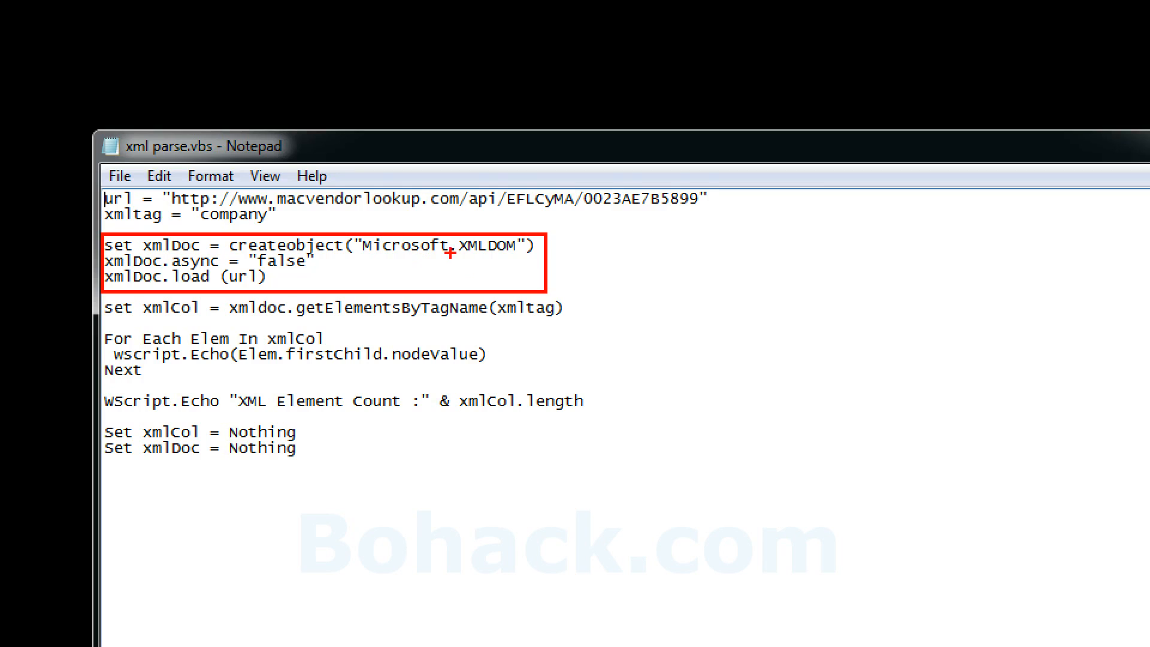
mouse_move(290, 277)
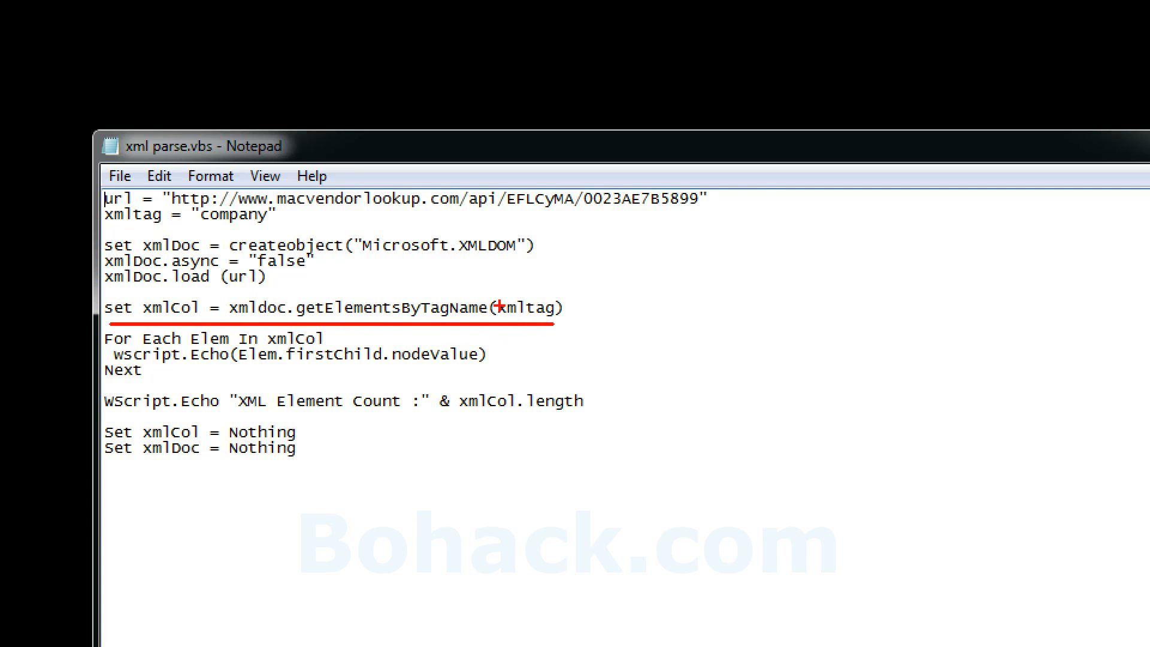
left_click_drag(249, 235, 502, 304)
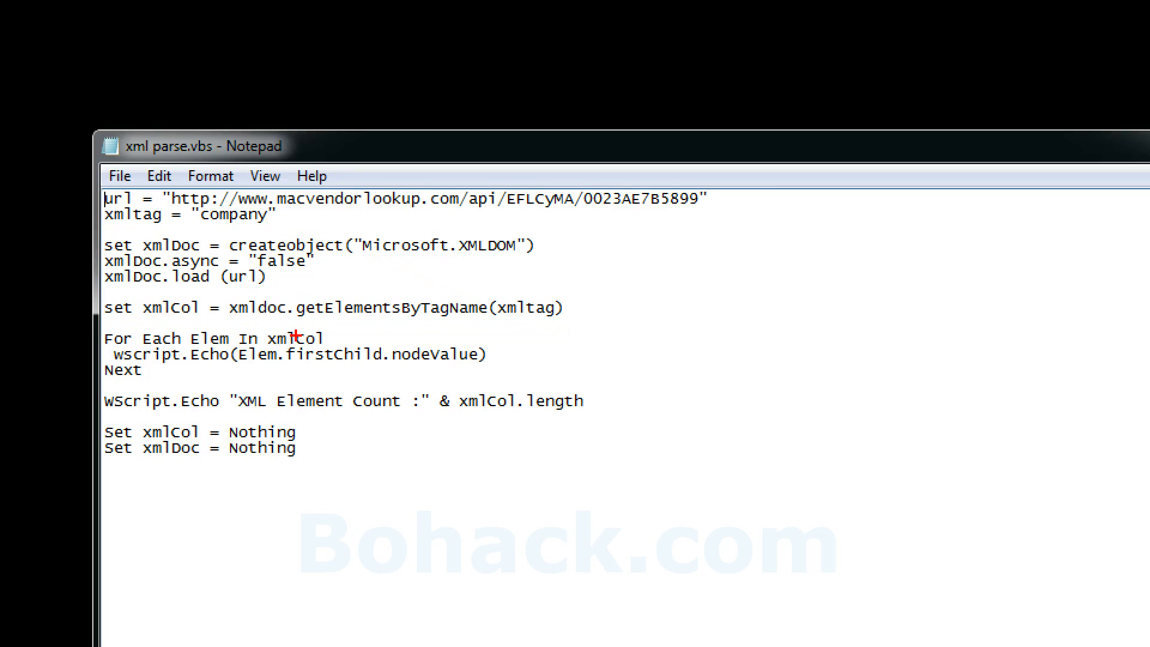
mouse_move(333, 373)
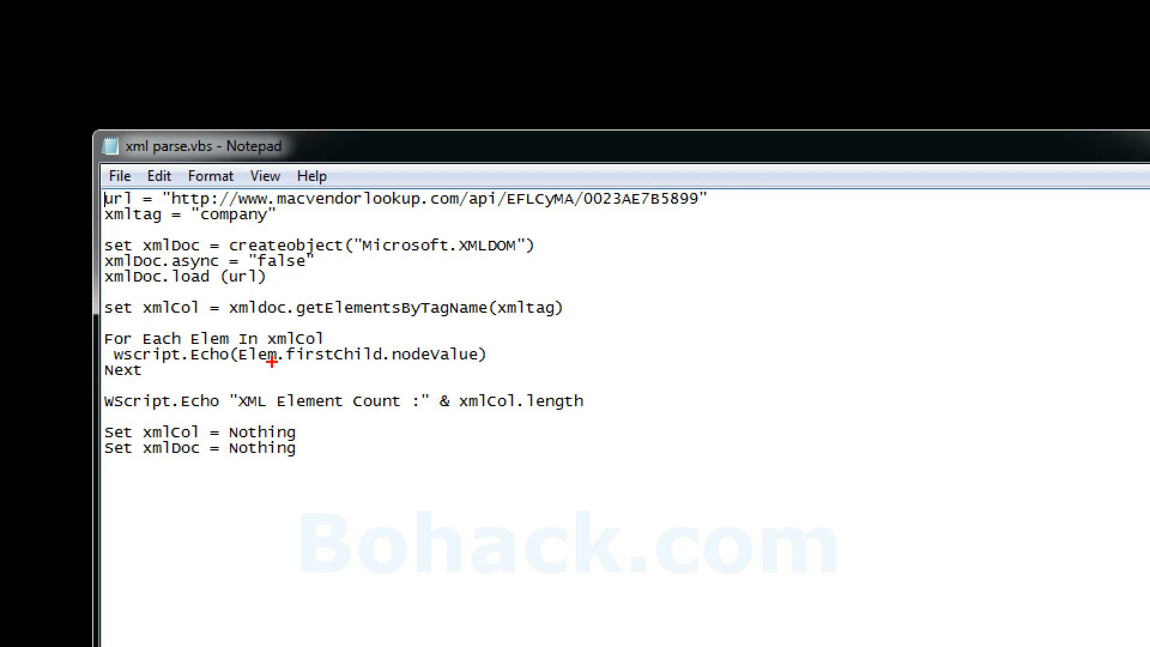
mouse_move(311, 375)
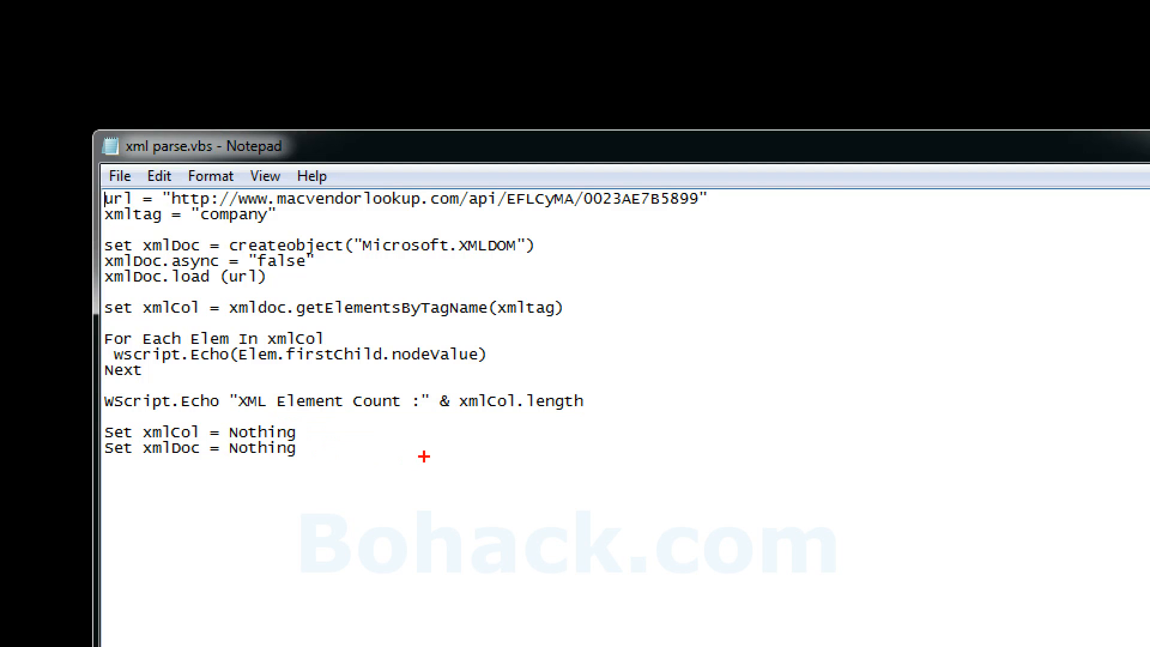
mouse_move(785, 236)
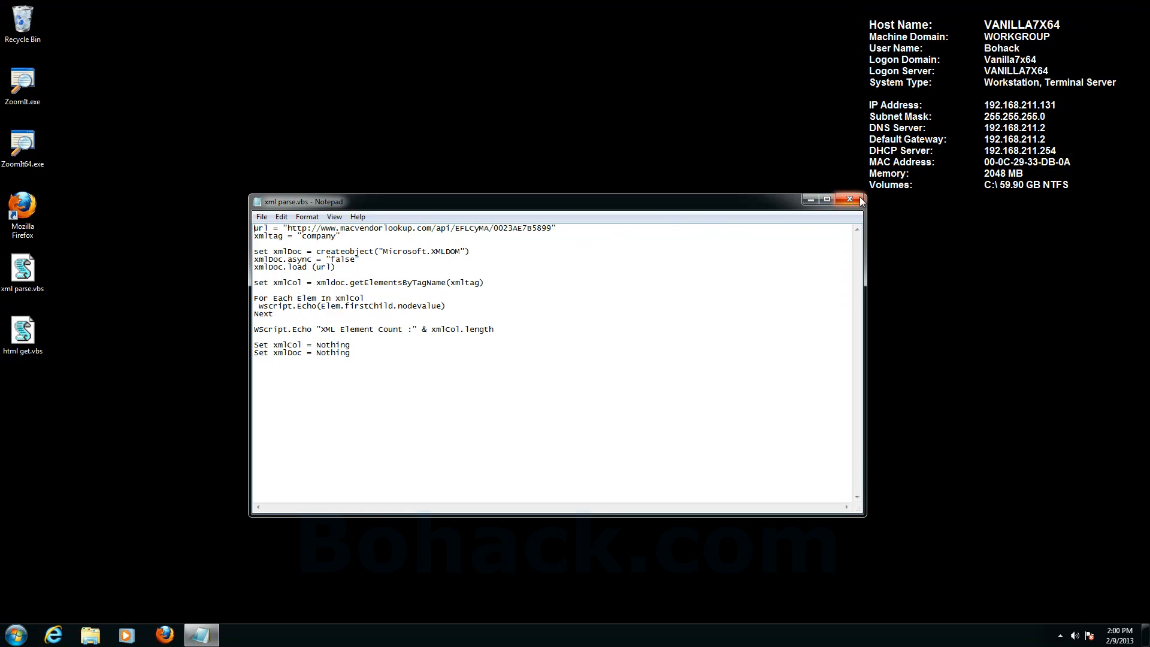
Close Notepad and open a command window at the Desktop folder
left_click(849, 199)
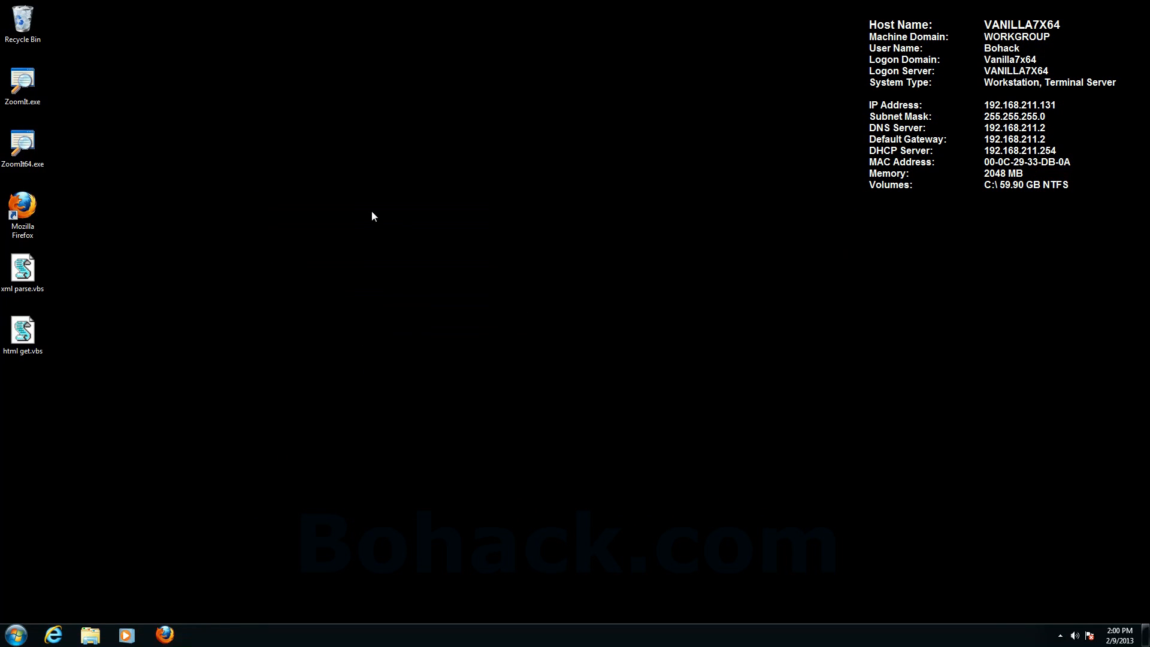
right_click(23, 268)
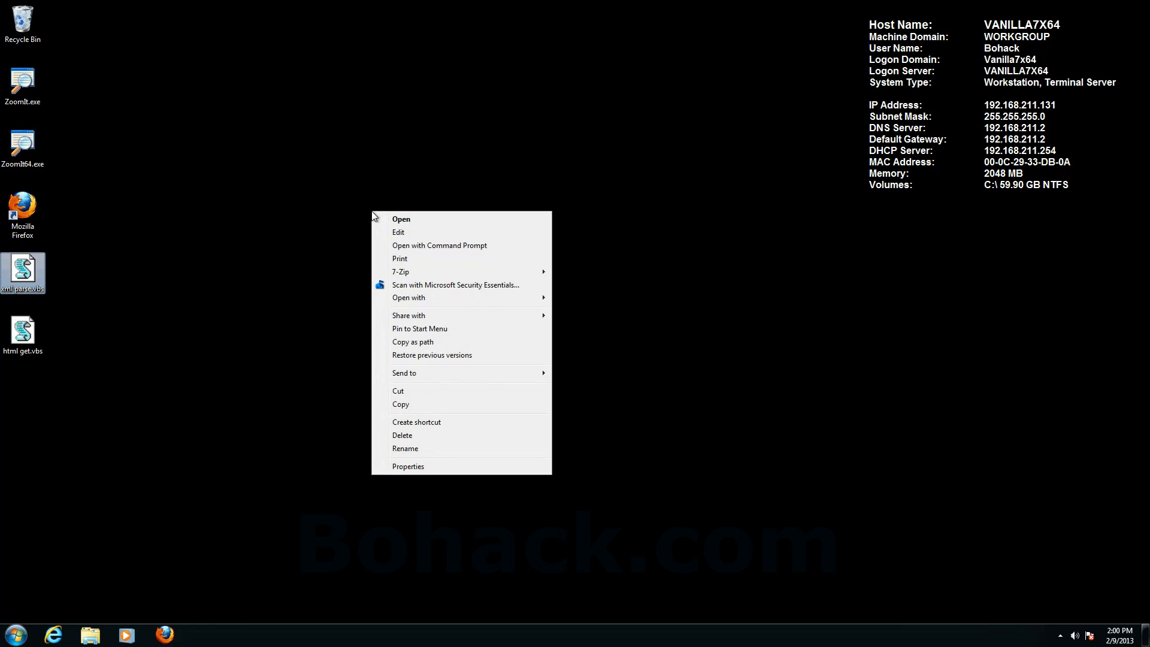
left_click(339, 287)
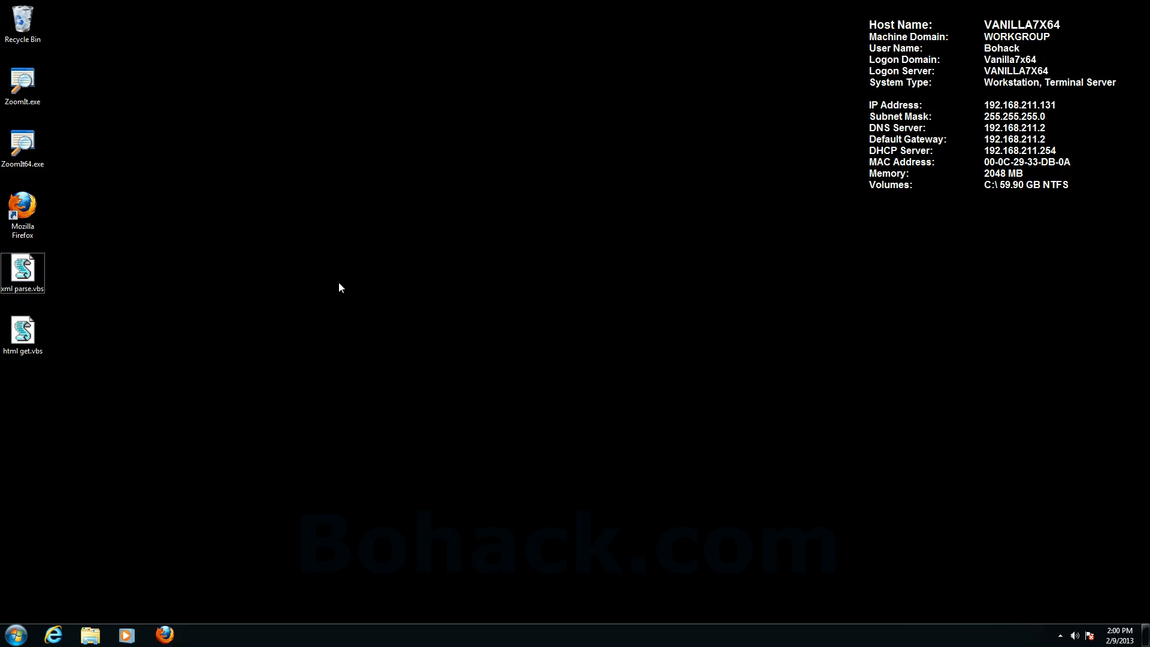
mouse_move(316, 278)
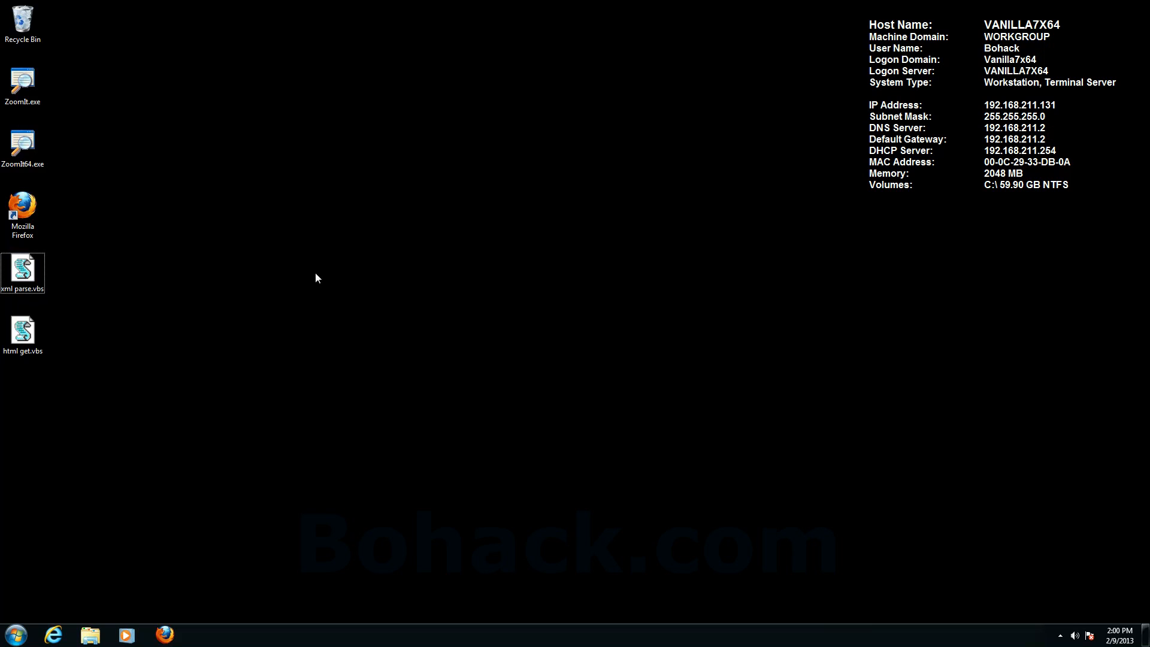
right_click(317, 277)
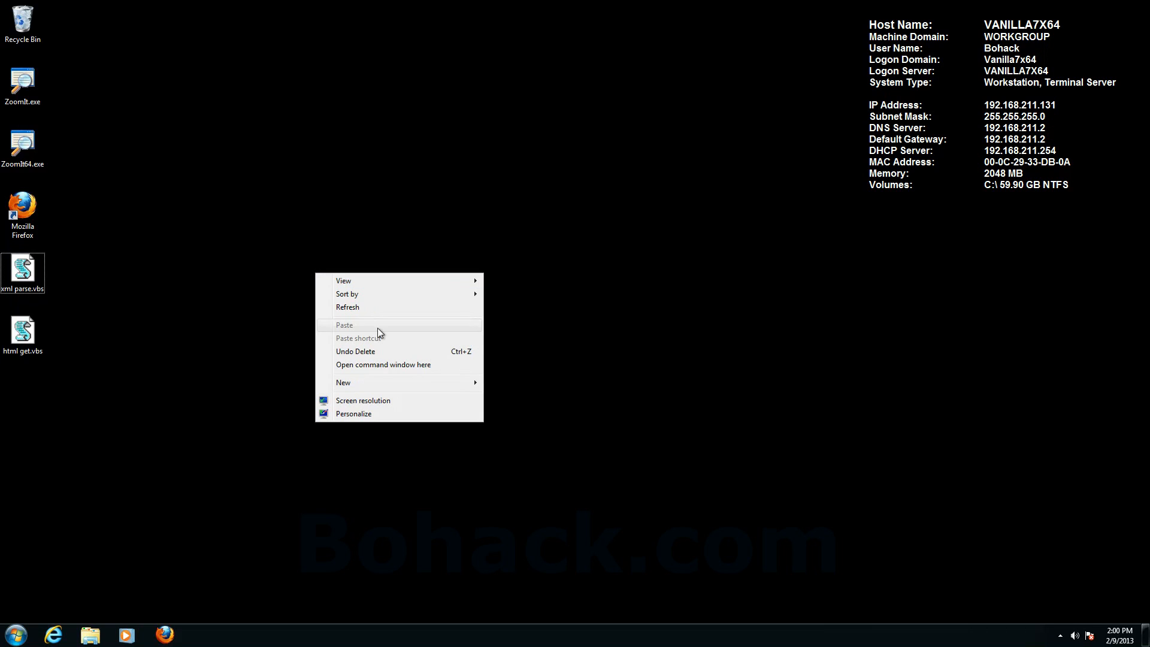
left_click(383, 365)
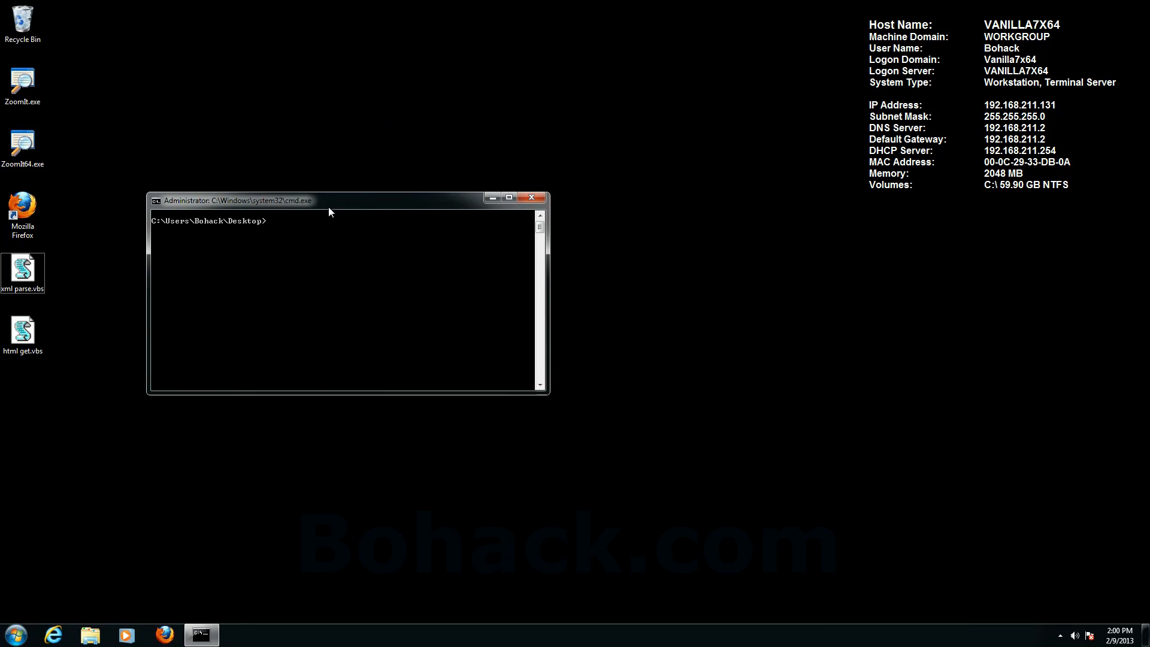
Run wscript //H:Cscript to make cscript the default script host
type("wscript /?")
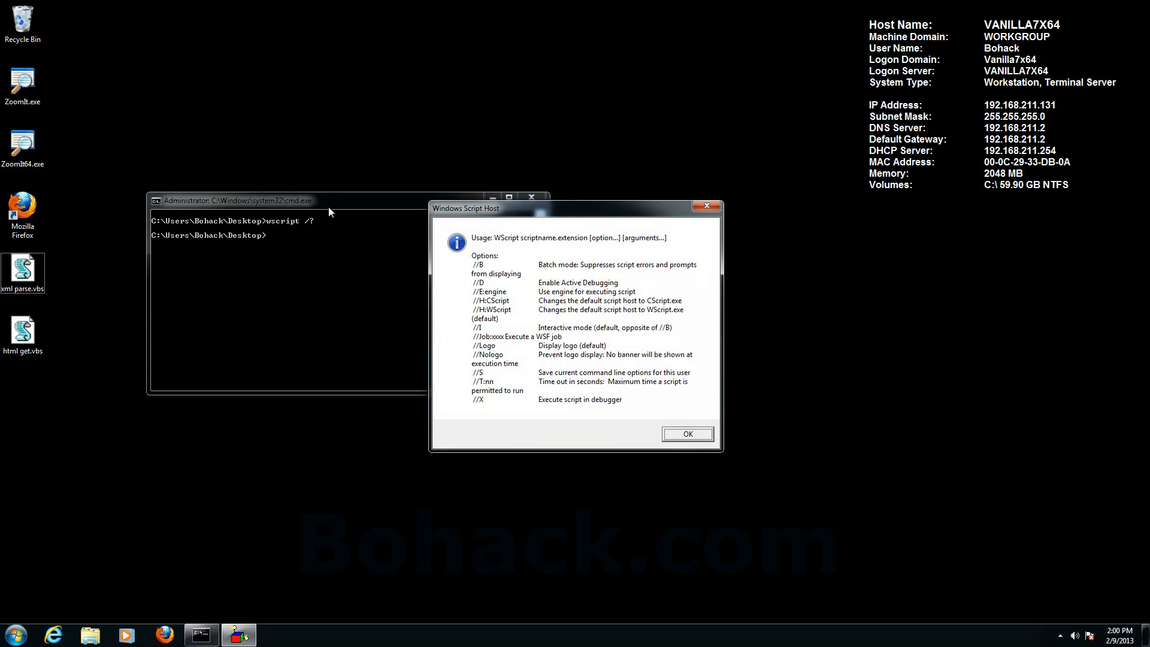
left_click_drag(484, 208, 576, 193)
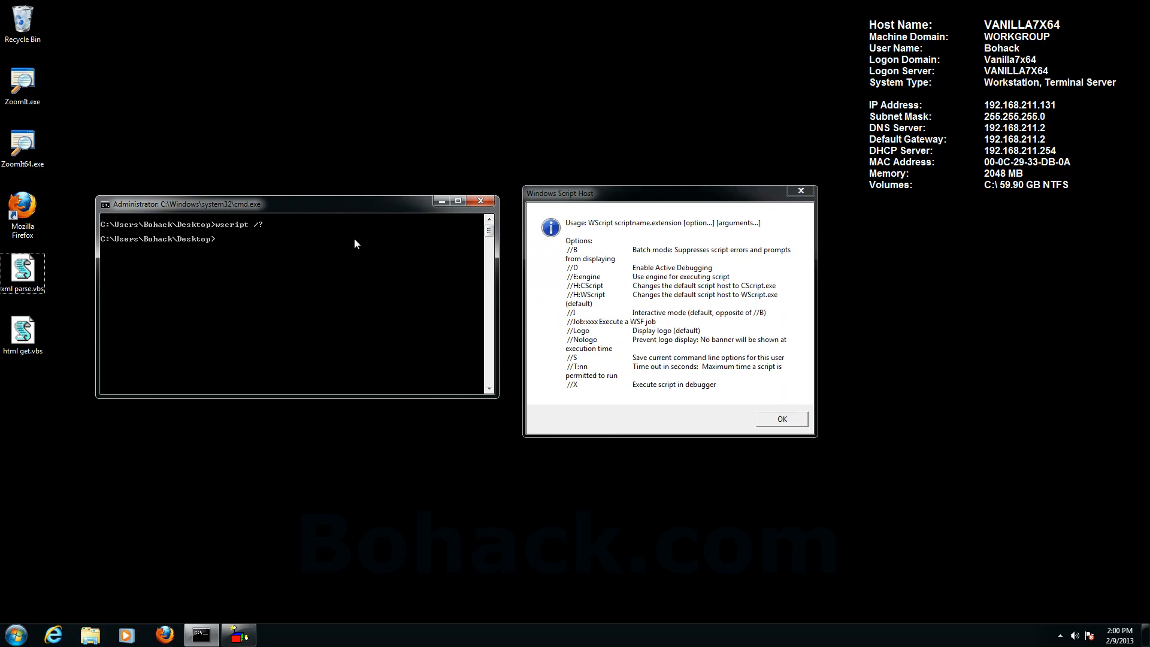
type("wscript /")
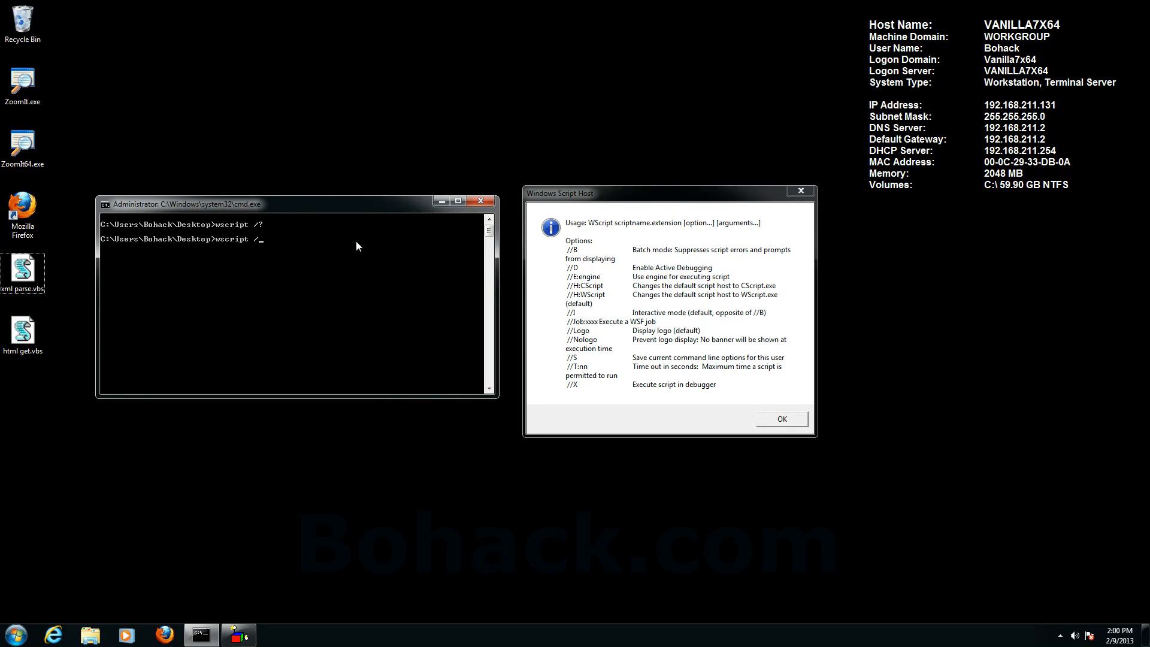
type("/H:")
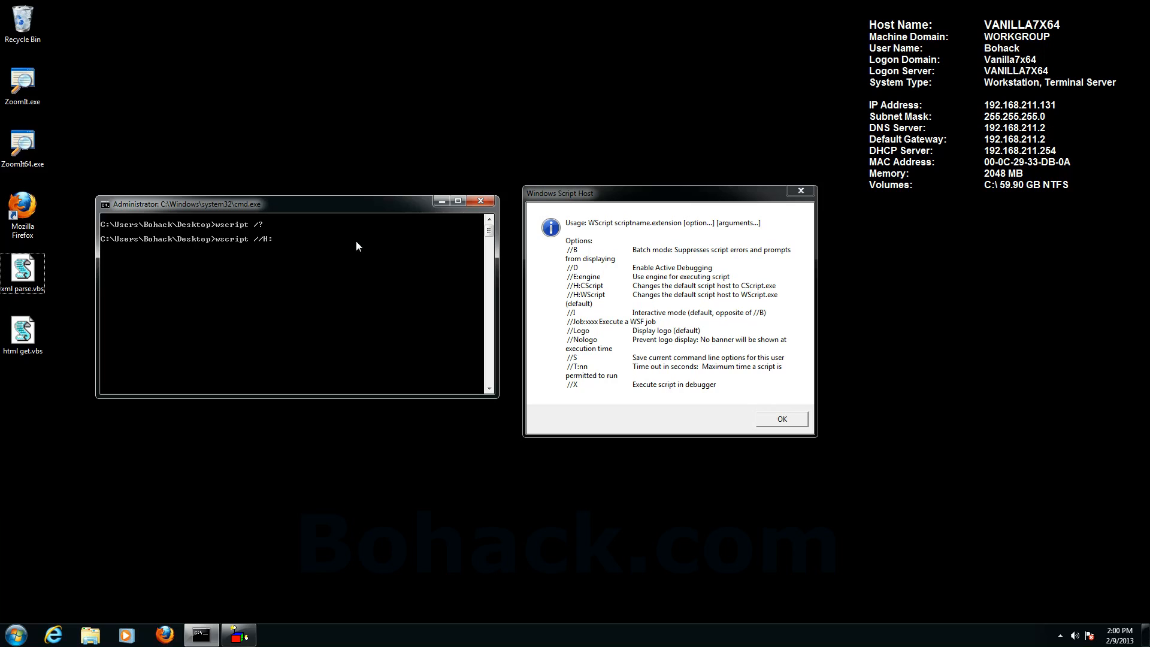
type("Cscript")
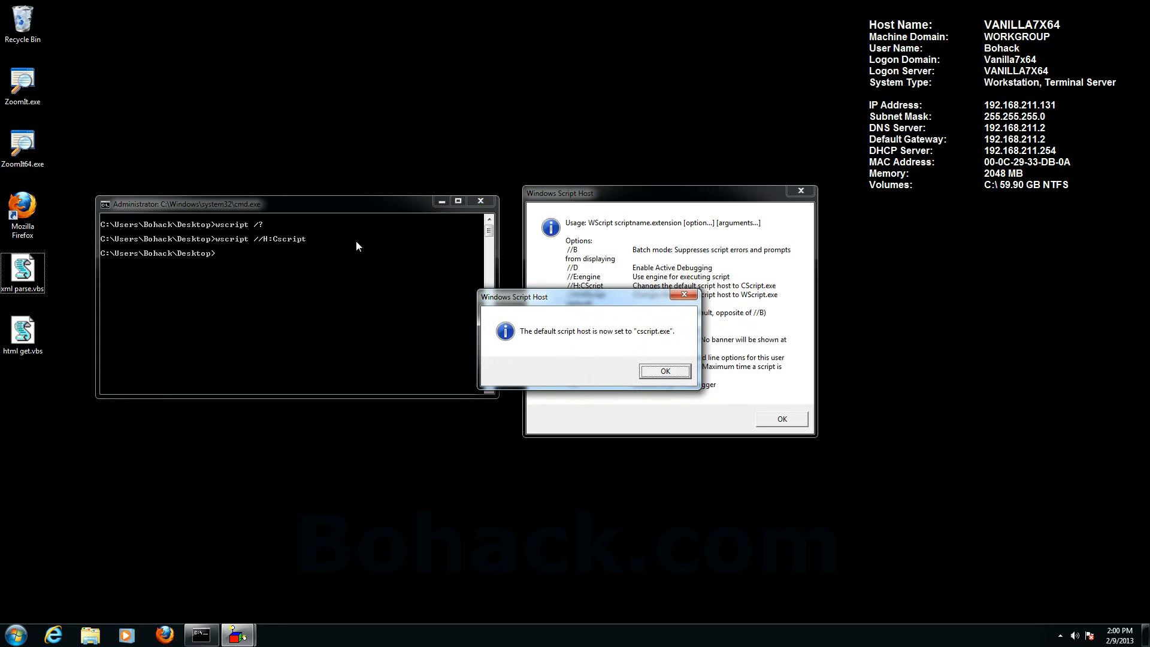
left_click(663, 370)
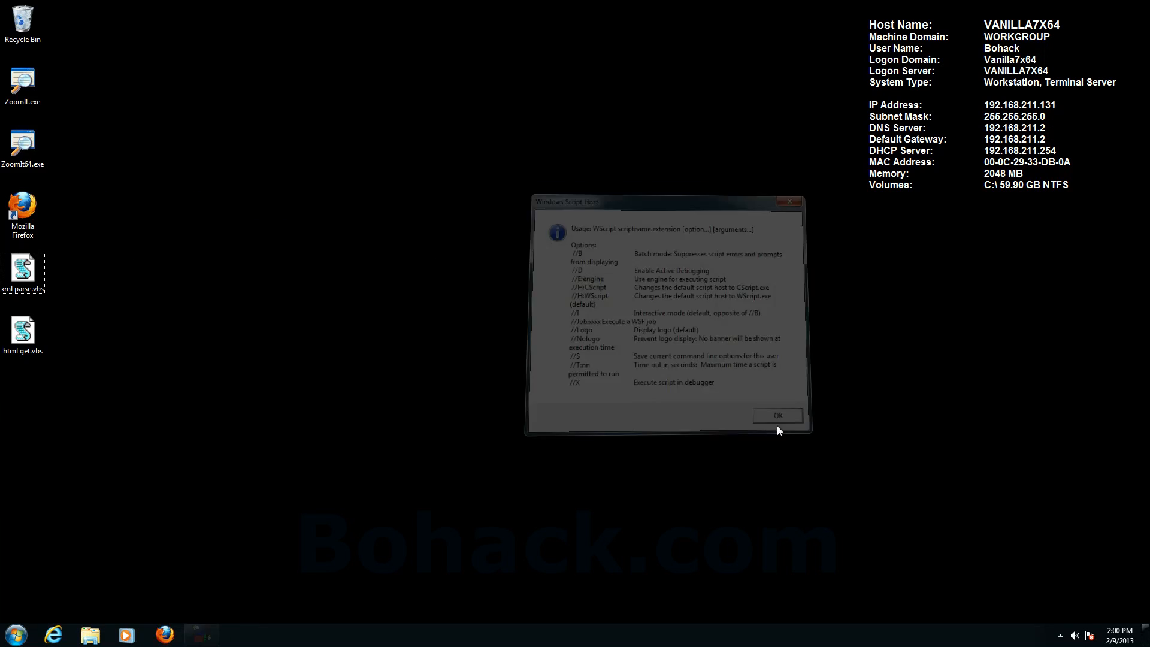
Dismiss the host dialog and open a new command window from xml parse.vbs
left_click(776, 415)
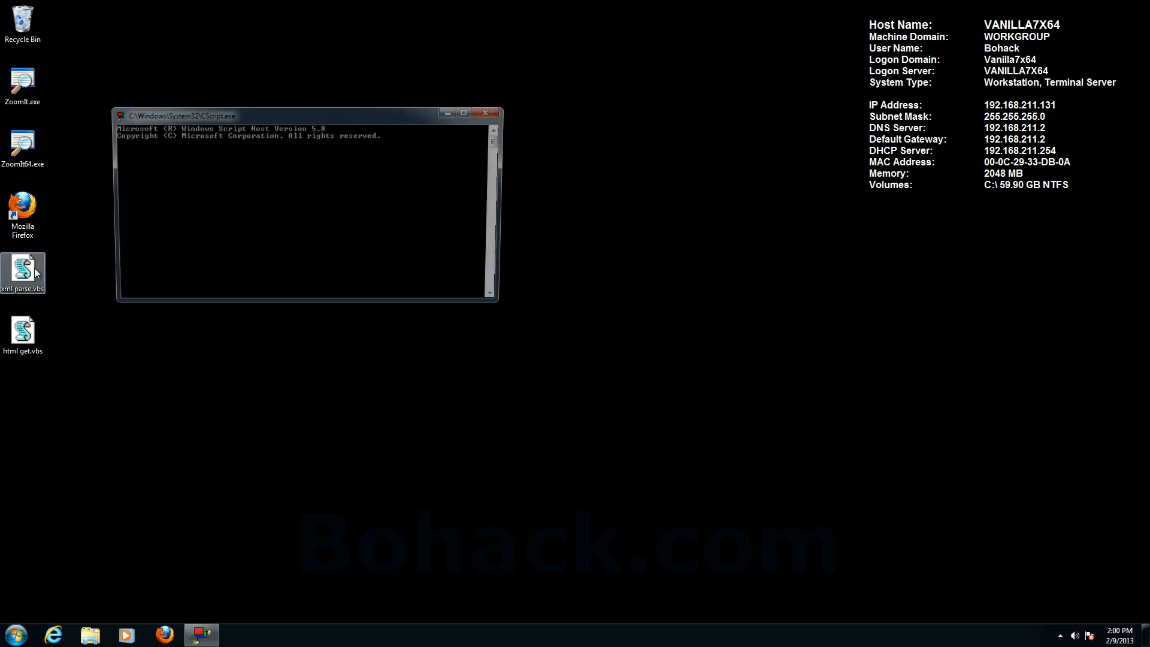
right_click(22, 274)
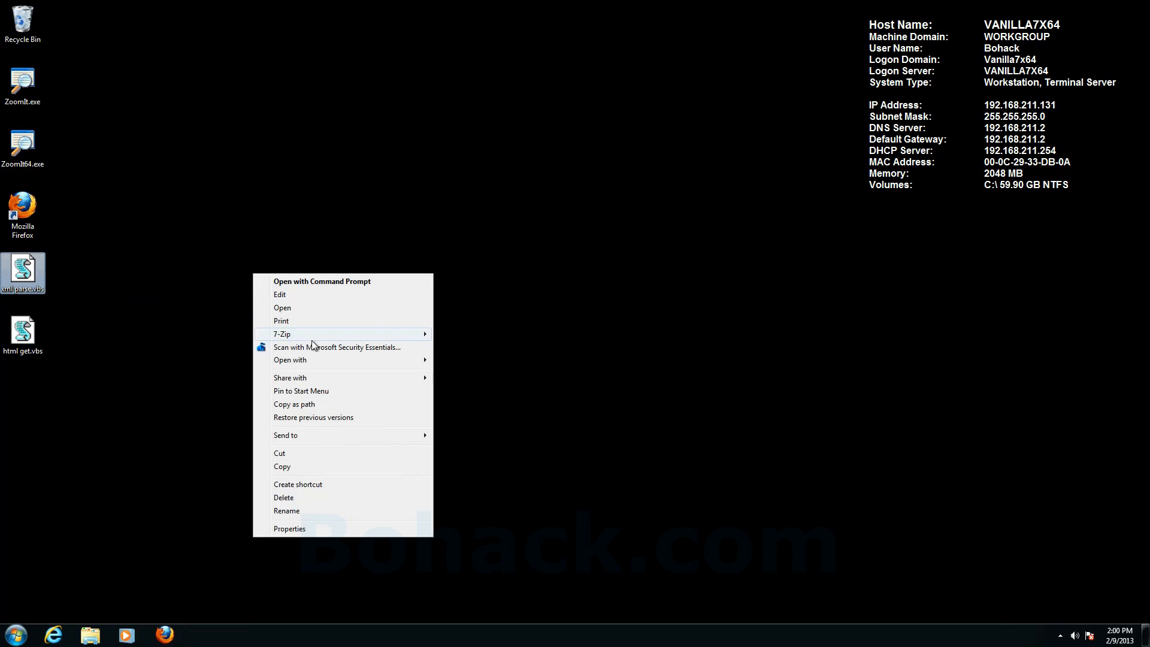
left_click(203, 316)
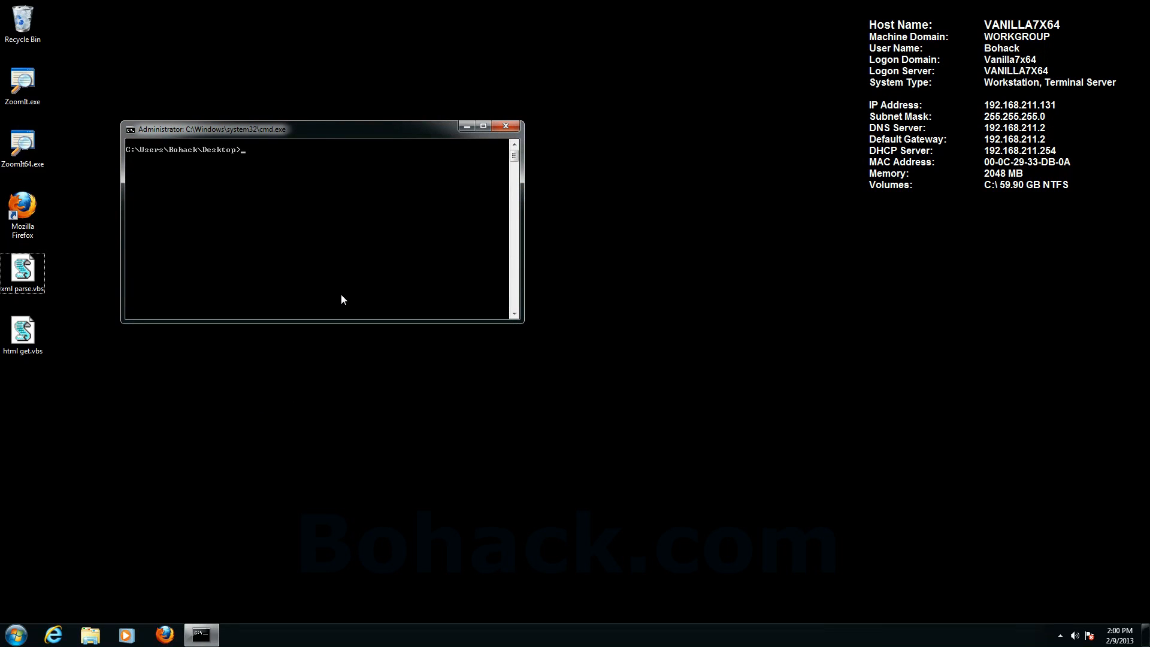
Run cscript "xml parse.vbs", printing Dell Inc. and an element count of 1
type("cscript")
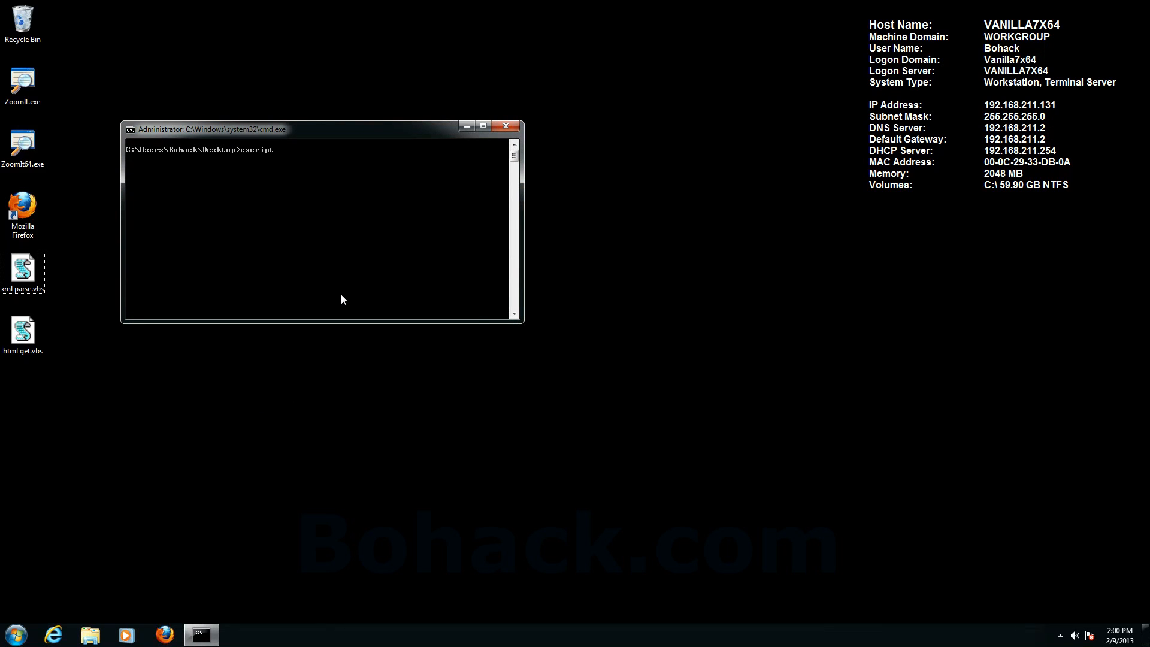
type("\"xml parse.vbs\"")
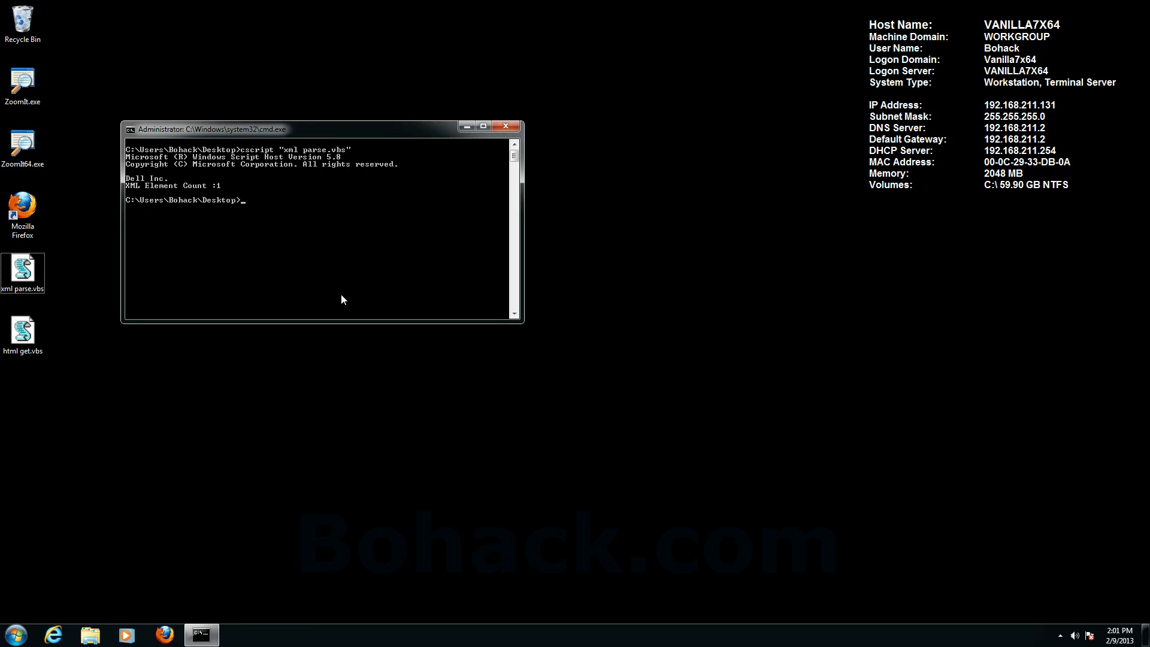
mouse_move(165, 191)
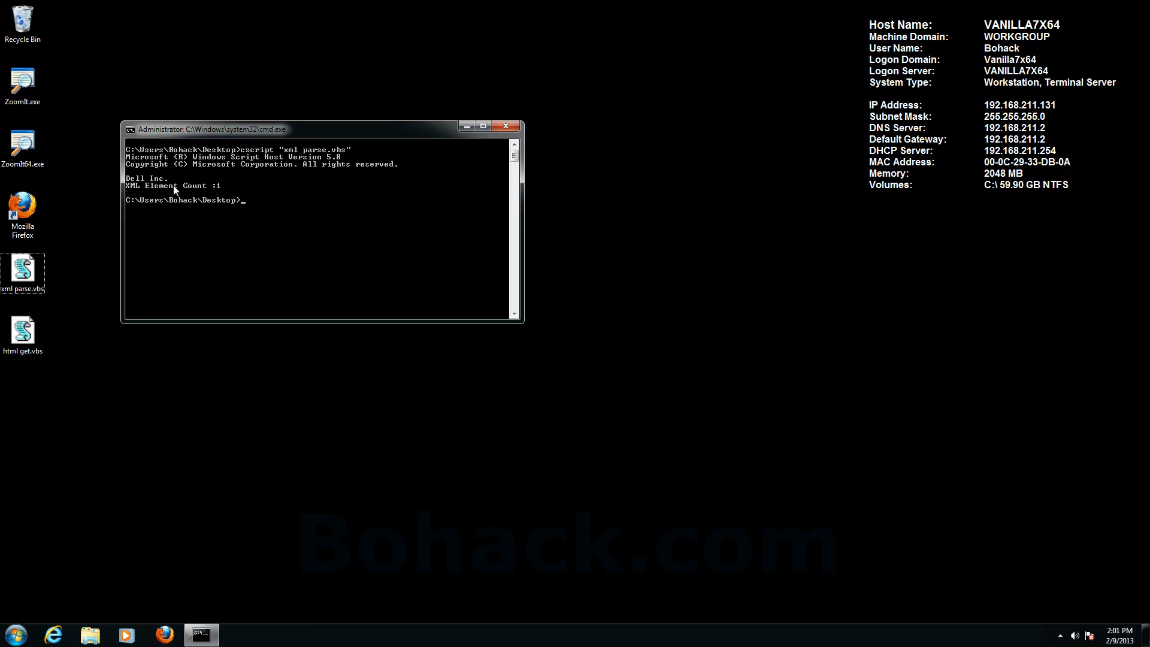
left_click(23, 271)
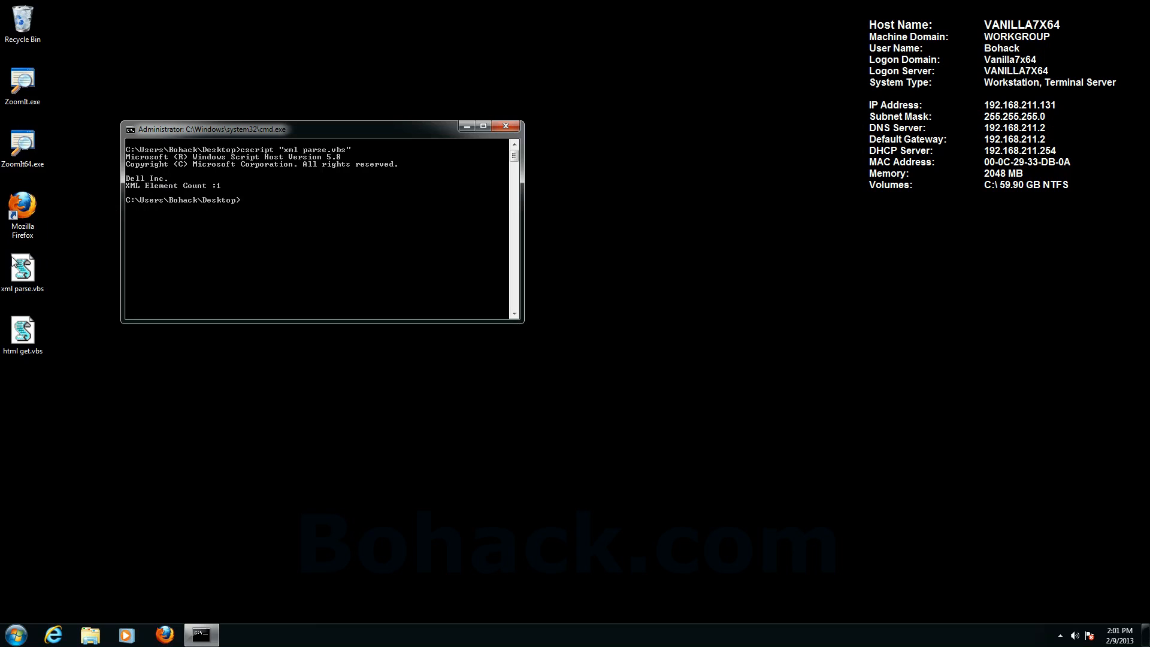
Briefly view xml parse.vbs in Notepad, then open html get.vbs
left_click(43, 284)
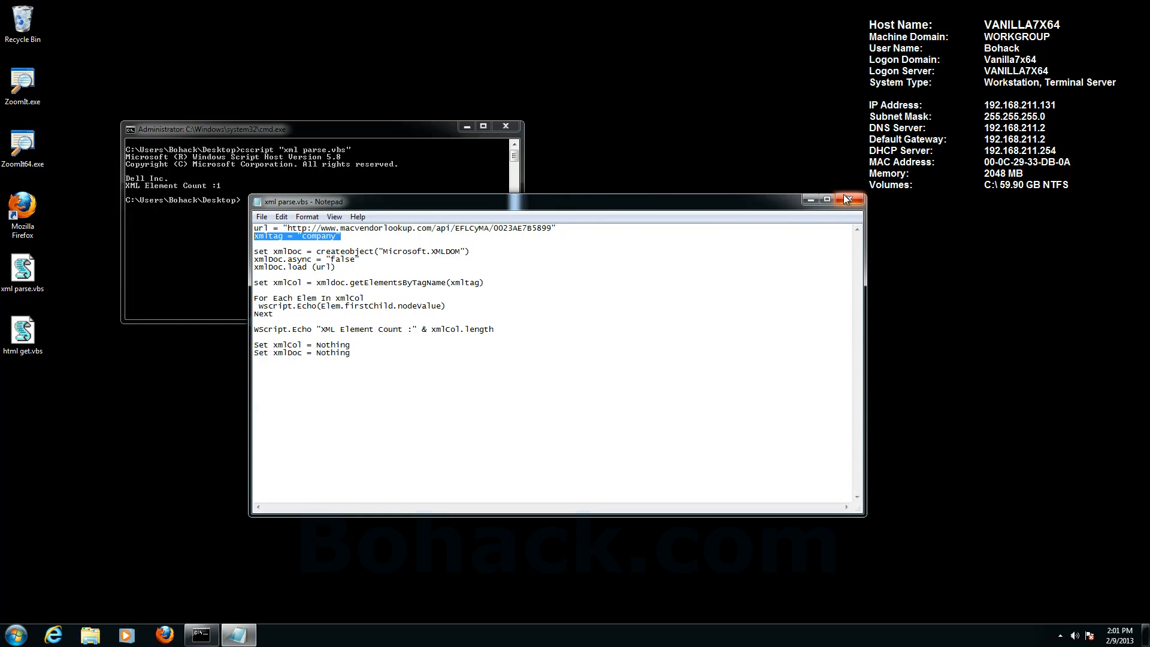
left_click(848, 199)
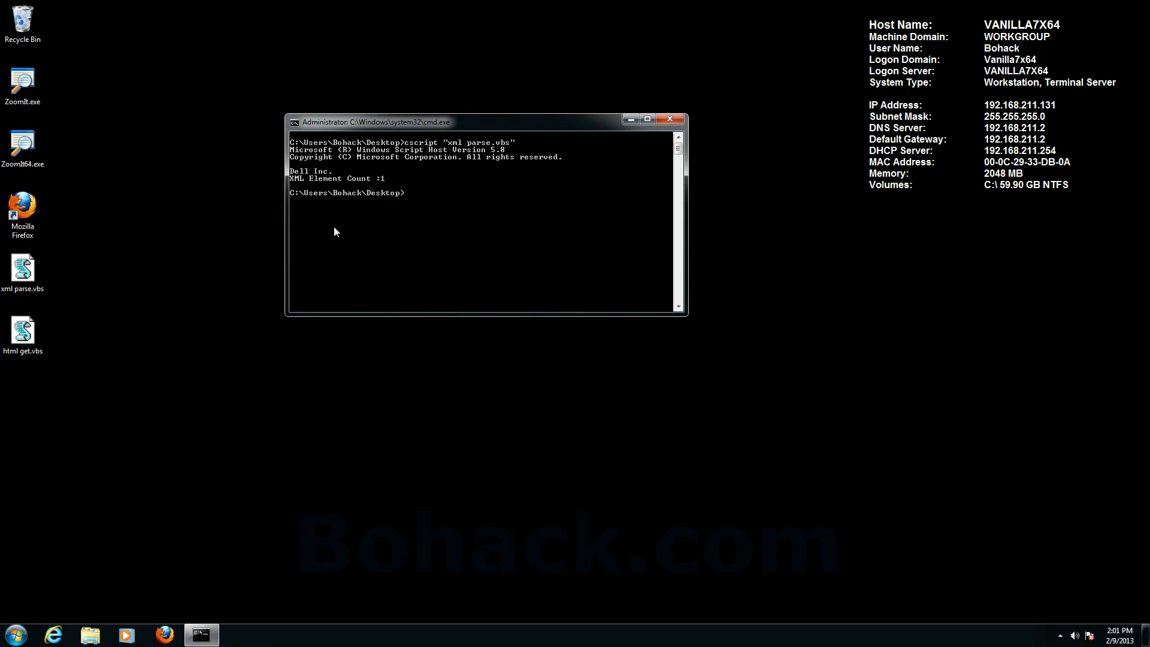
left_click(23, 330)
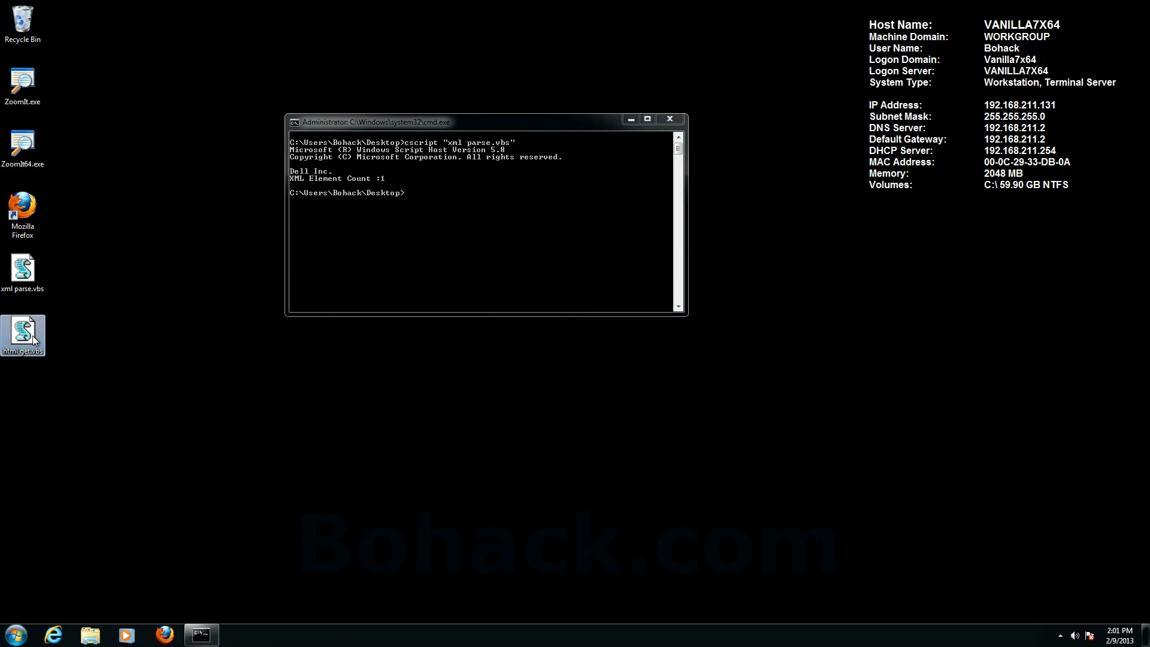
double_click(23, 333)
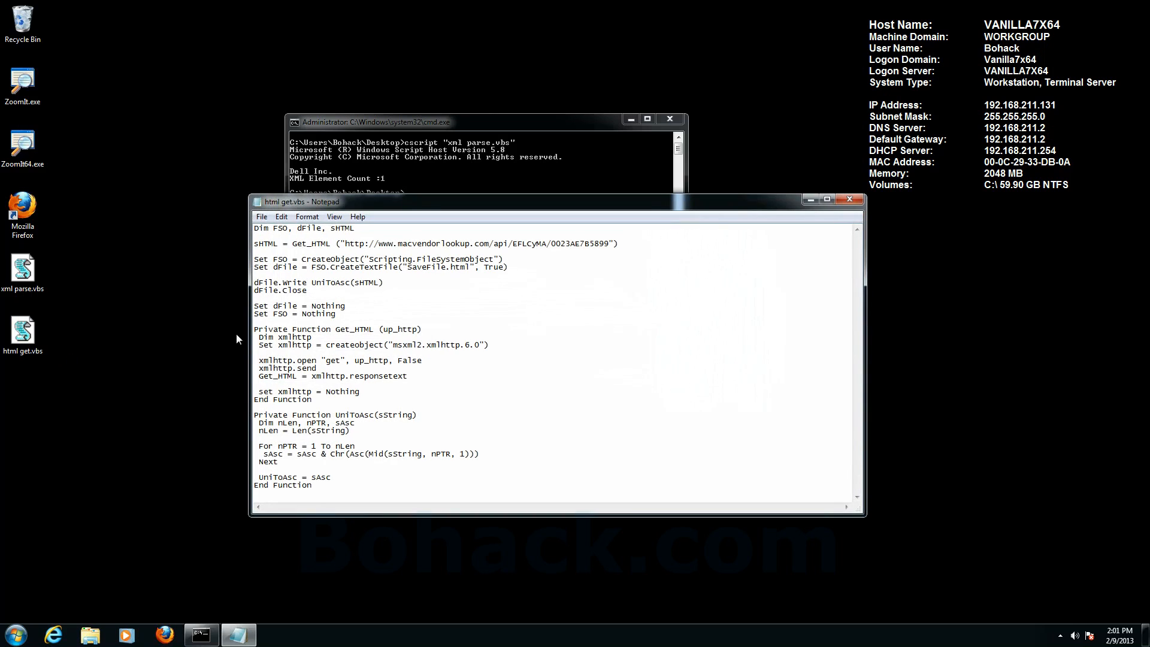
mouse_move(409, 291)
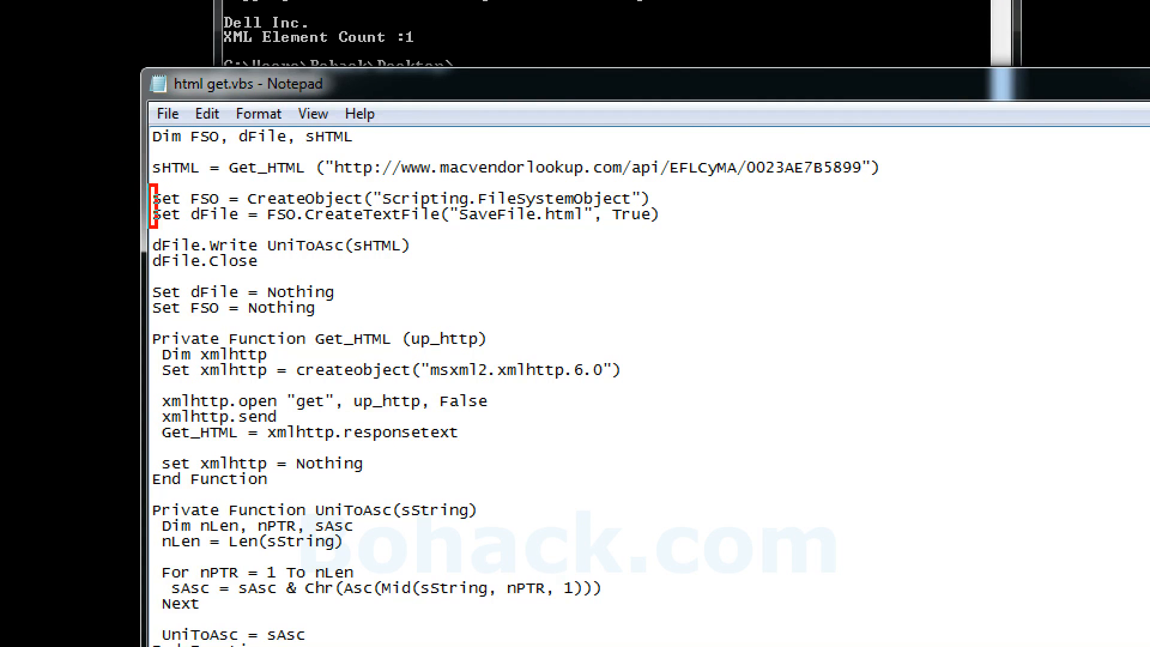
left_click_drag(154, 193, 667, 216)
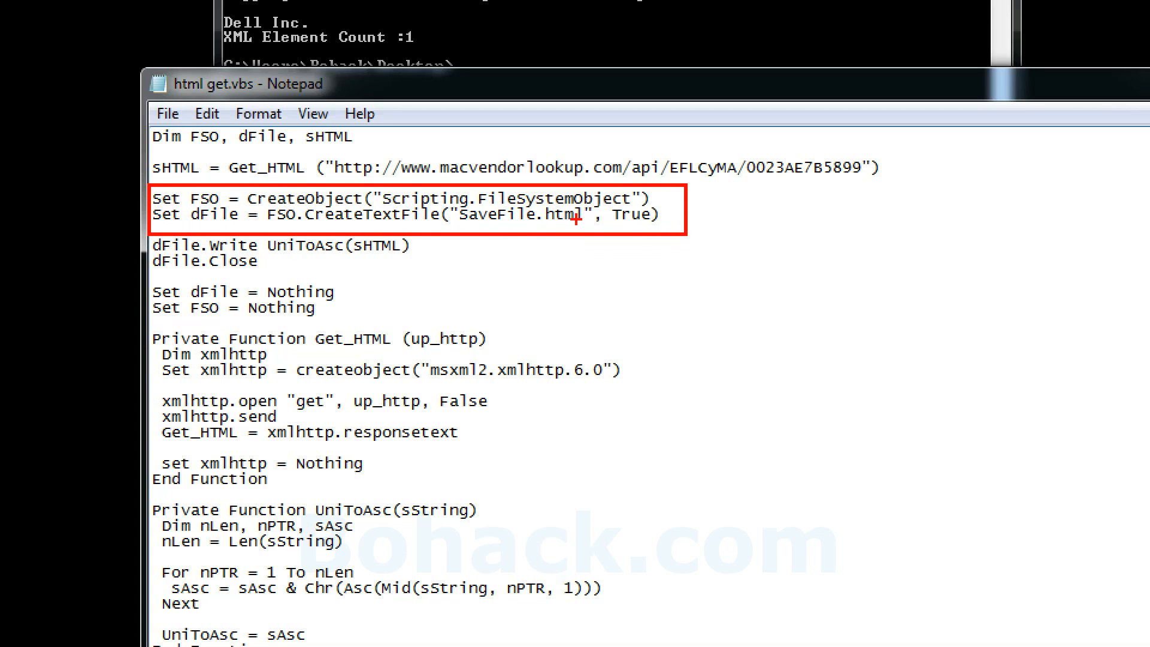
mouse_move(453, 246)
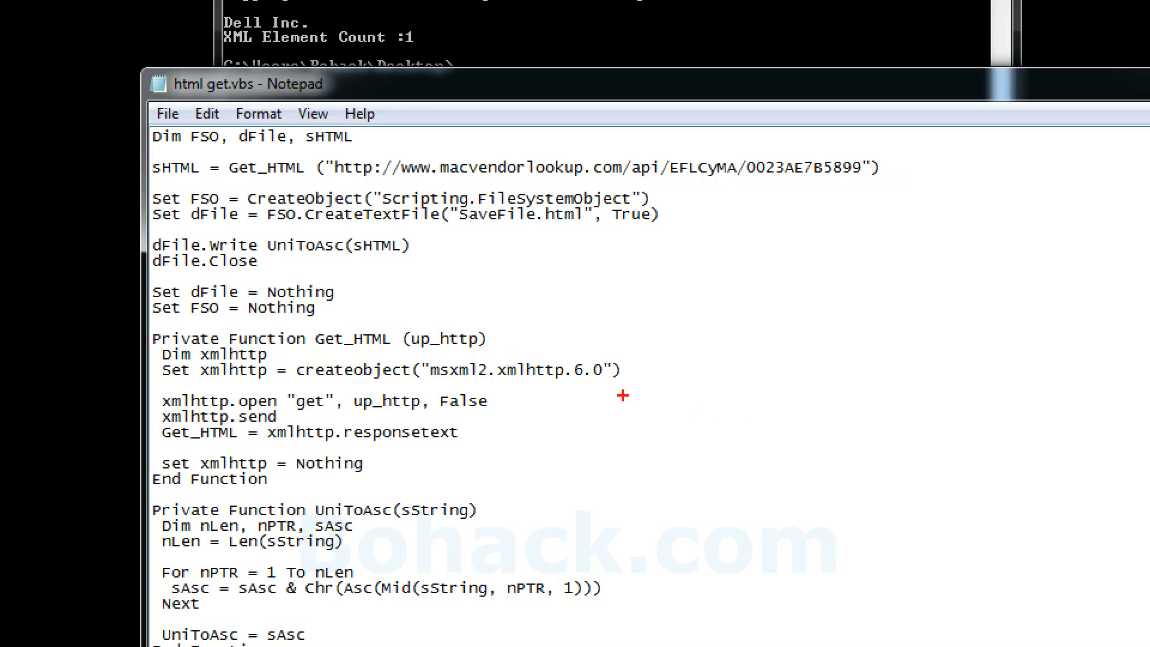
mouse_move(183, 176)
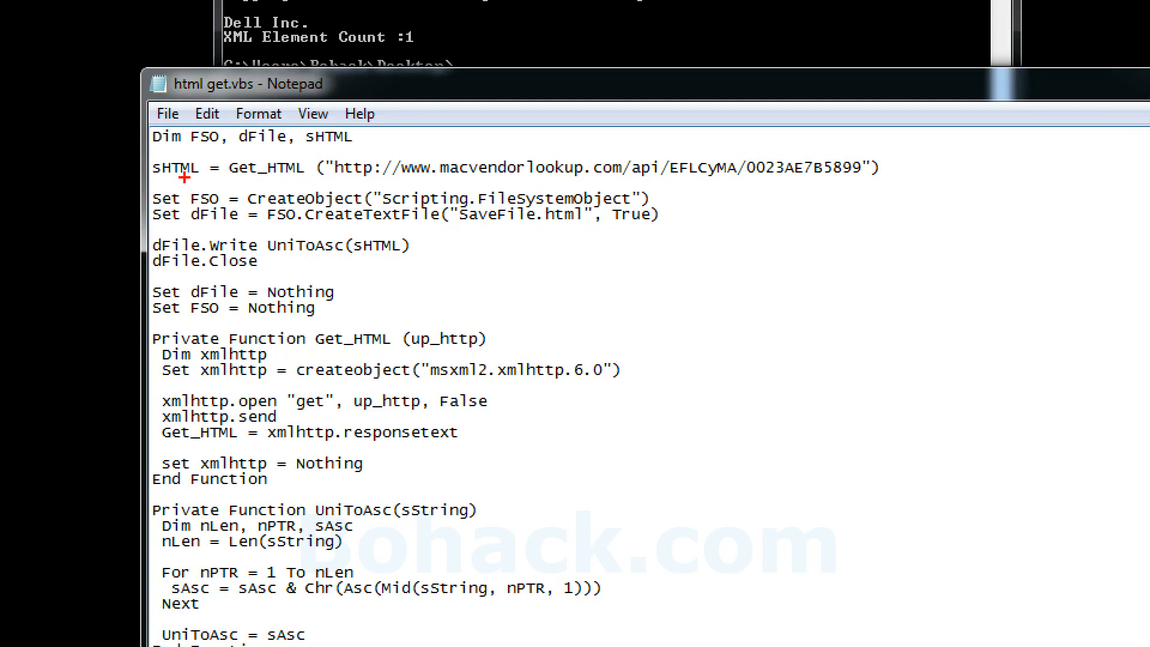
mouse_move(451, 265)
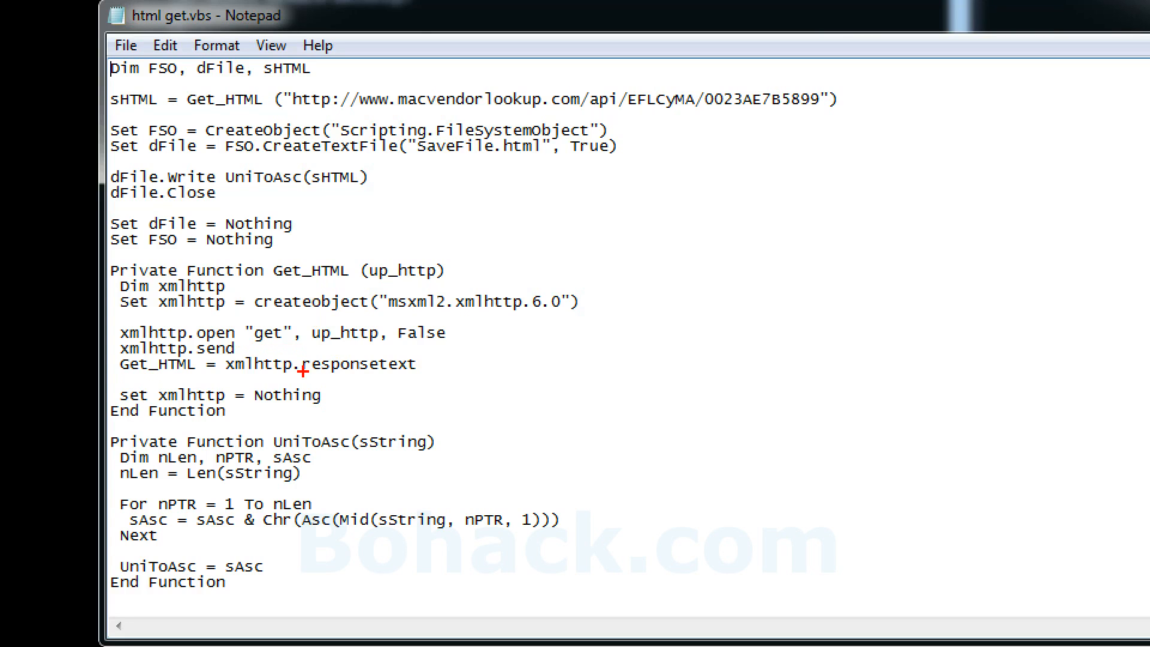
mouse_move(124, 408)
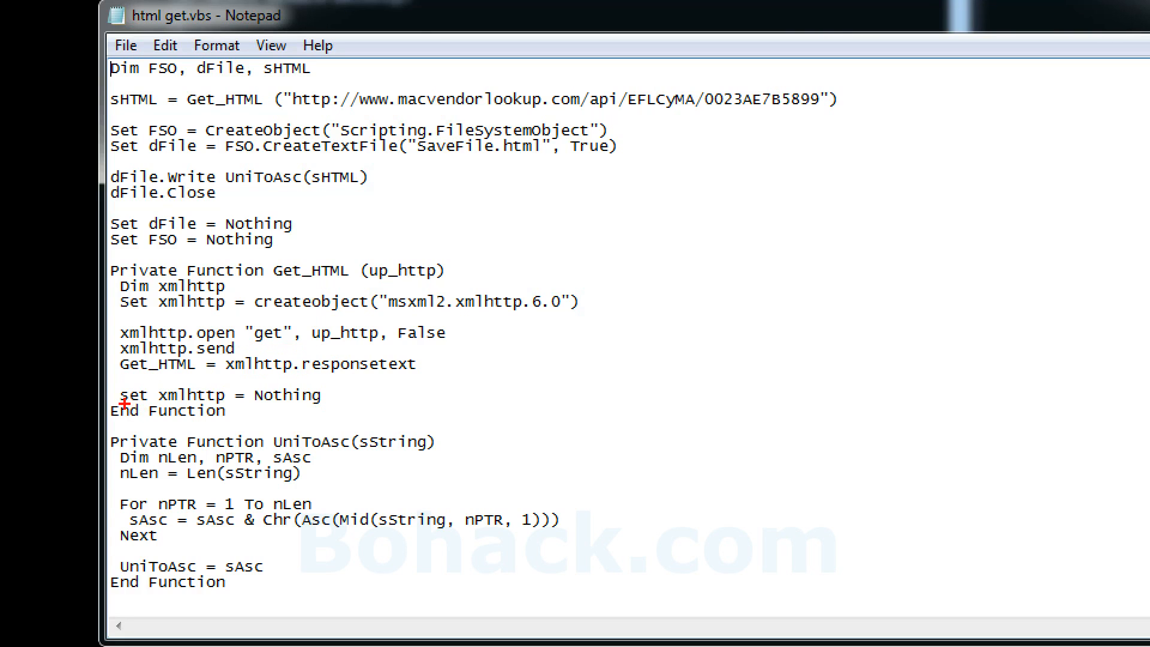
left_click_drag(120, 407, 321, 407)
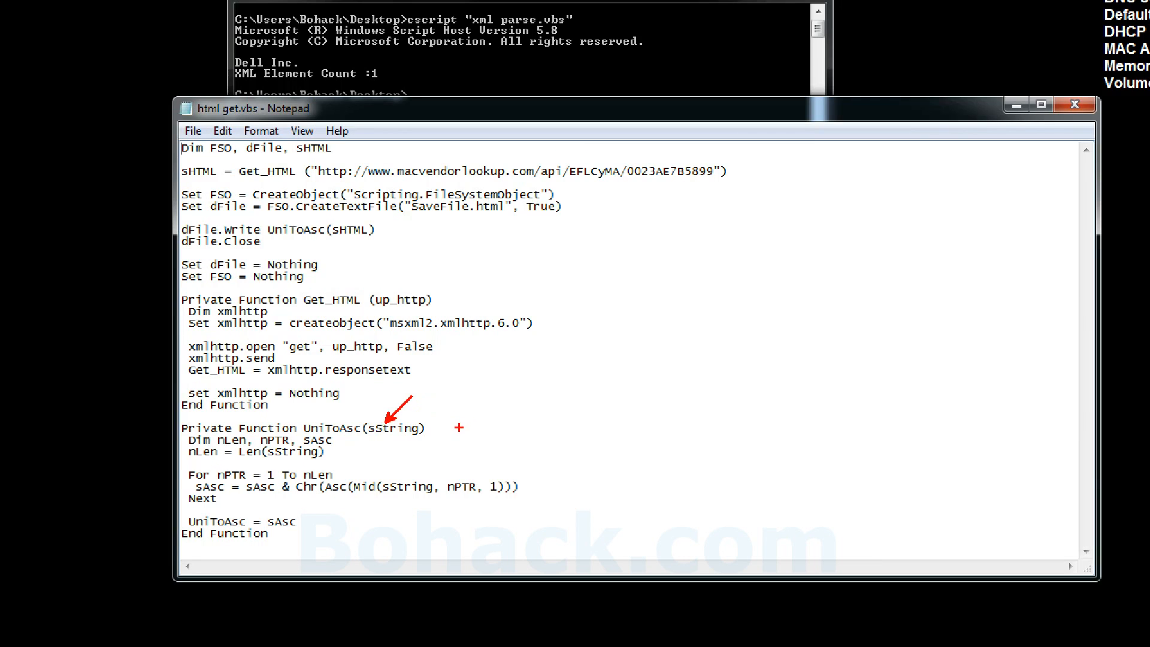
mouse_move(338, 451)
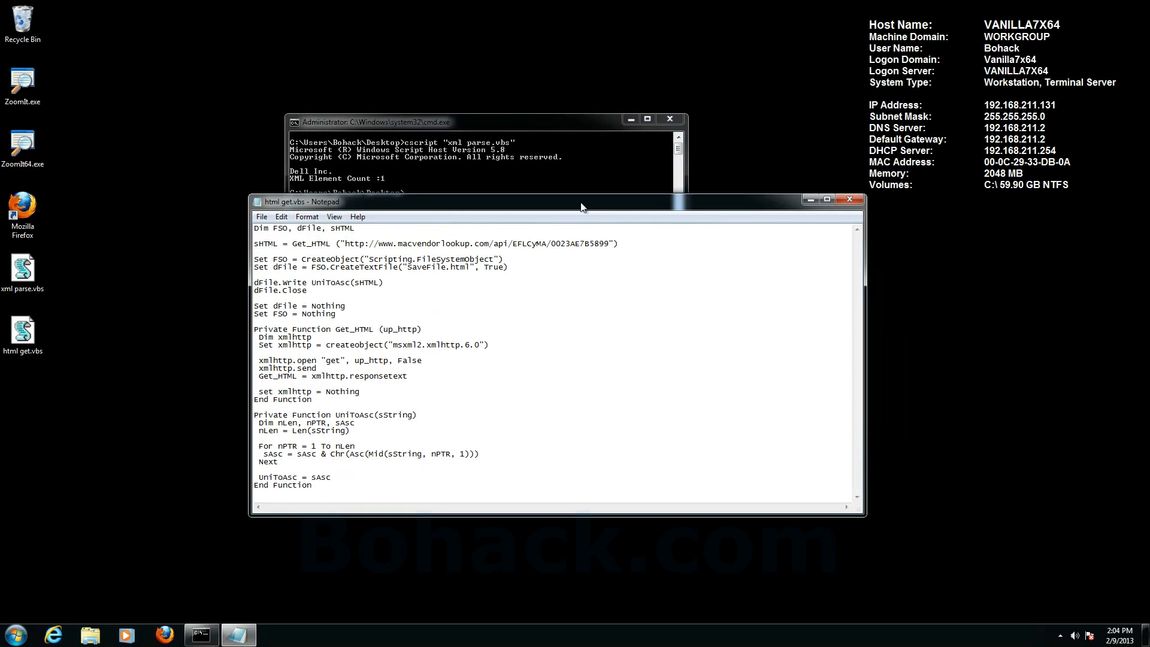
Close Notepad, run cscript "html get.vbs", and select the new SaveFile.html icon
left_click(849, 199)
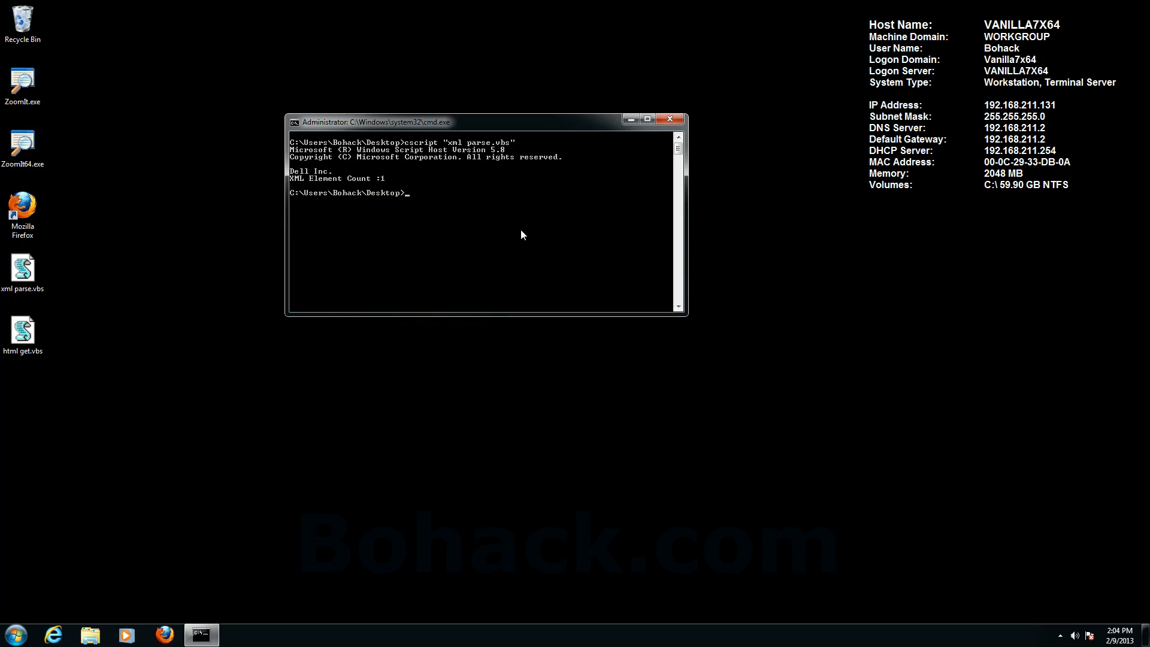
type("cscript \"html get.vbs")
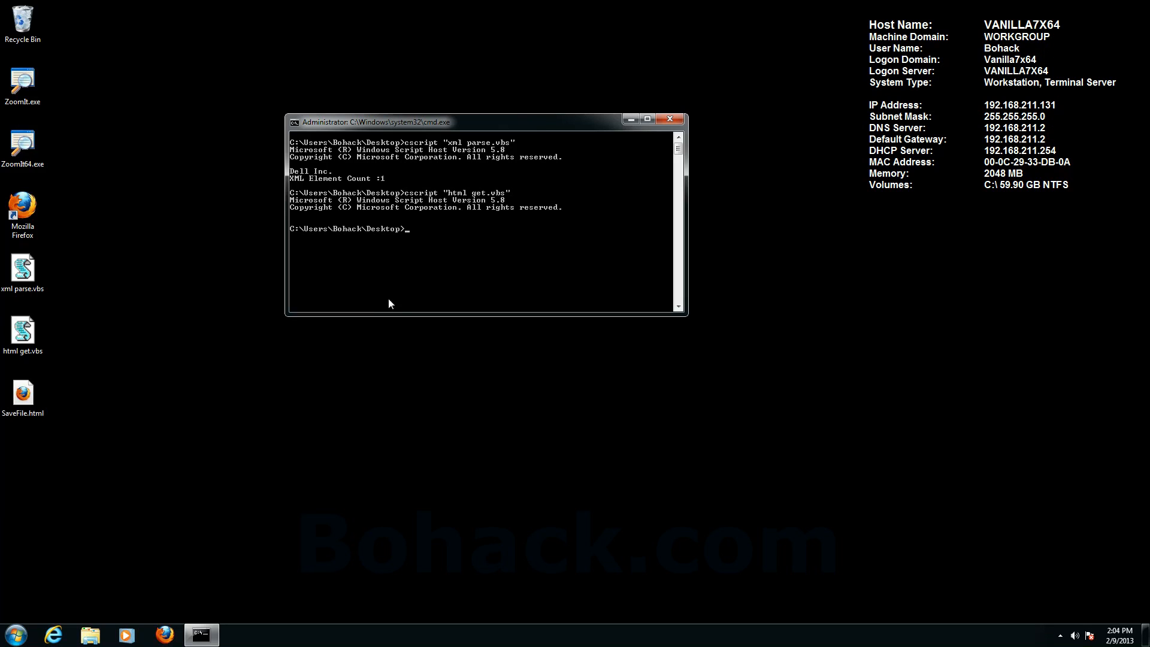
left_click(23, 395)
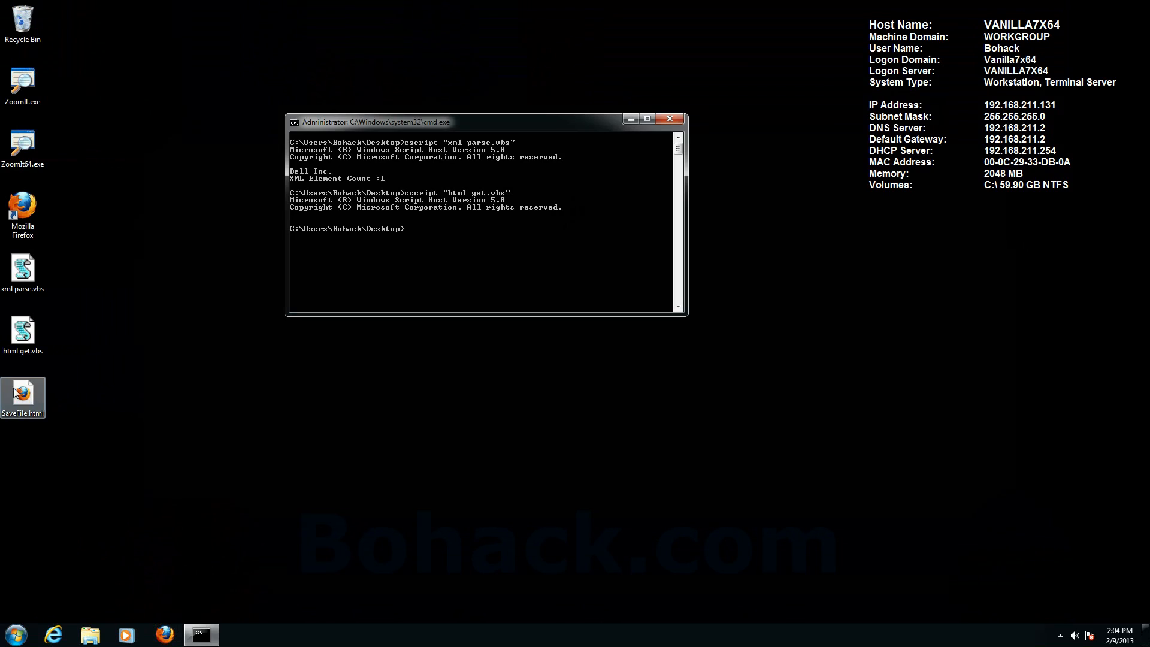
Open SaveFile.html in Notepad from the Start menu to view Dell Inc.'s XML reply
right_click(23, 398)
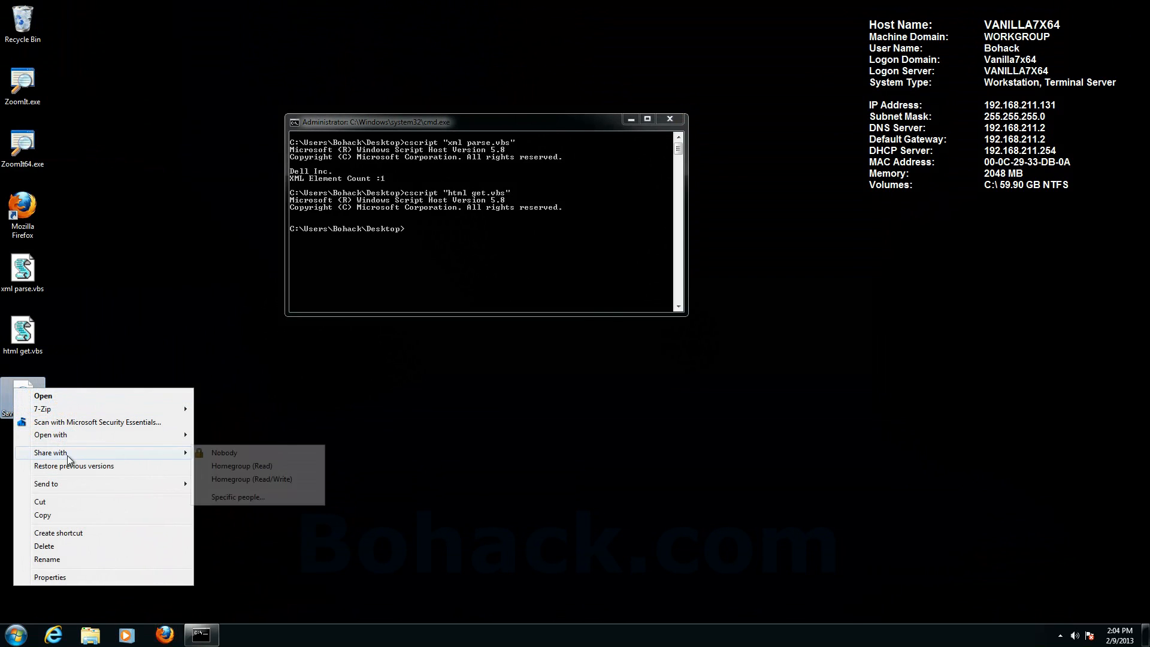
mouse_move(73, 407)
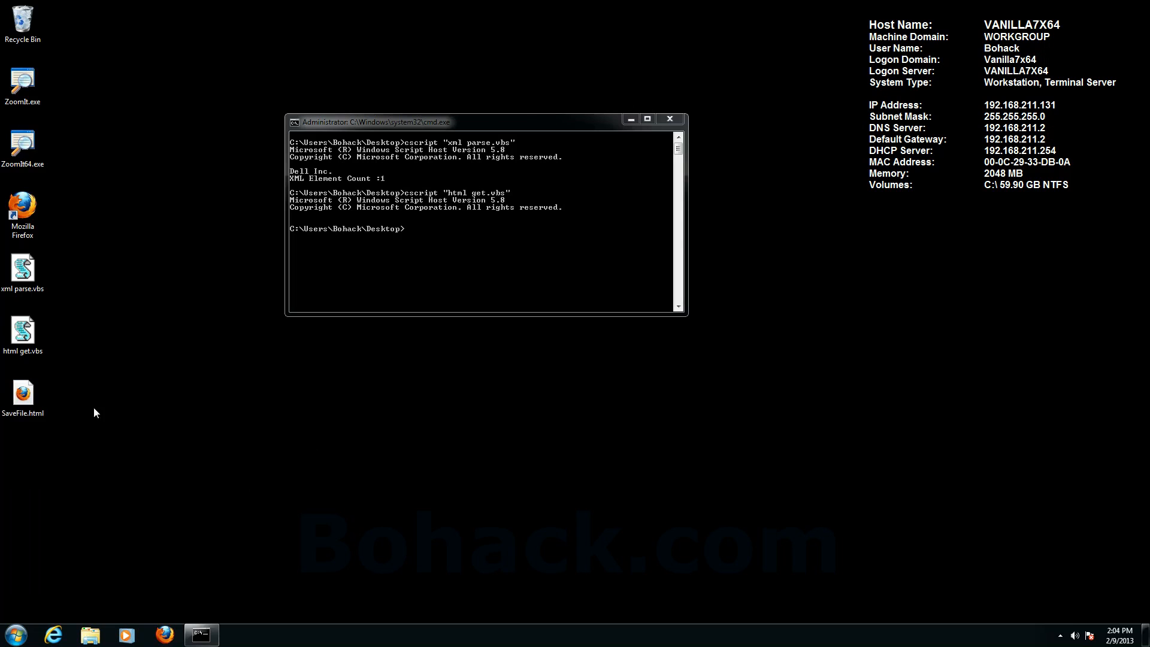
left_click(14, 633)
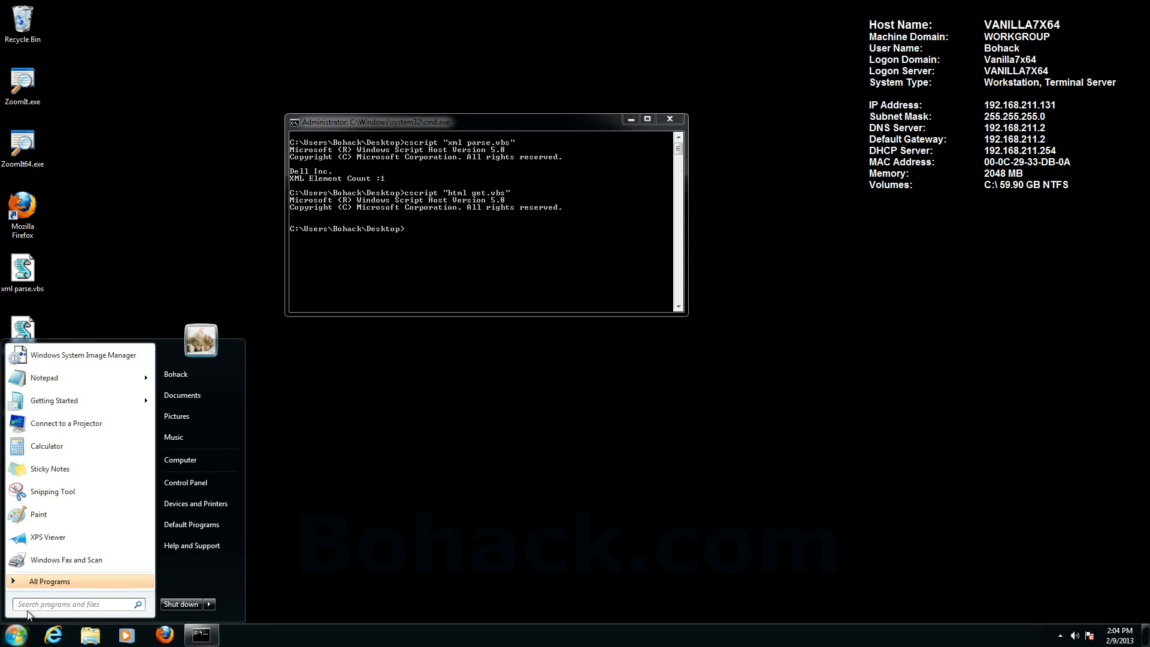
left_click(43, 377)
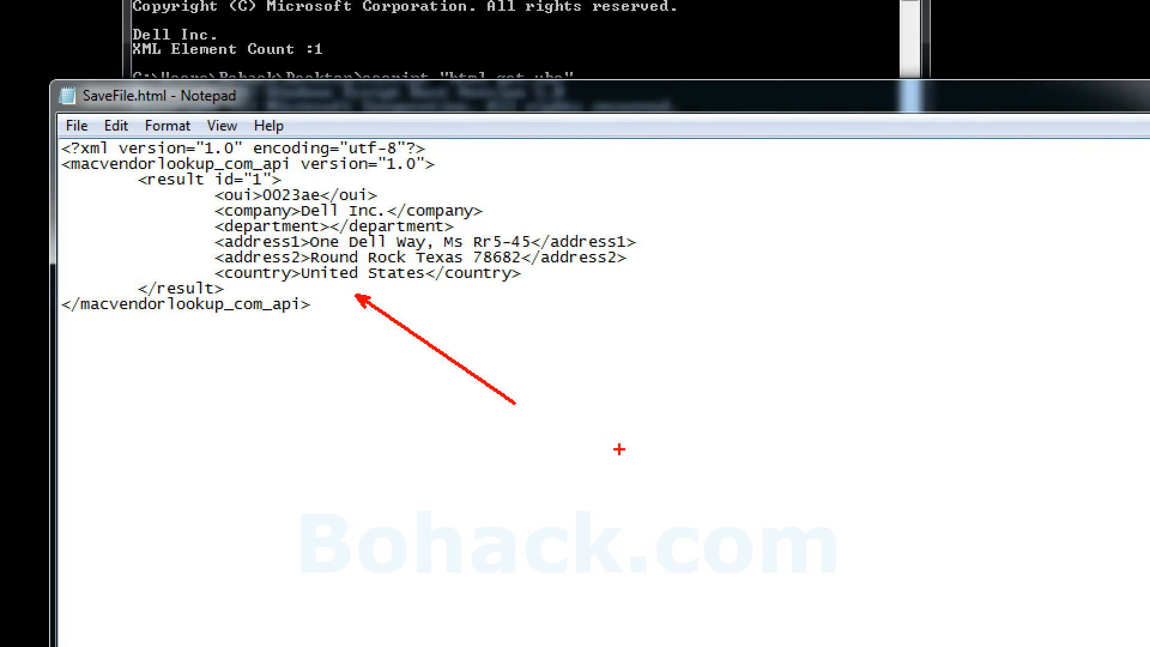
mouse_move(328, 132)
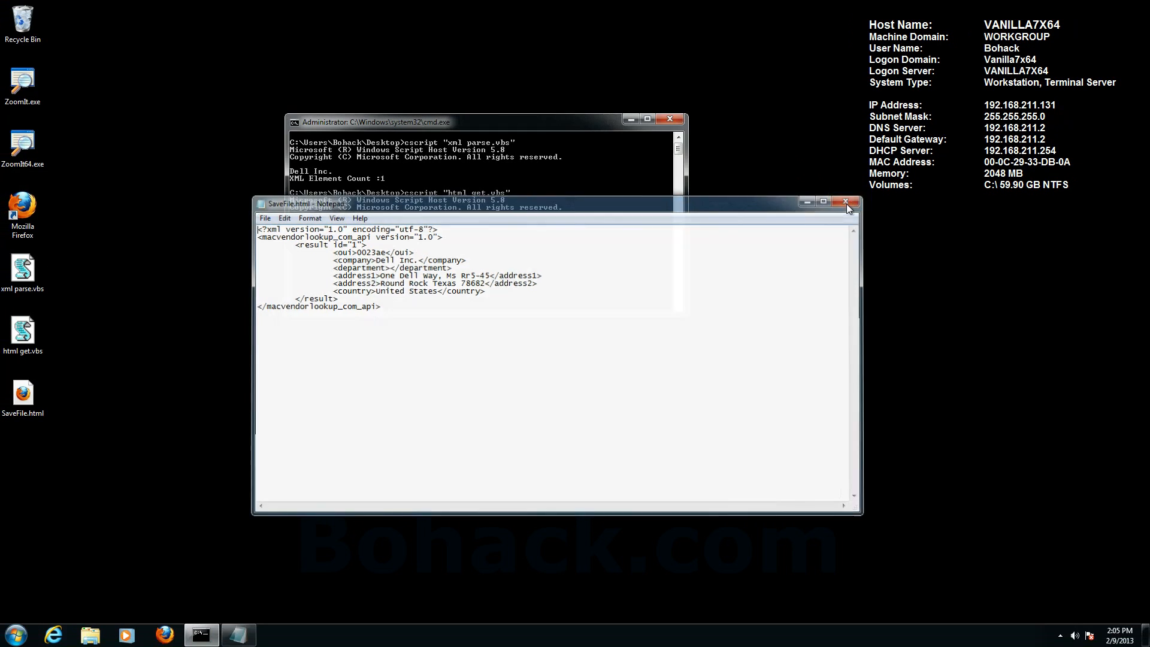
Close the SaveFile.html Notepad window and the Command Prompt window
left_click(845, 201)
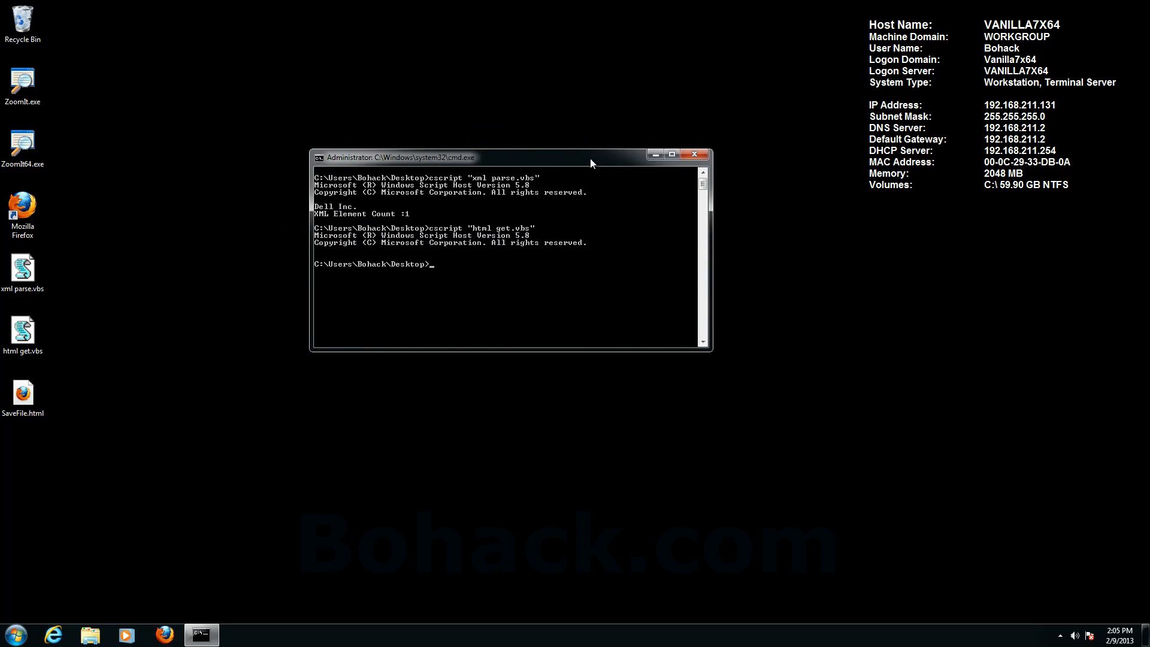
left_click(693, 154)
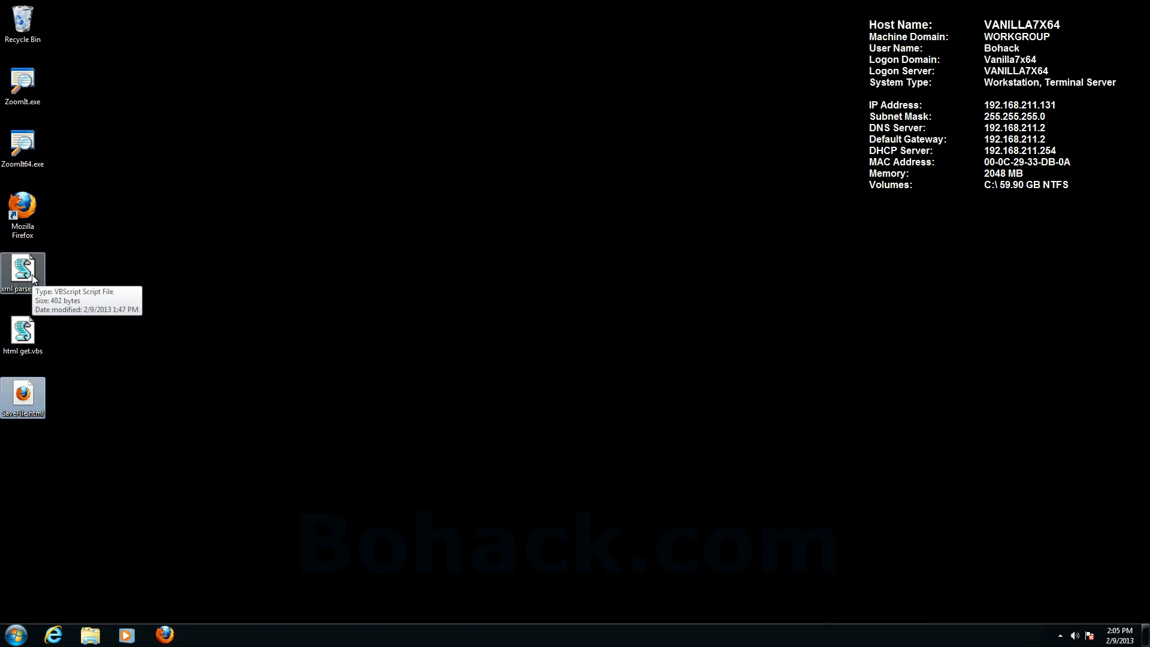
mouse_move(22, 334)
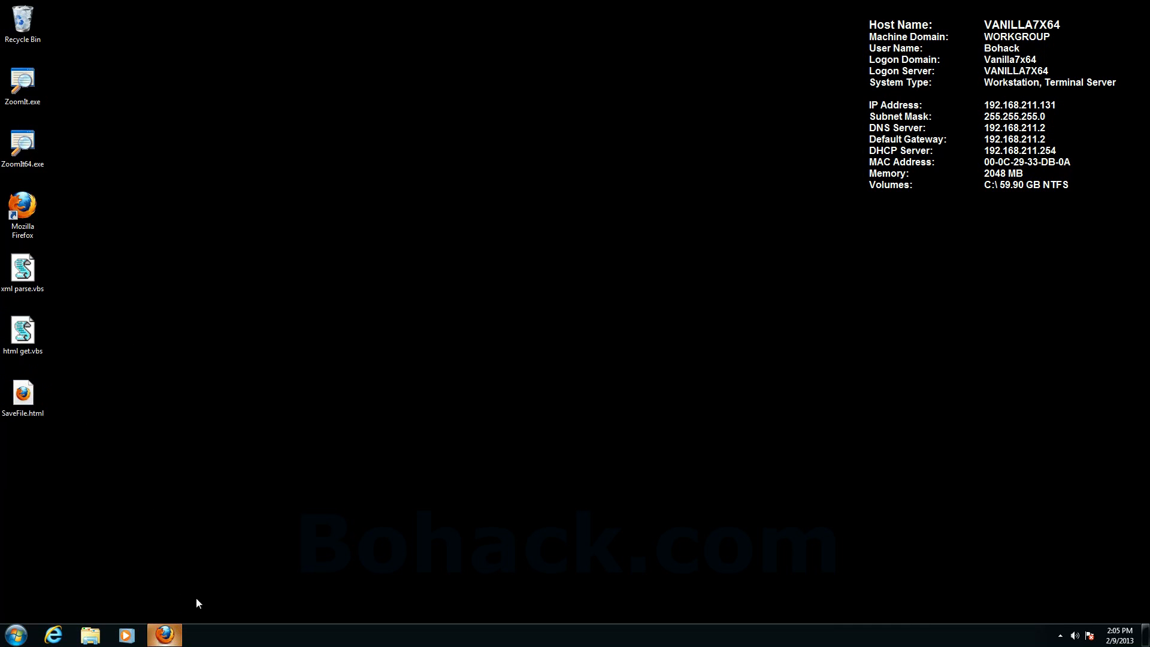
left_click(164, 635)
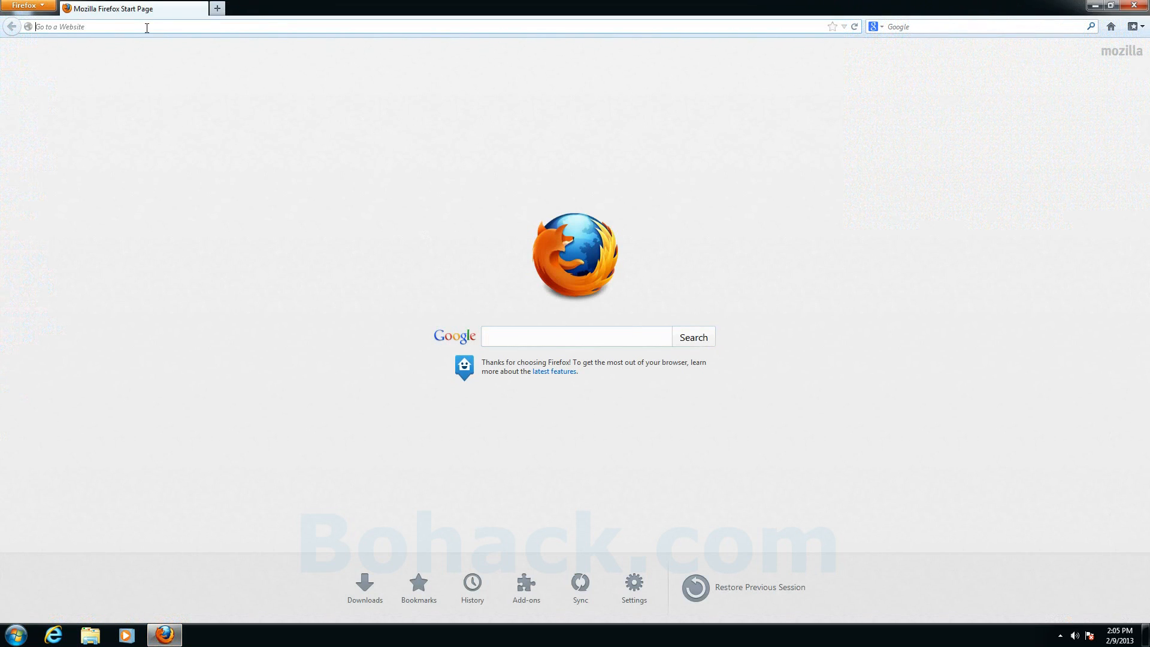
type("www.")
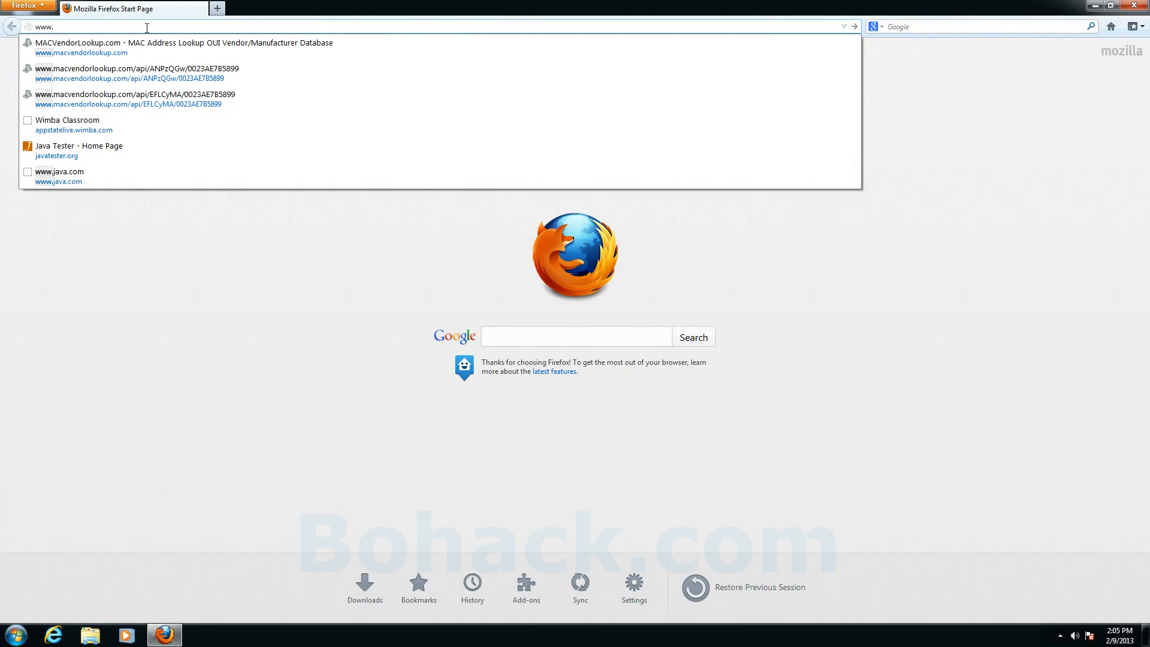
type("ma")
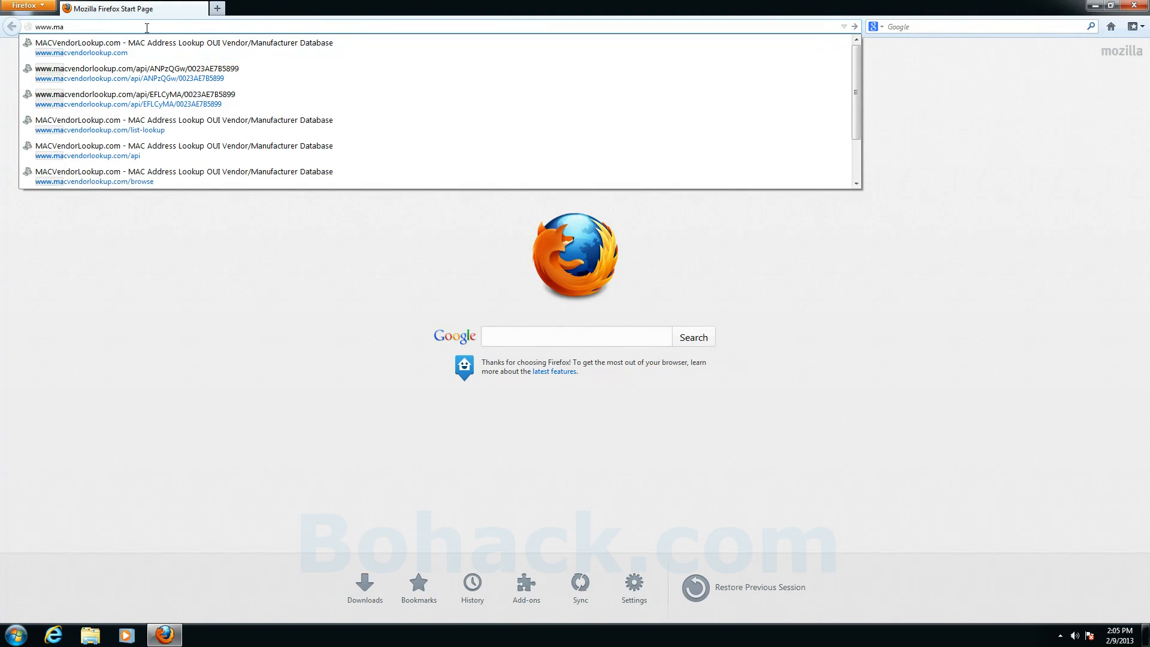
left_click(81, 52)
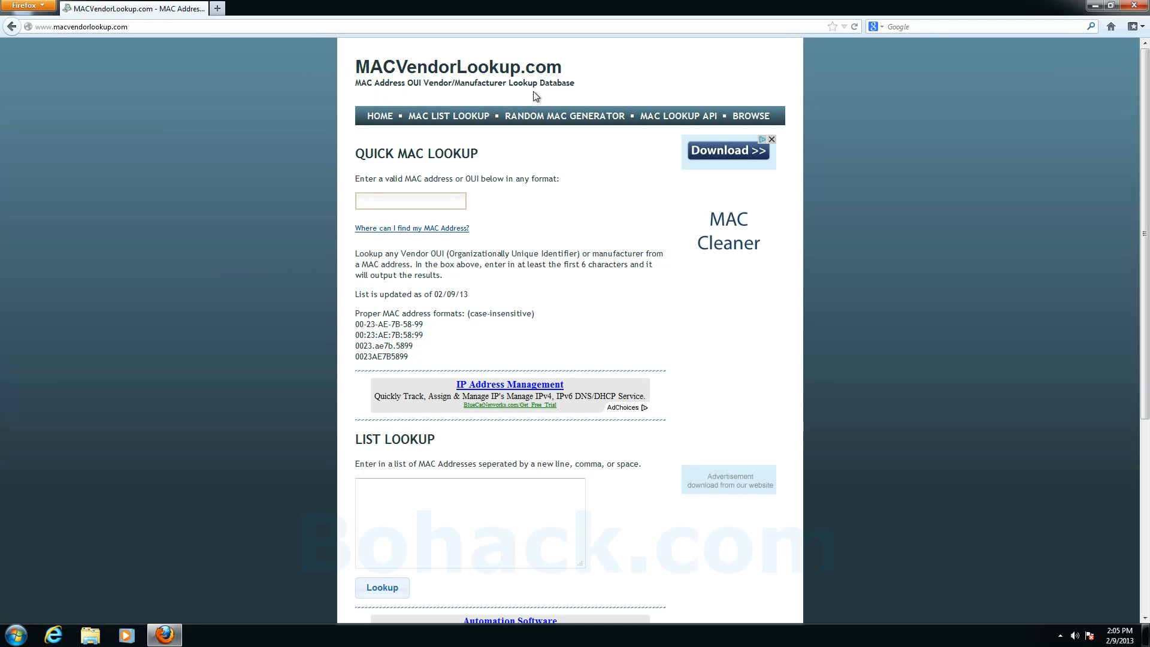
Go to the MAC LOOKUP API page from the site's navigation bar
left_click(678, 115)
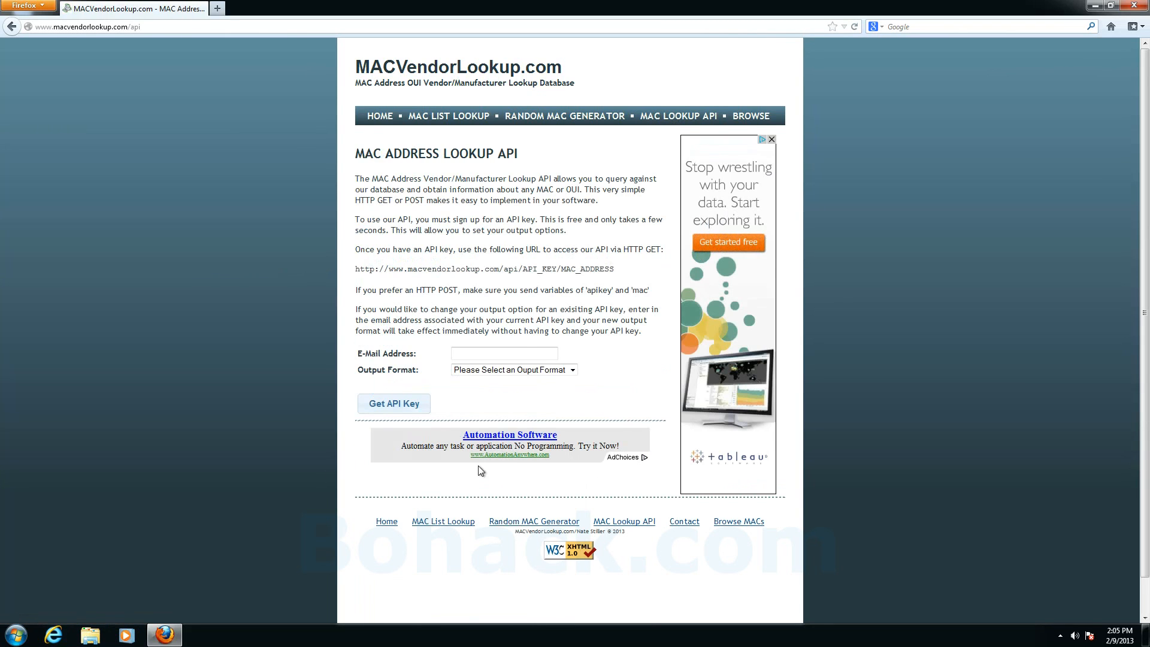
left_click(504, 353)
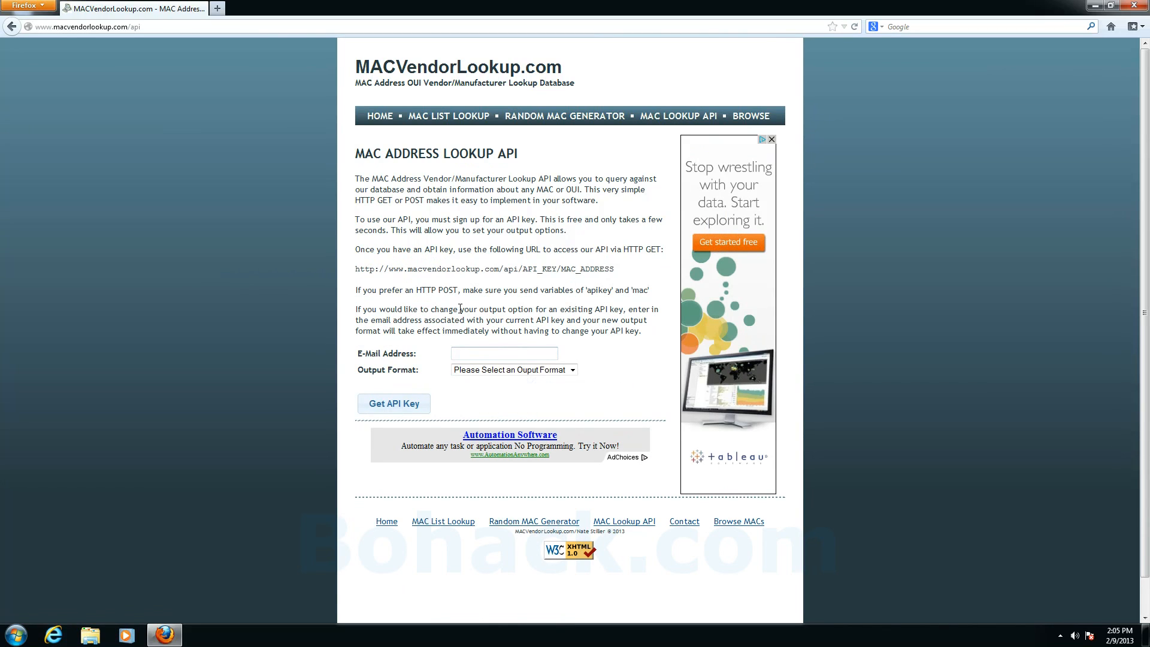
mouse_move(546, 307)
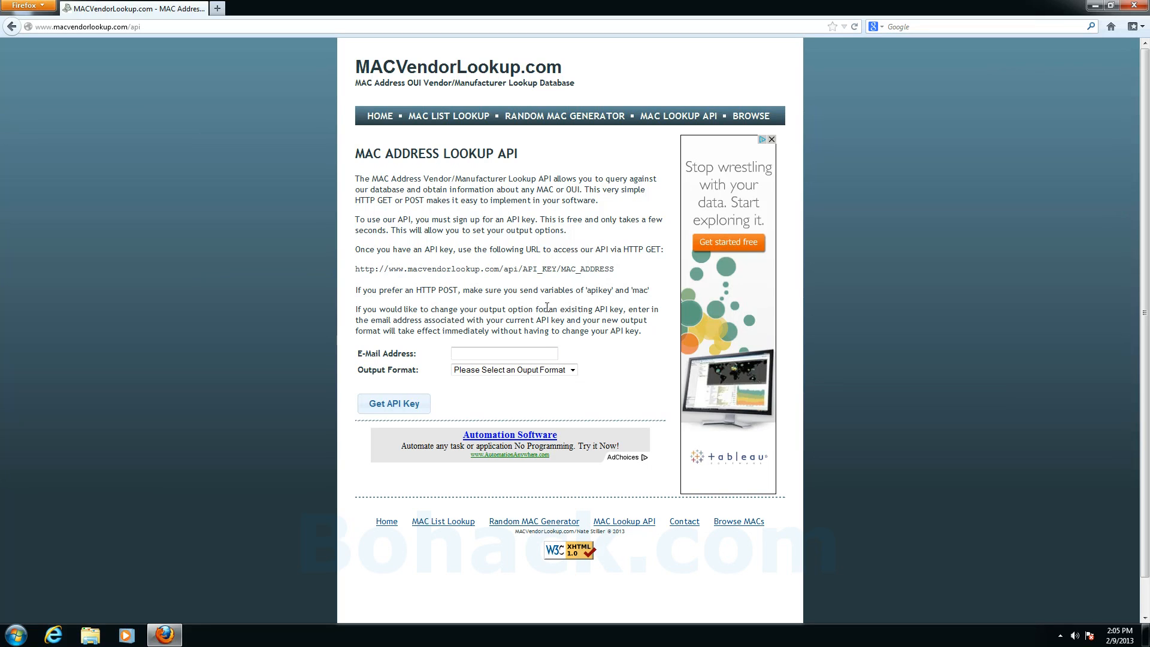
mouse_move(542, 280)
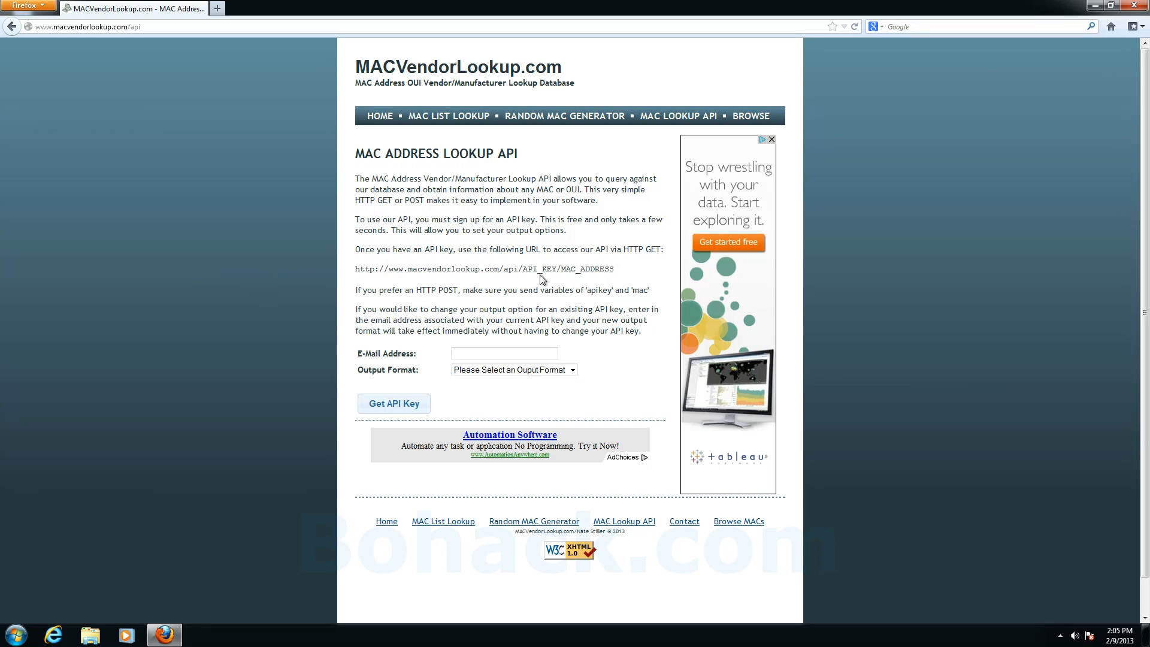
mouse_move(961, 122)
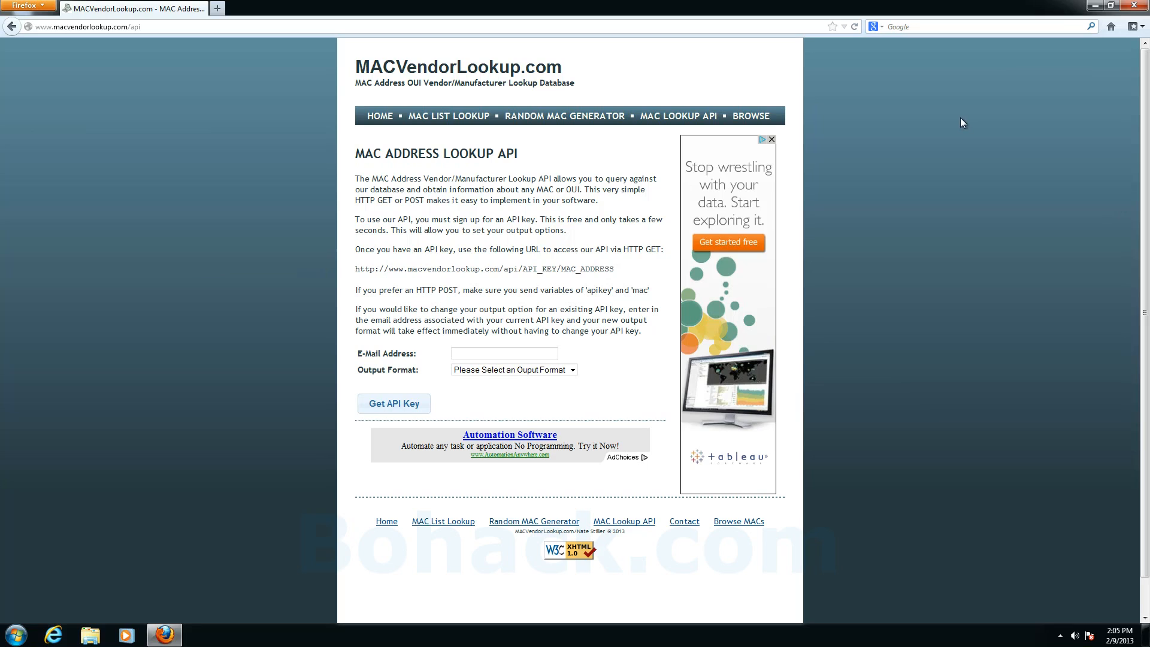